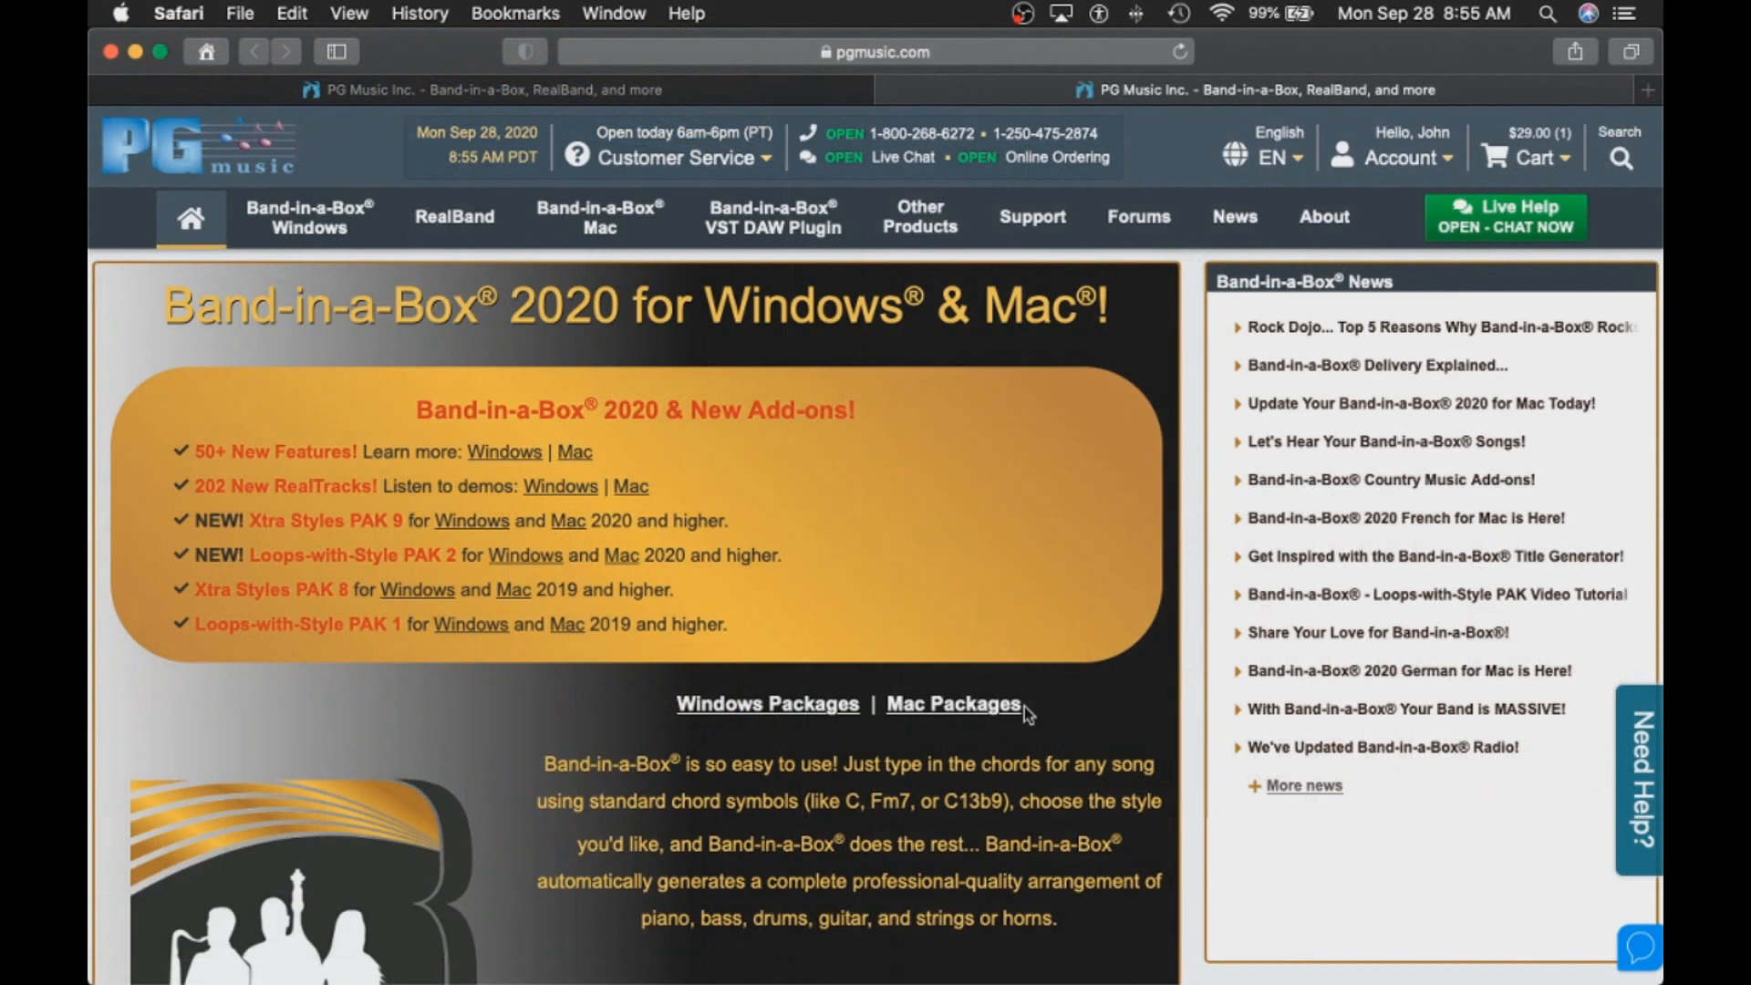
mouse_move(1030, 217)
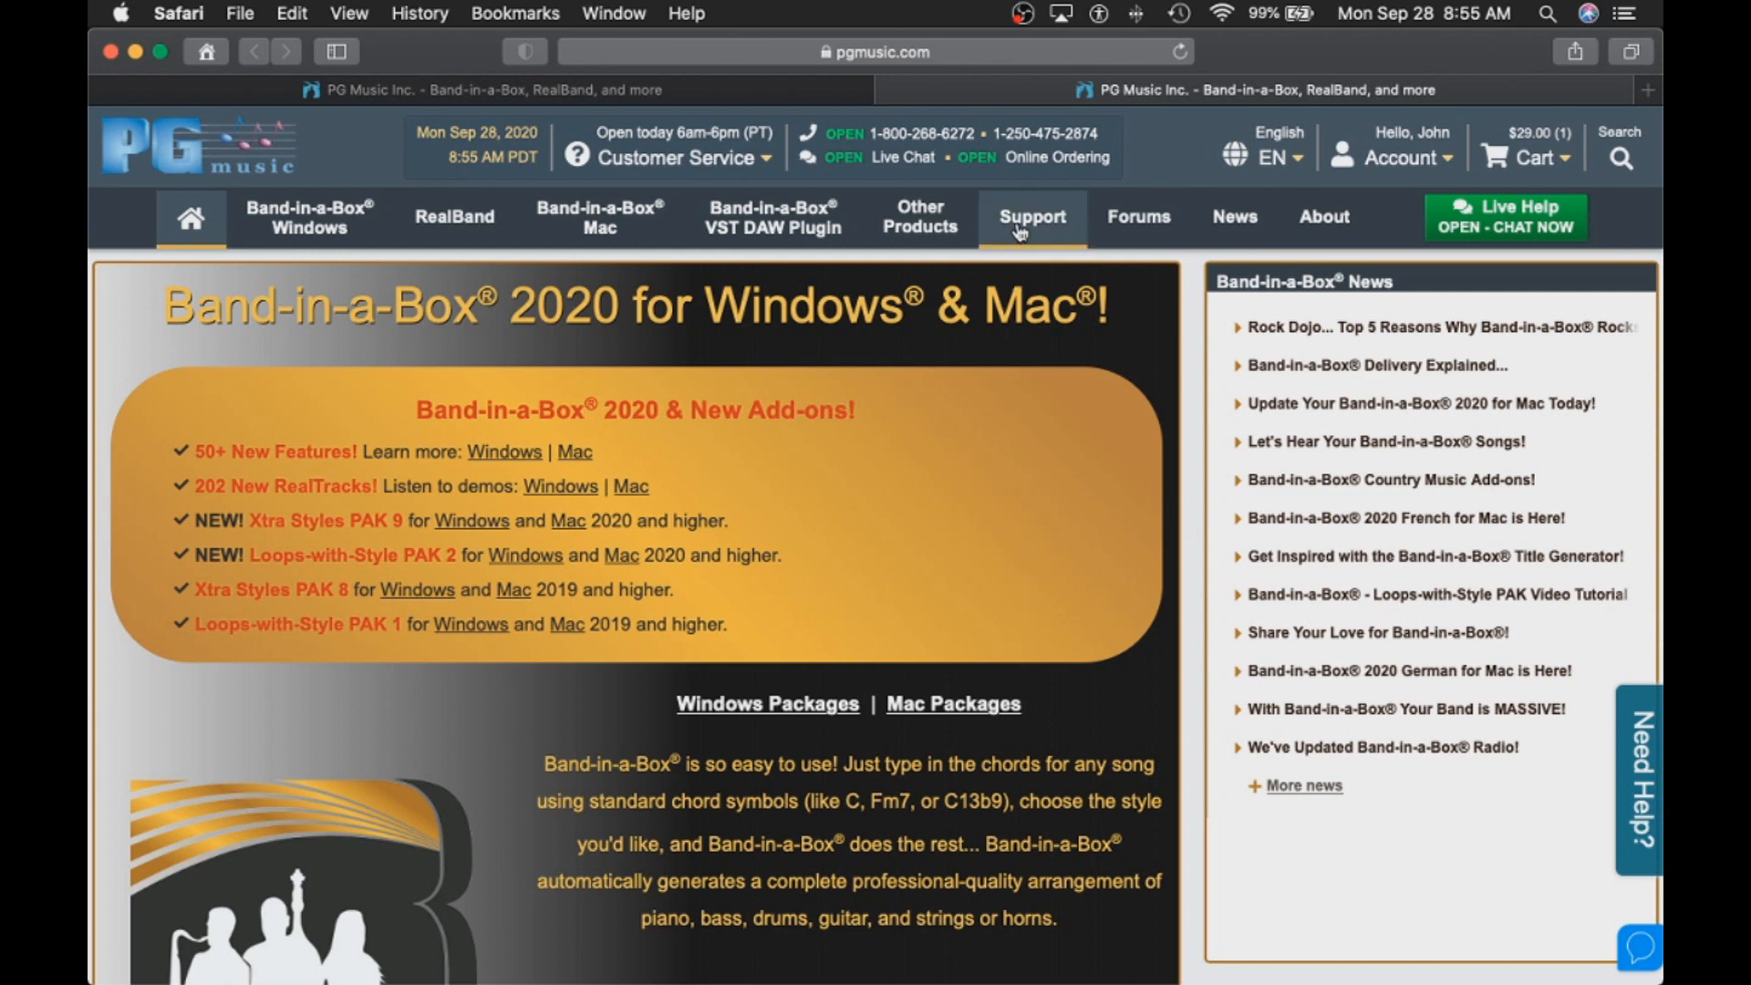
Step: Go to the PG Music Support page listing Windows and Mac software updates
left_click(1030, 217)
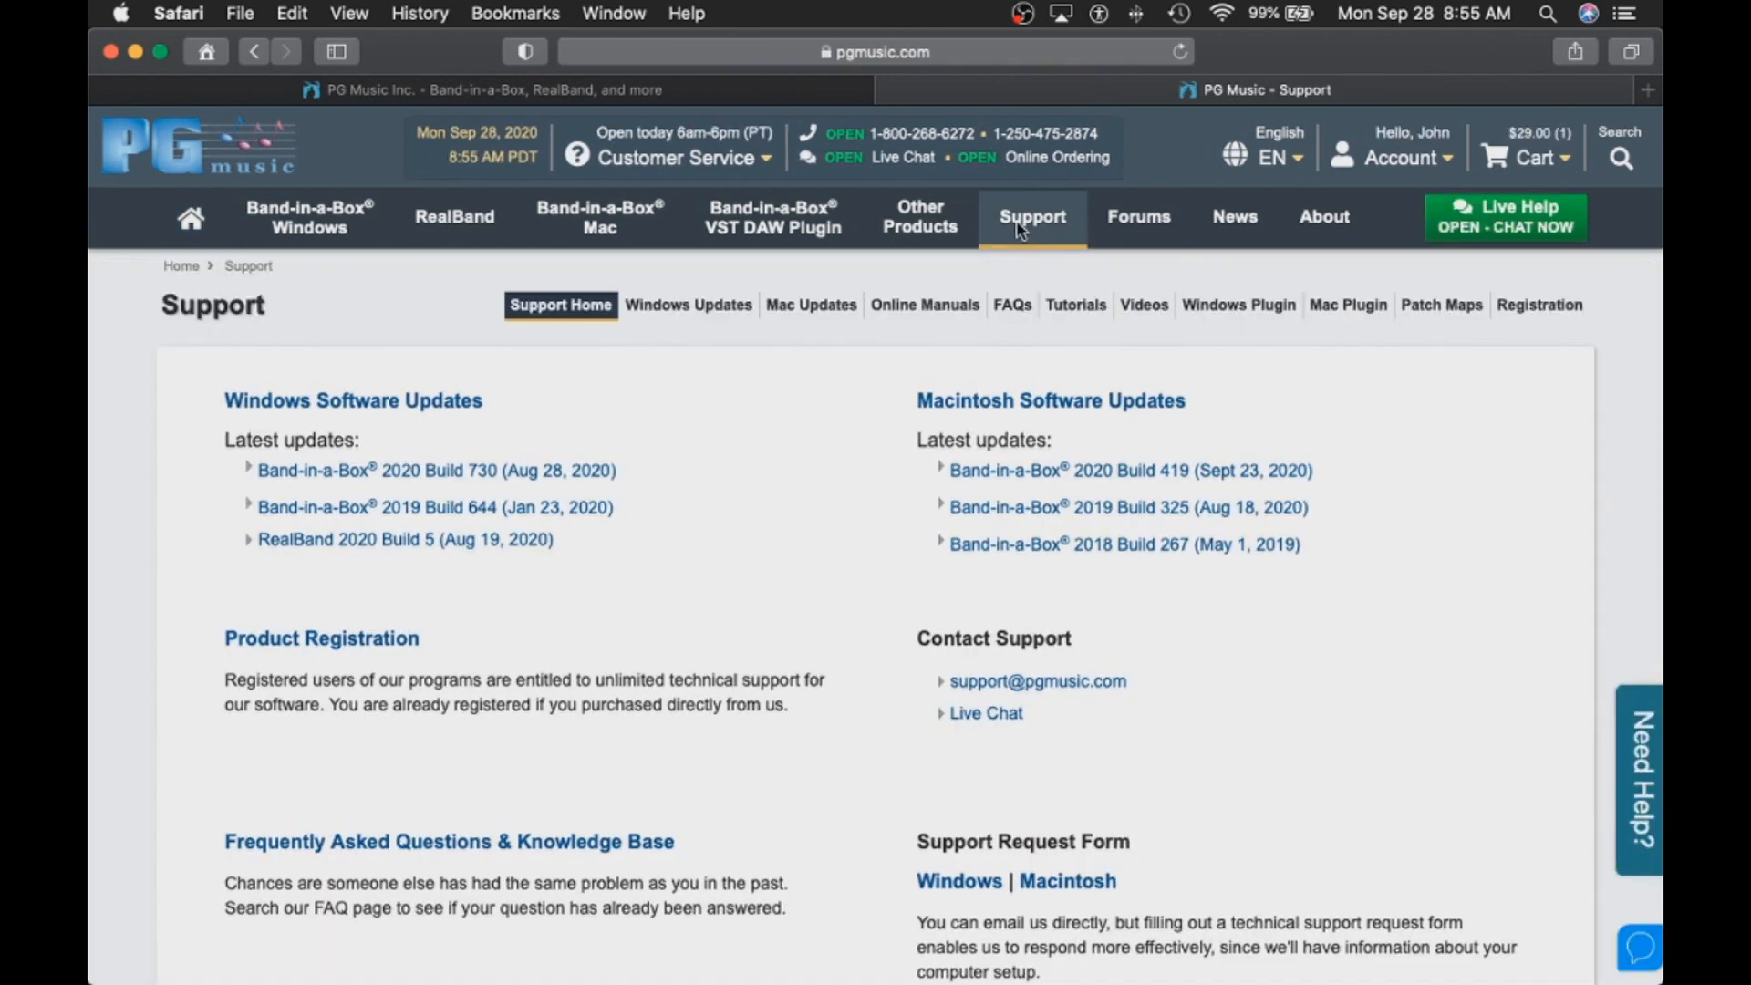
mouse_move(477, 494)
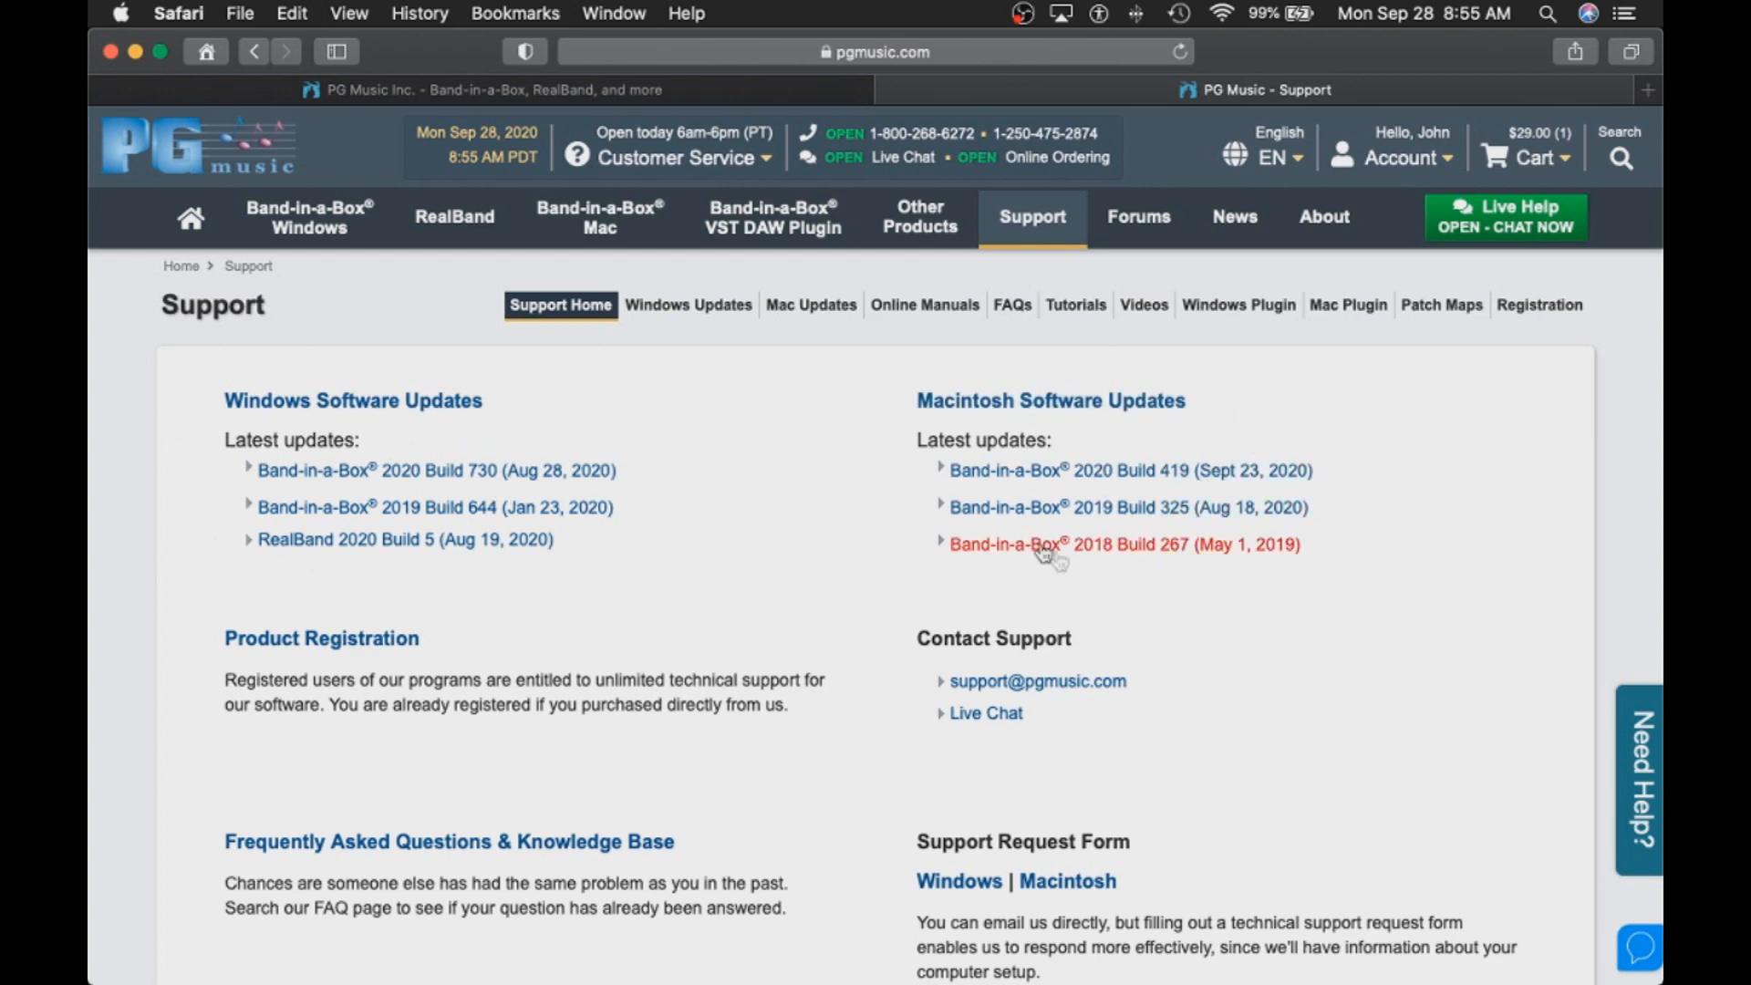
mouse_move(1132, 578)
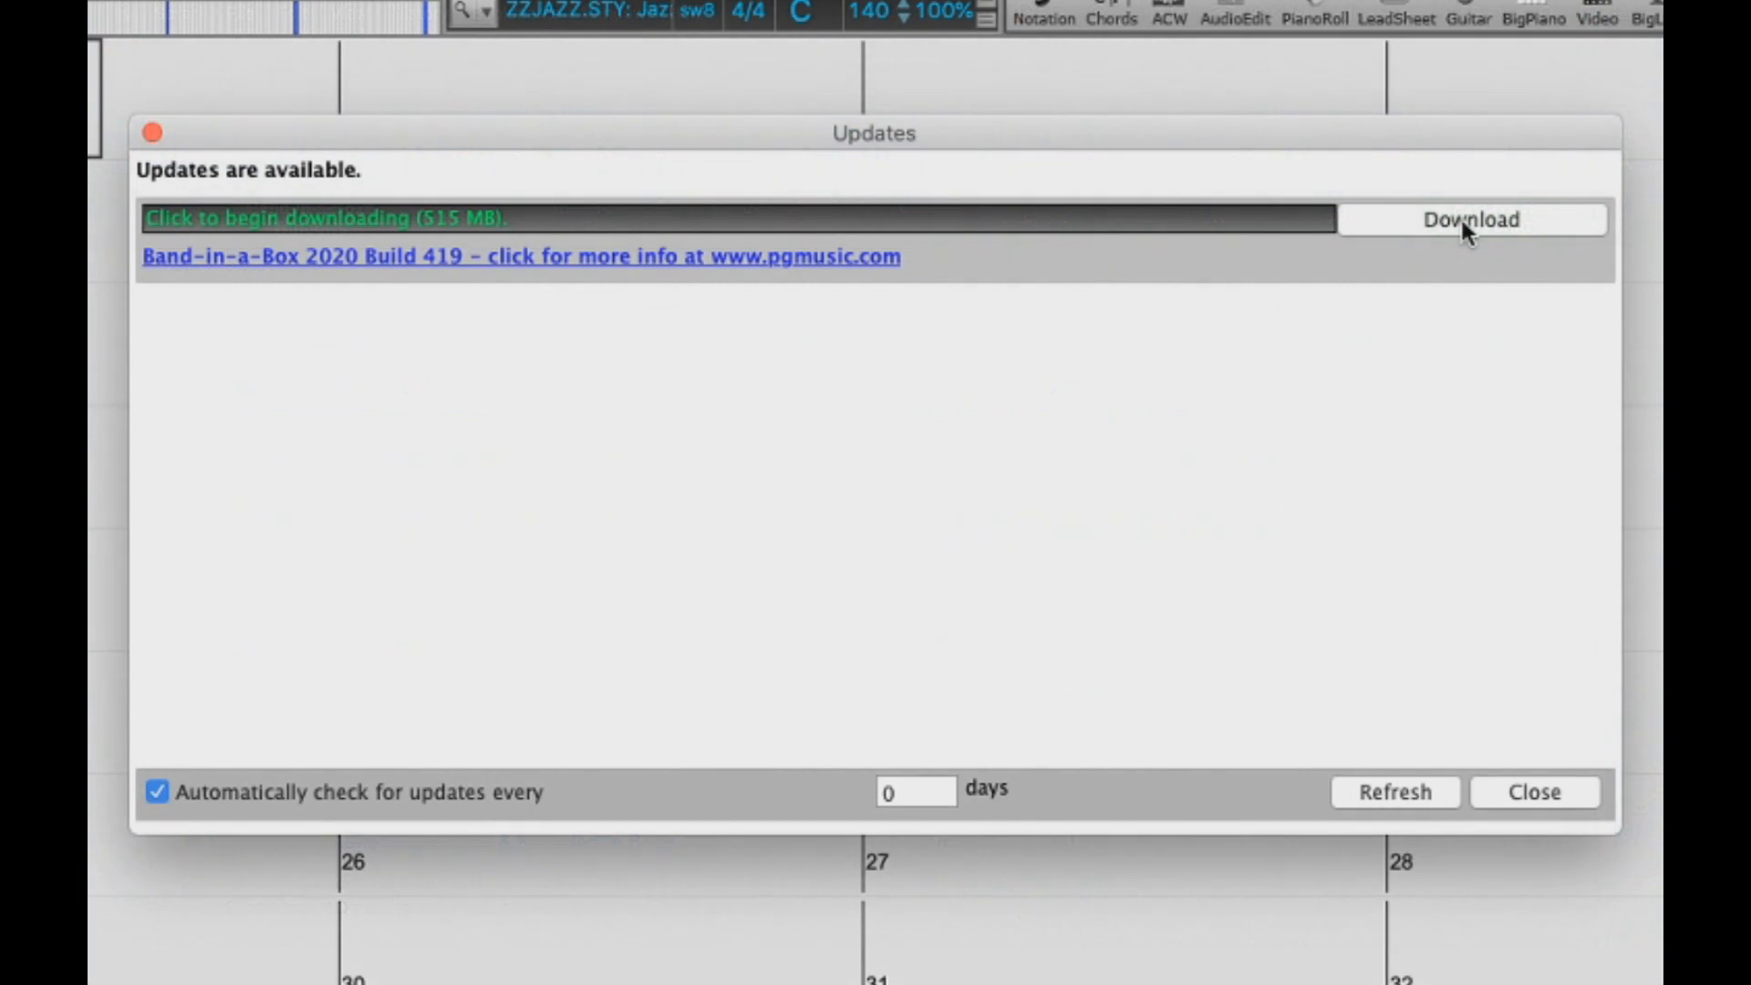
Step: Begin the 515 MB Build 419 download from the Updates window
left_click(1471, 219)
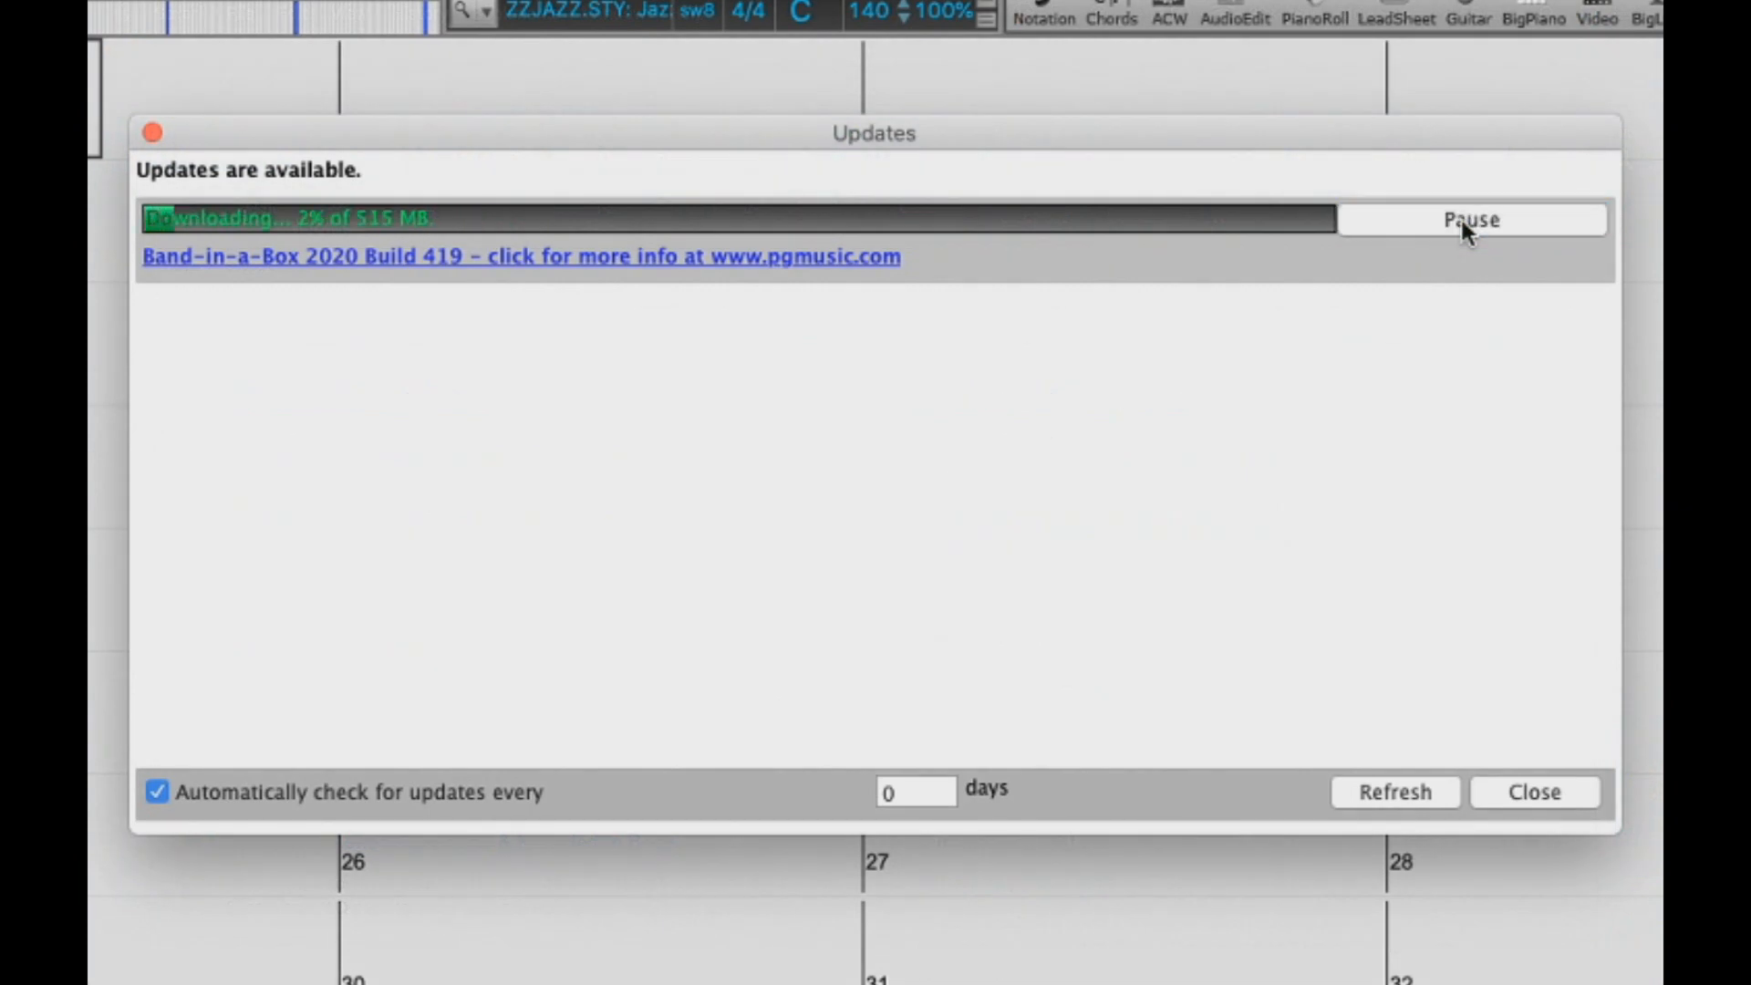
mouse_move(281, 265)
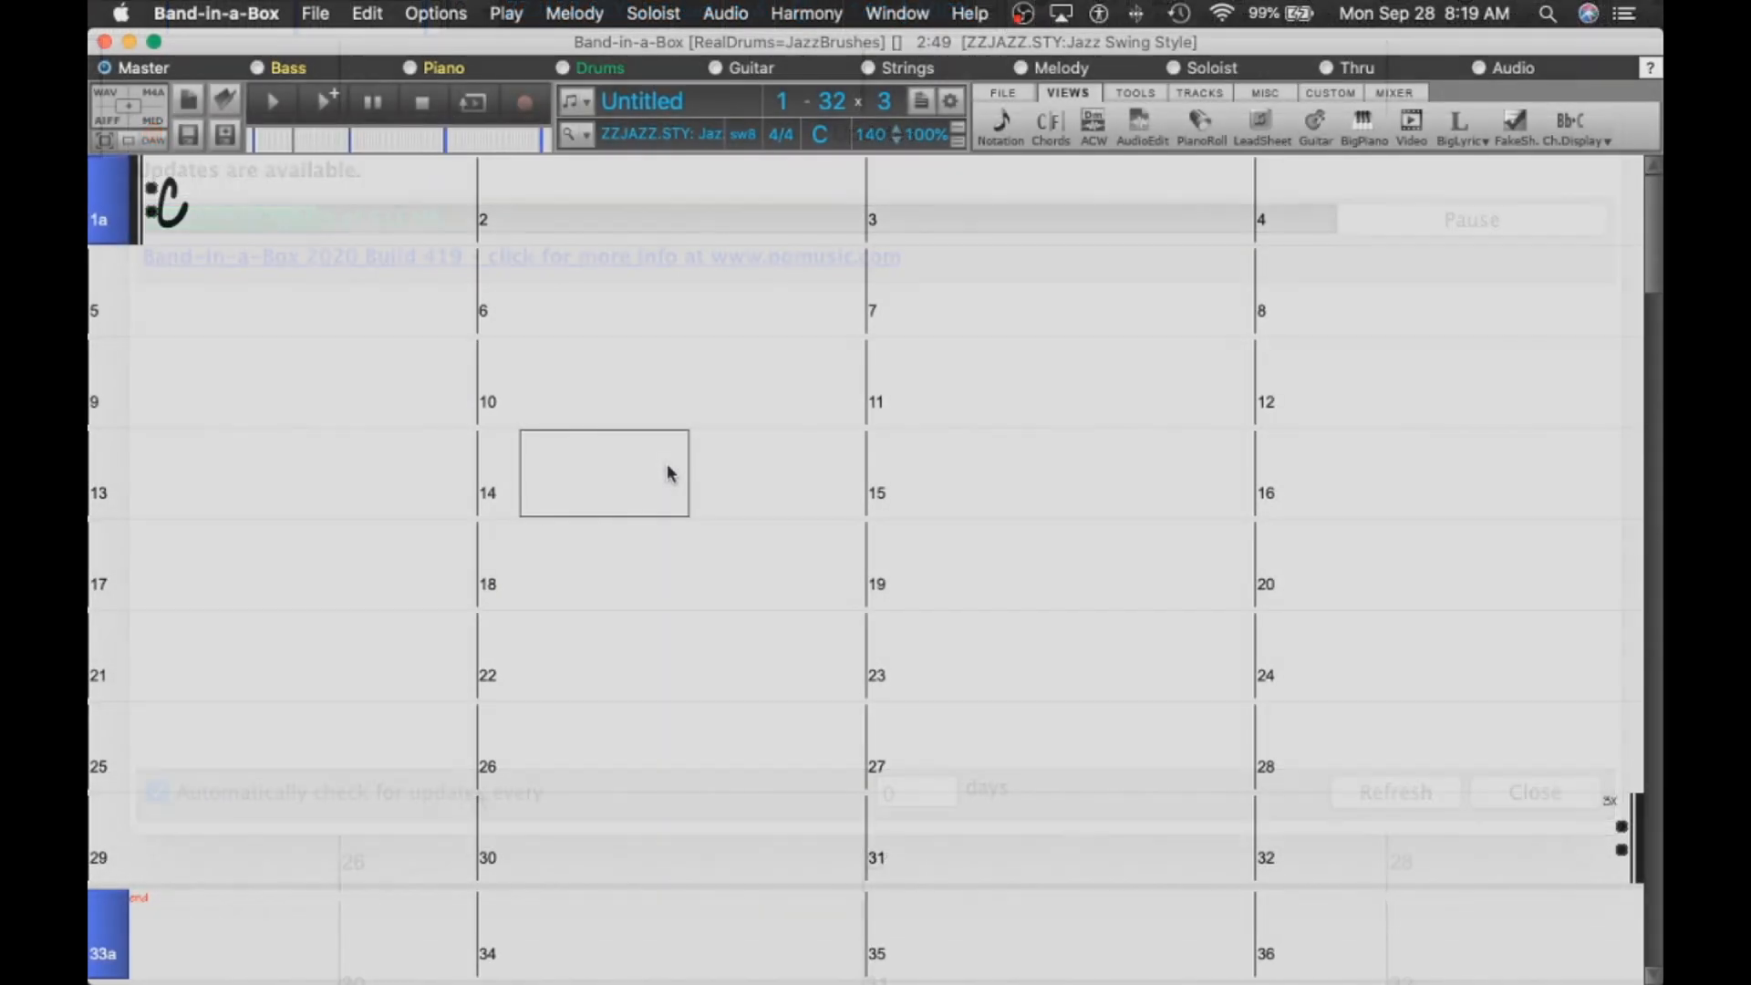
Step: Show the About Band-in-a-Box window confirming version 2020 (416), activated, 64-bit
left_click(1532, 792)
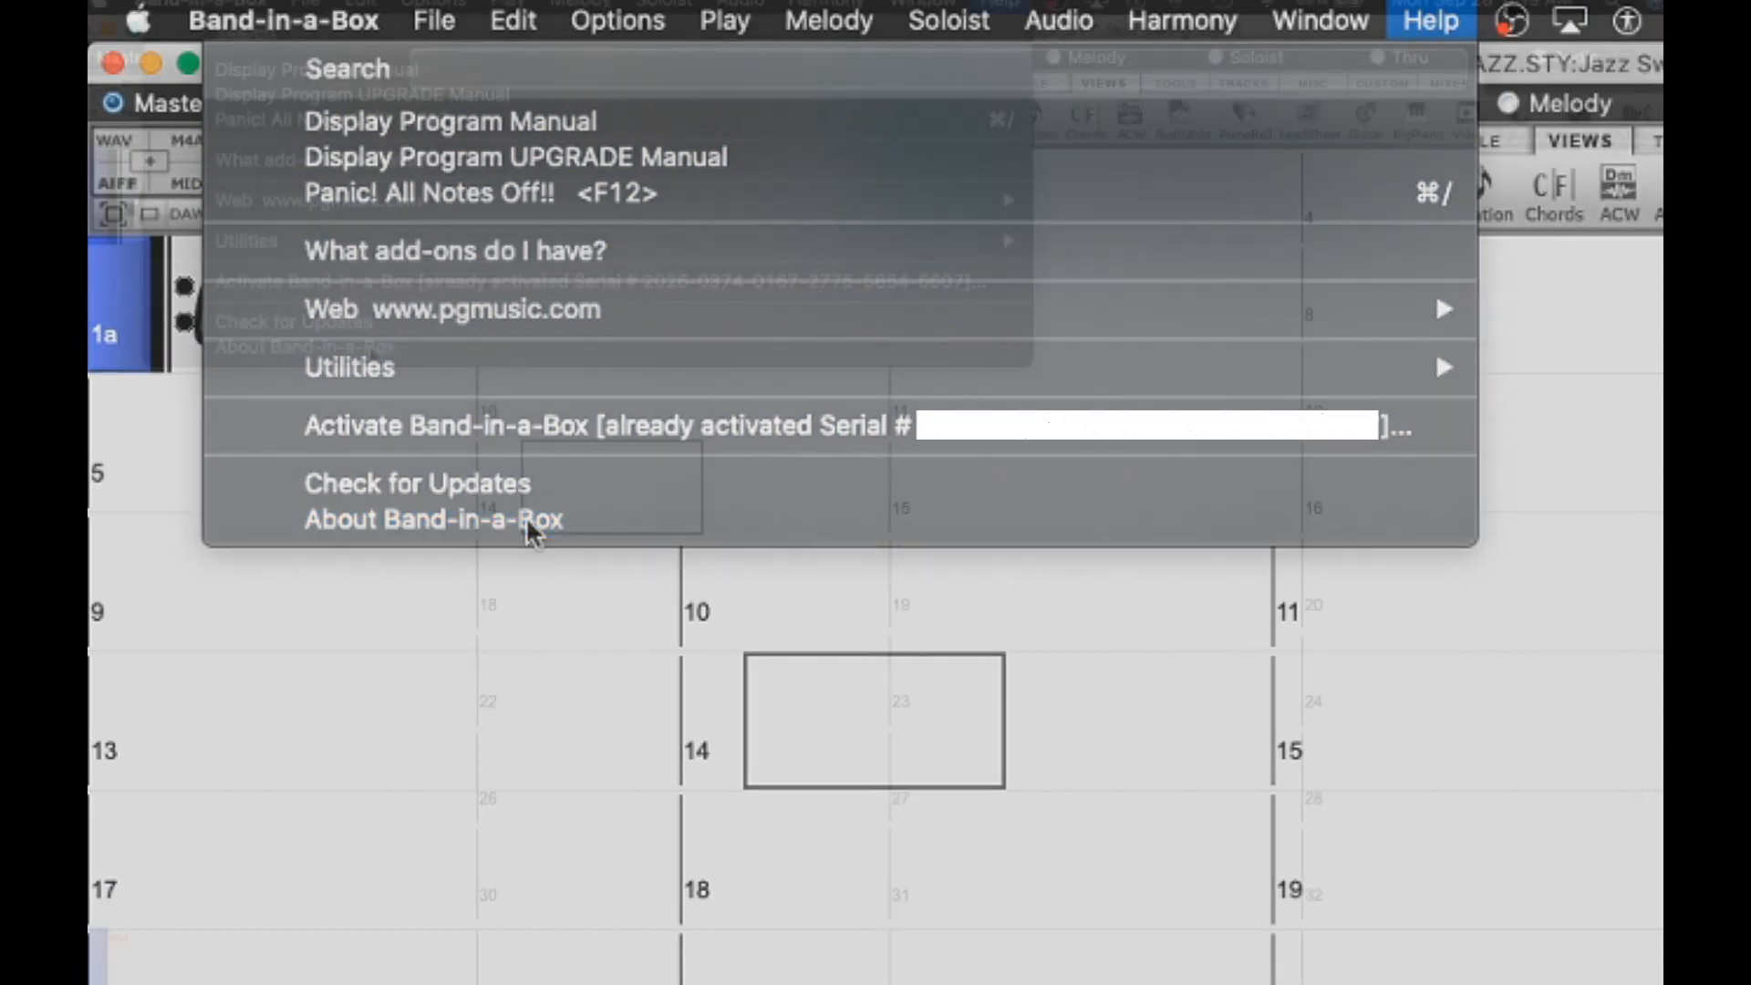
left_click(436, 519)
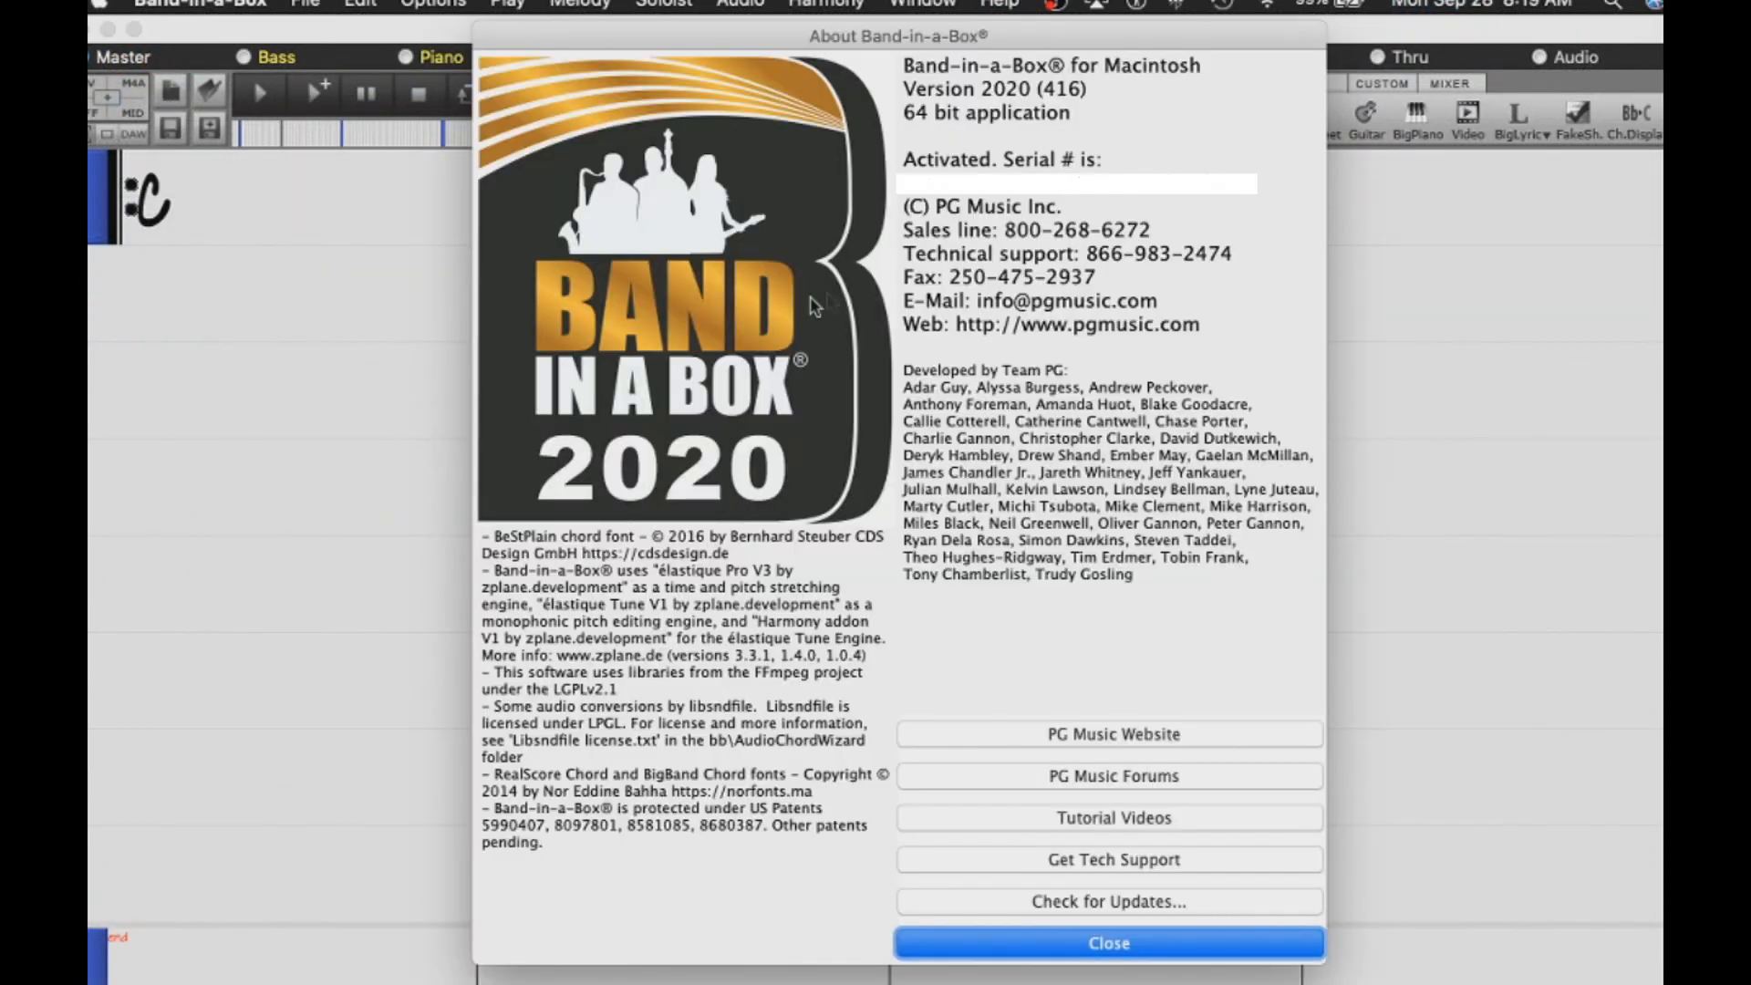
mouse_move(867, 294)
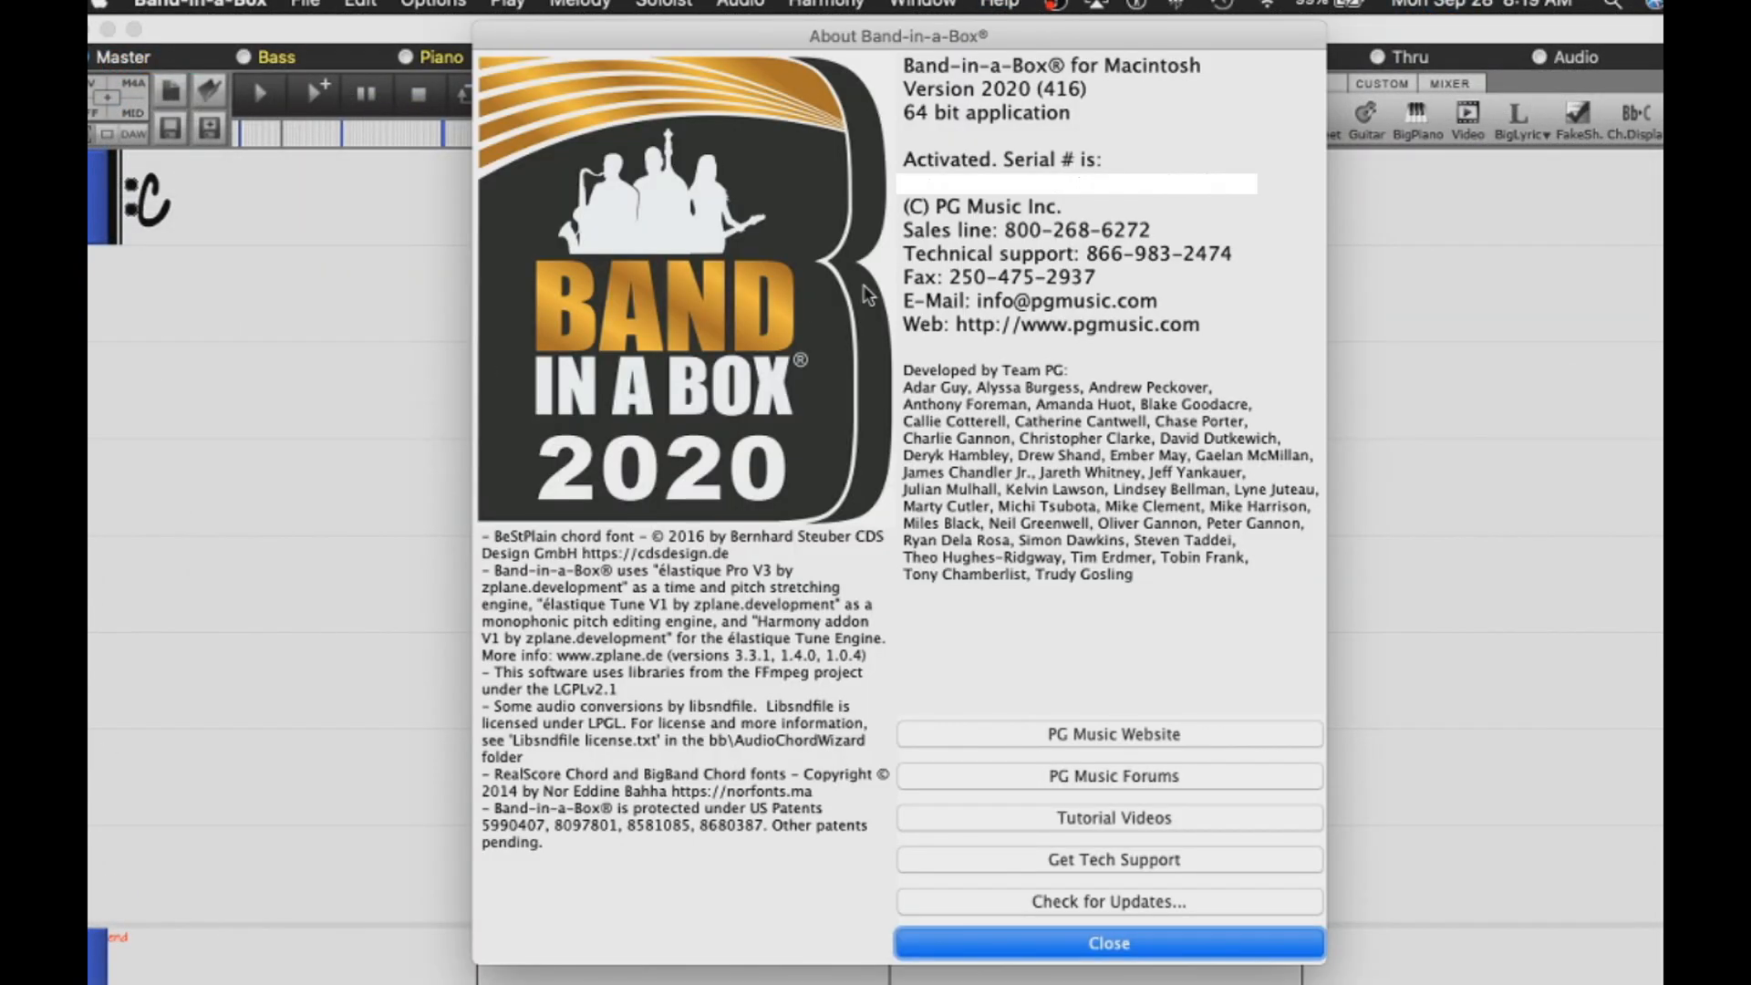
mouse_move(991, 133)
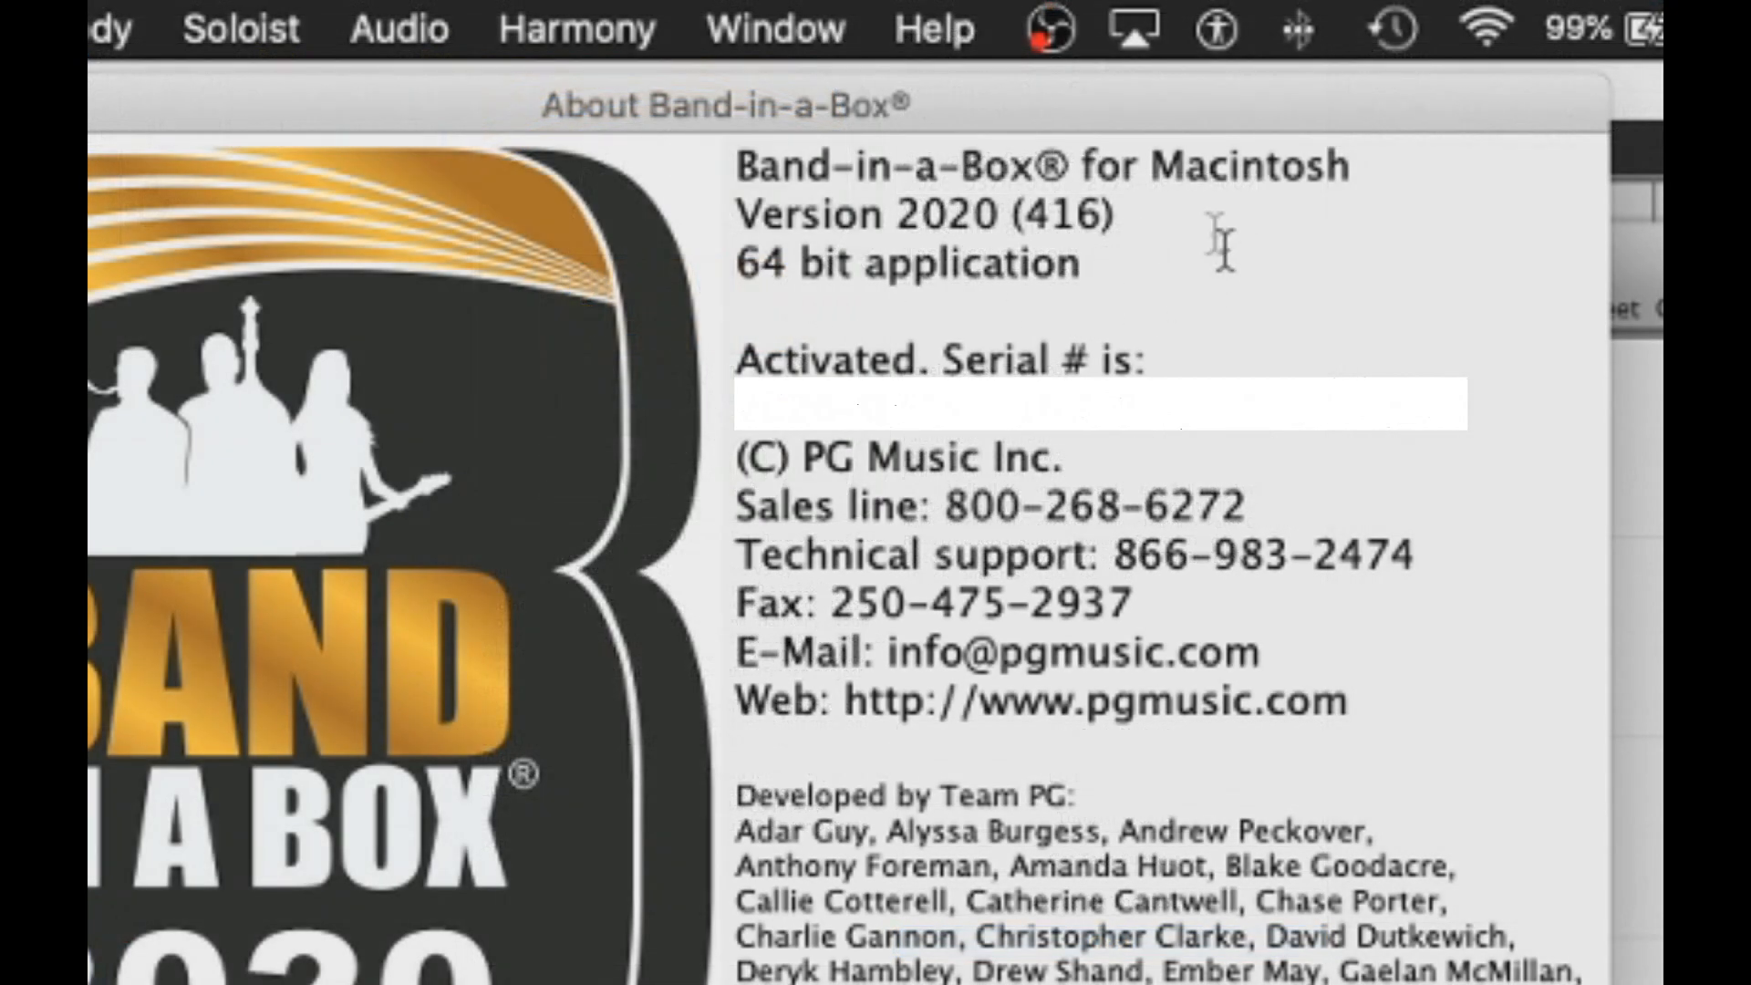
mouse_move(825, 301)
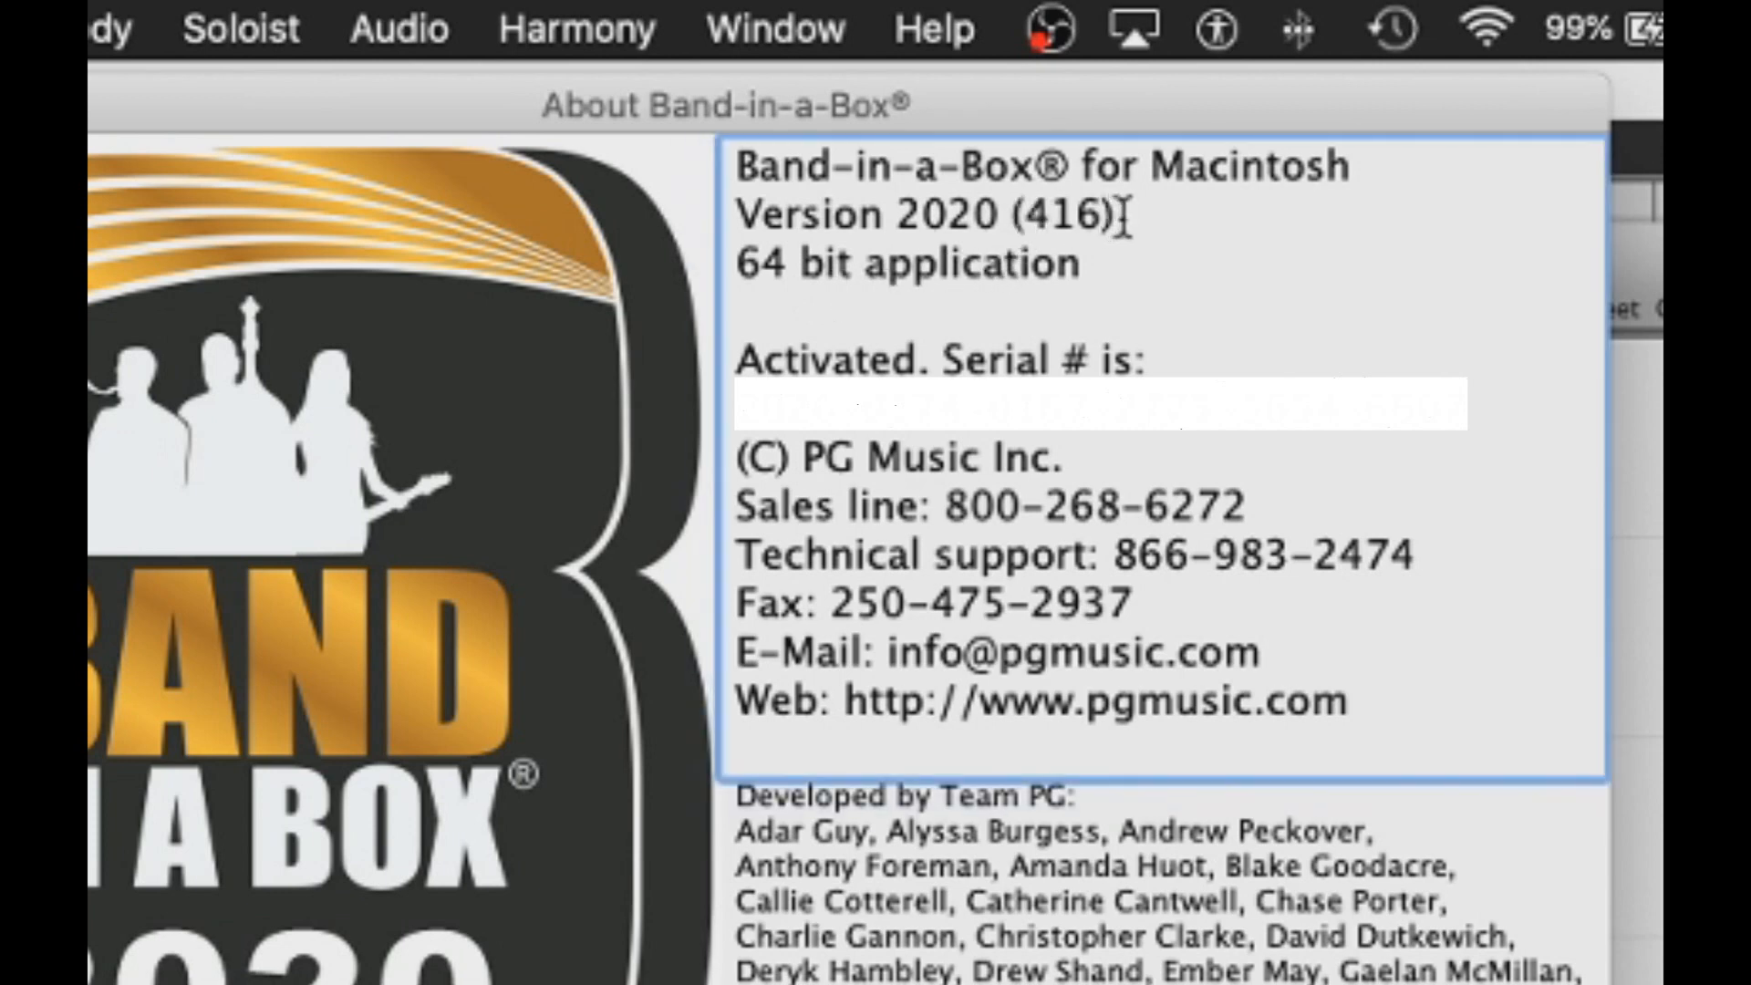
mouse_move(1175, 258)
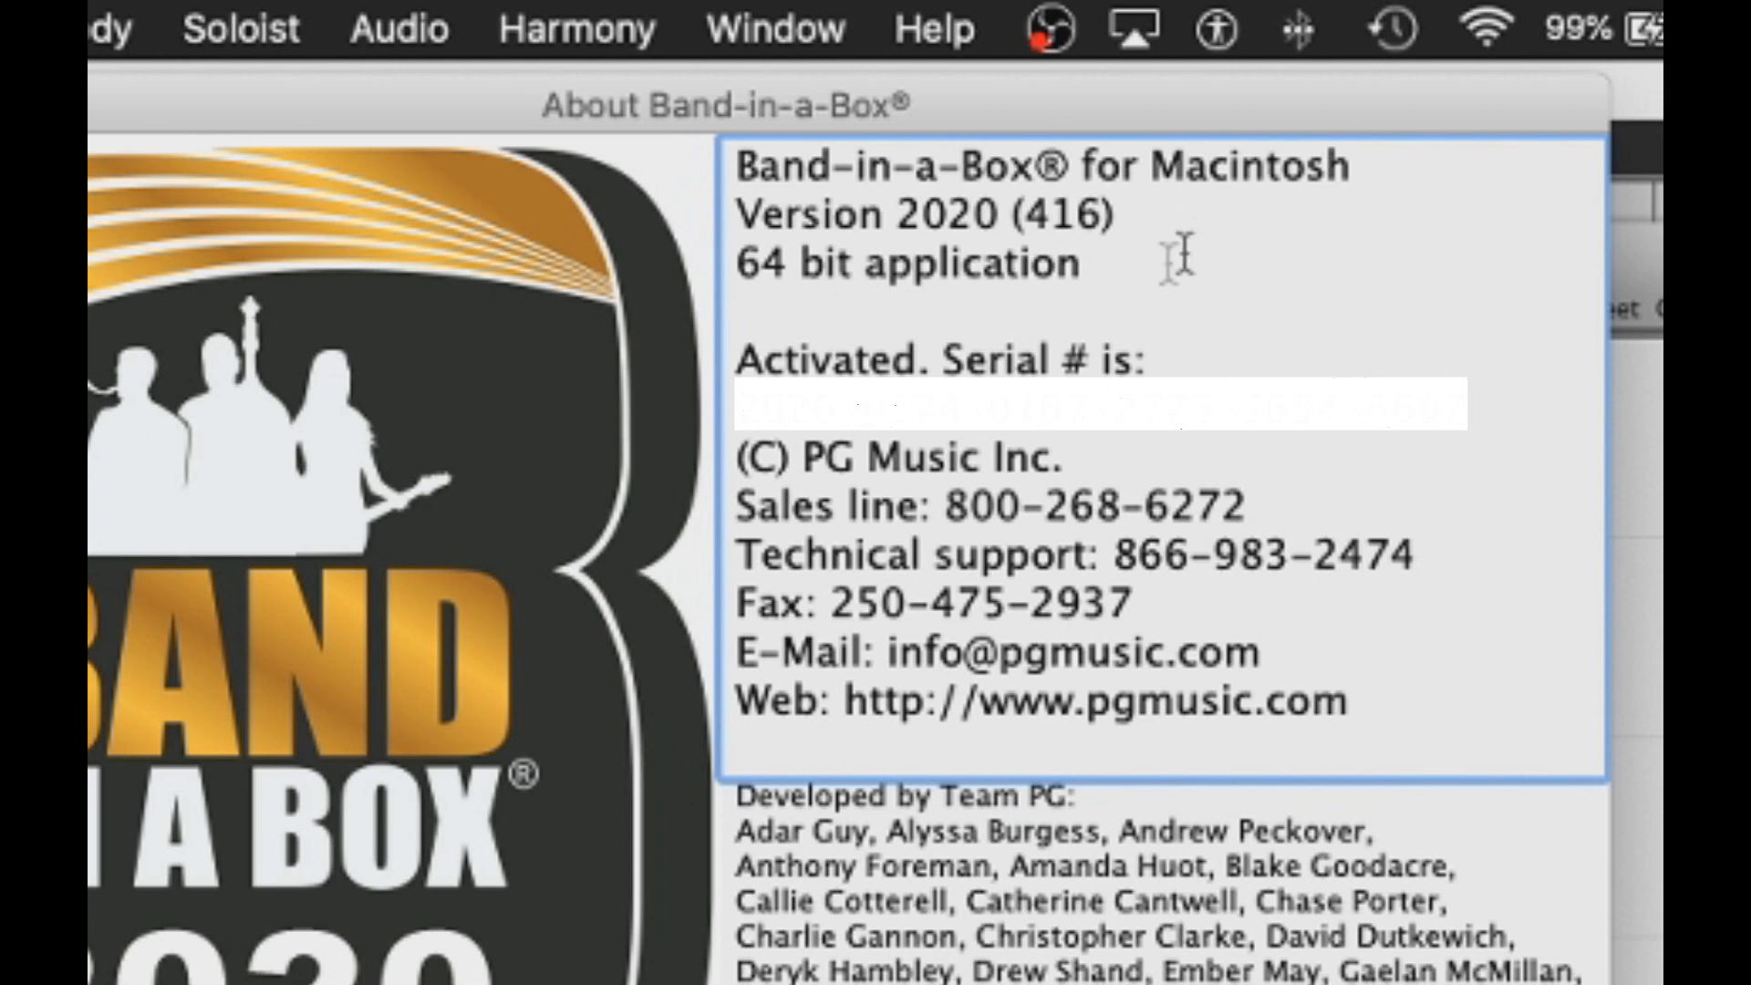
mouse_move(1140, 279)
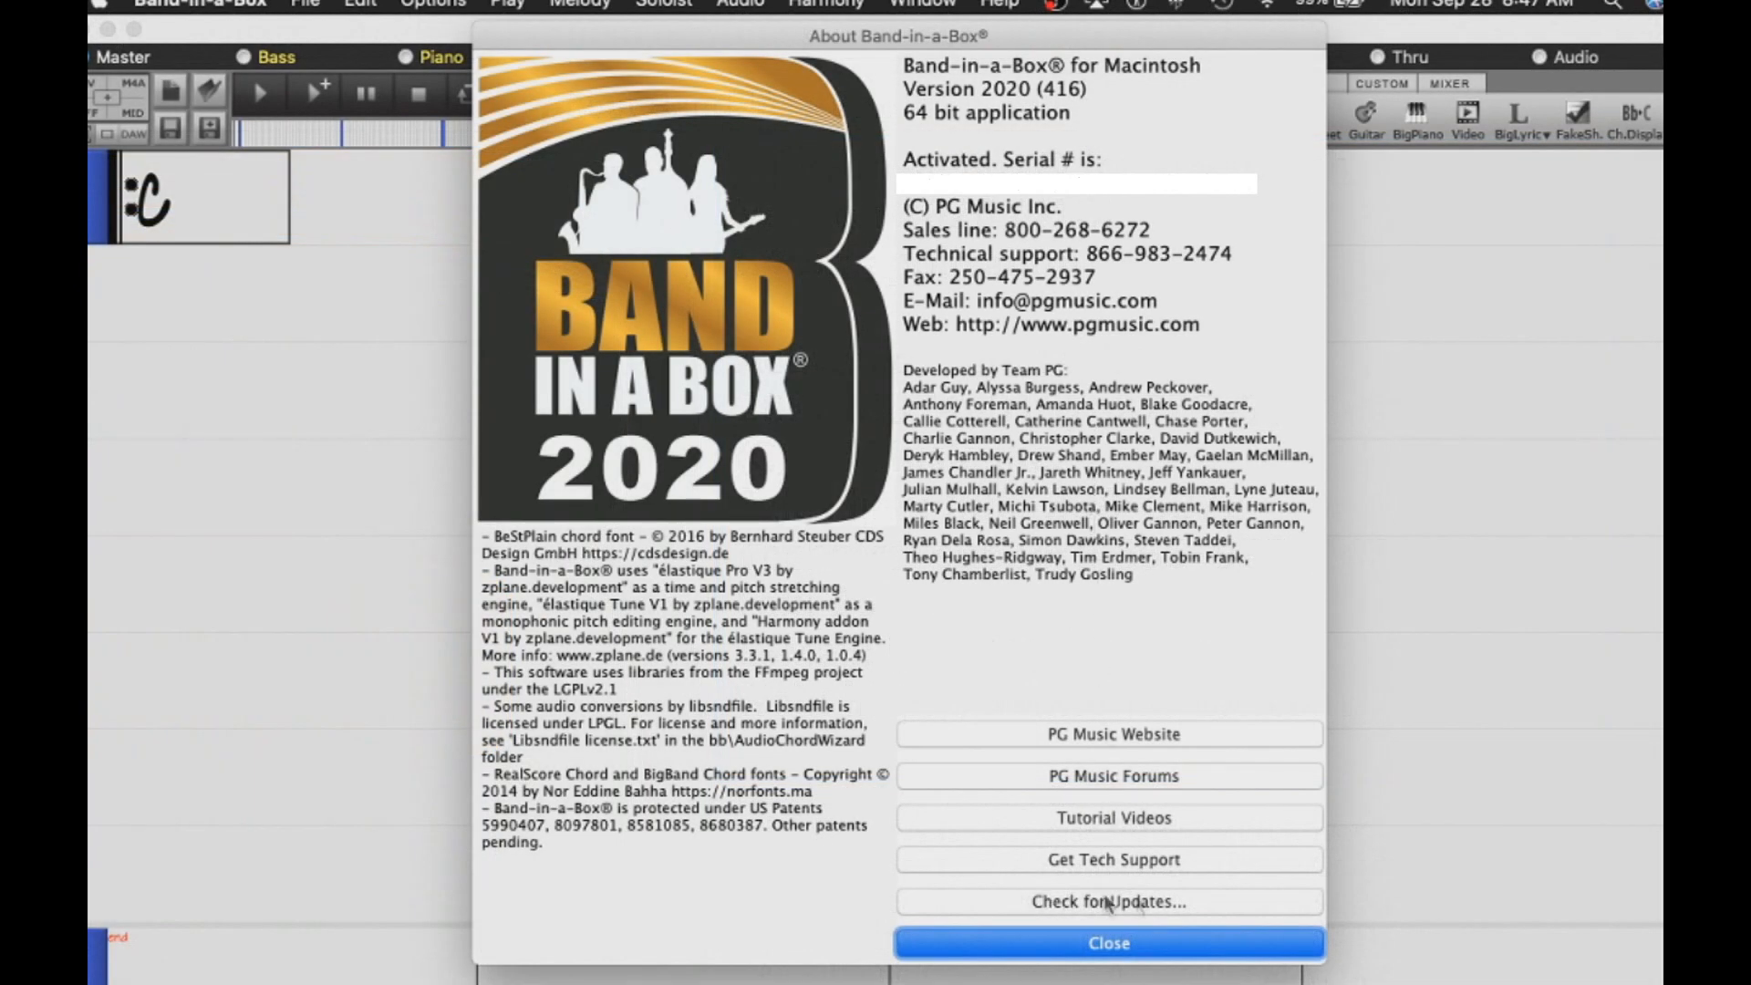
Step: Check for updates from the About window, revealing Build 419 (515 MB)
left_click(1109, 901)
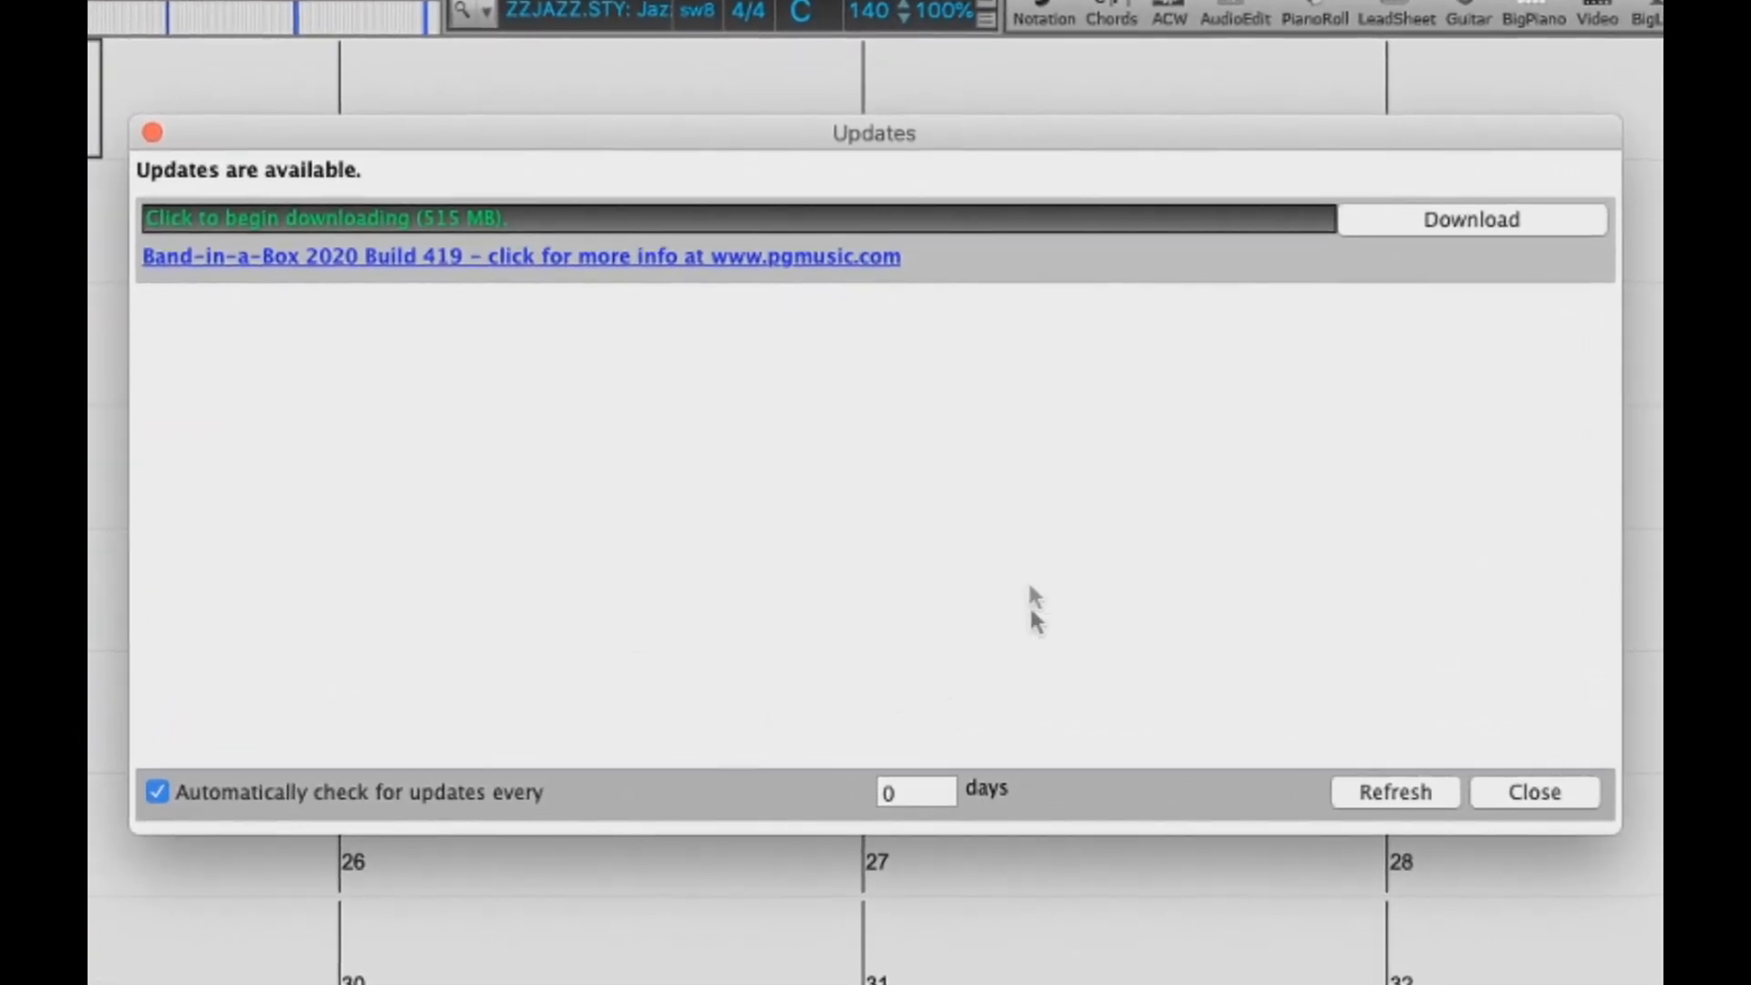
mouse_move(337, 188)
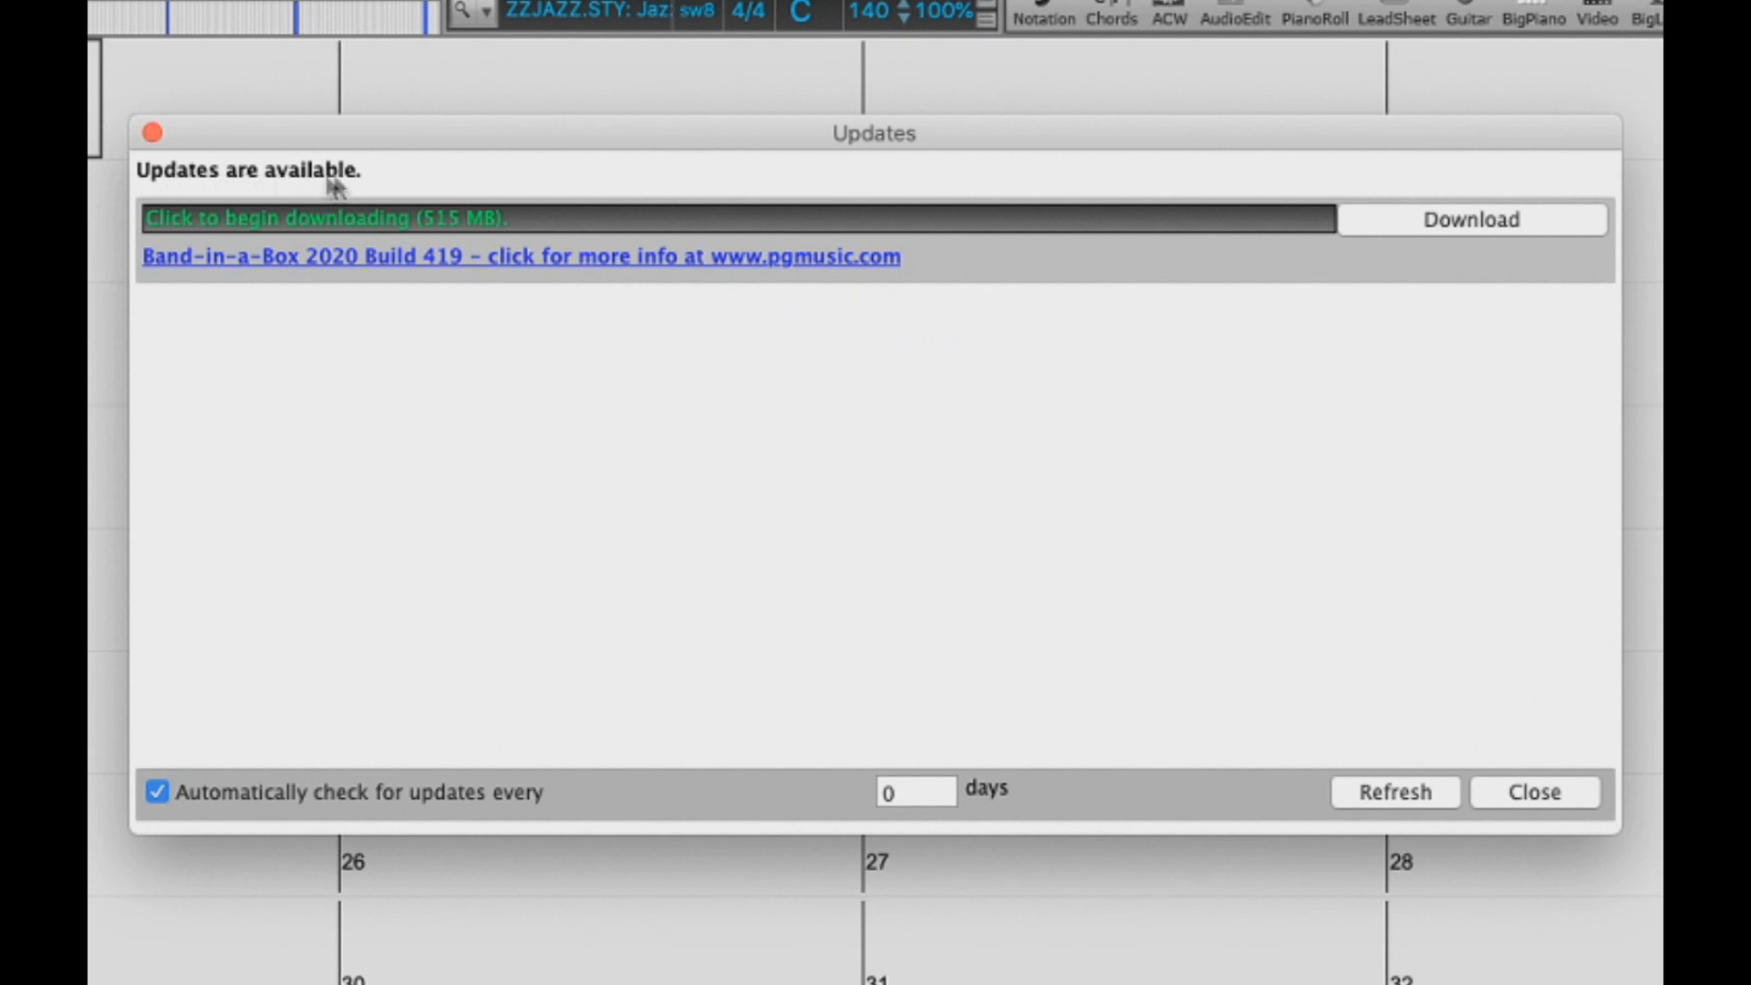
mouse_move(204, 184)
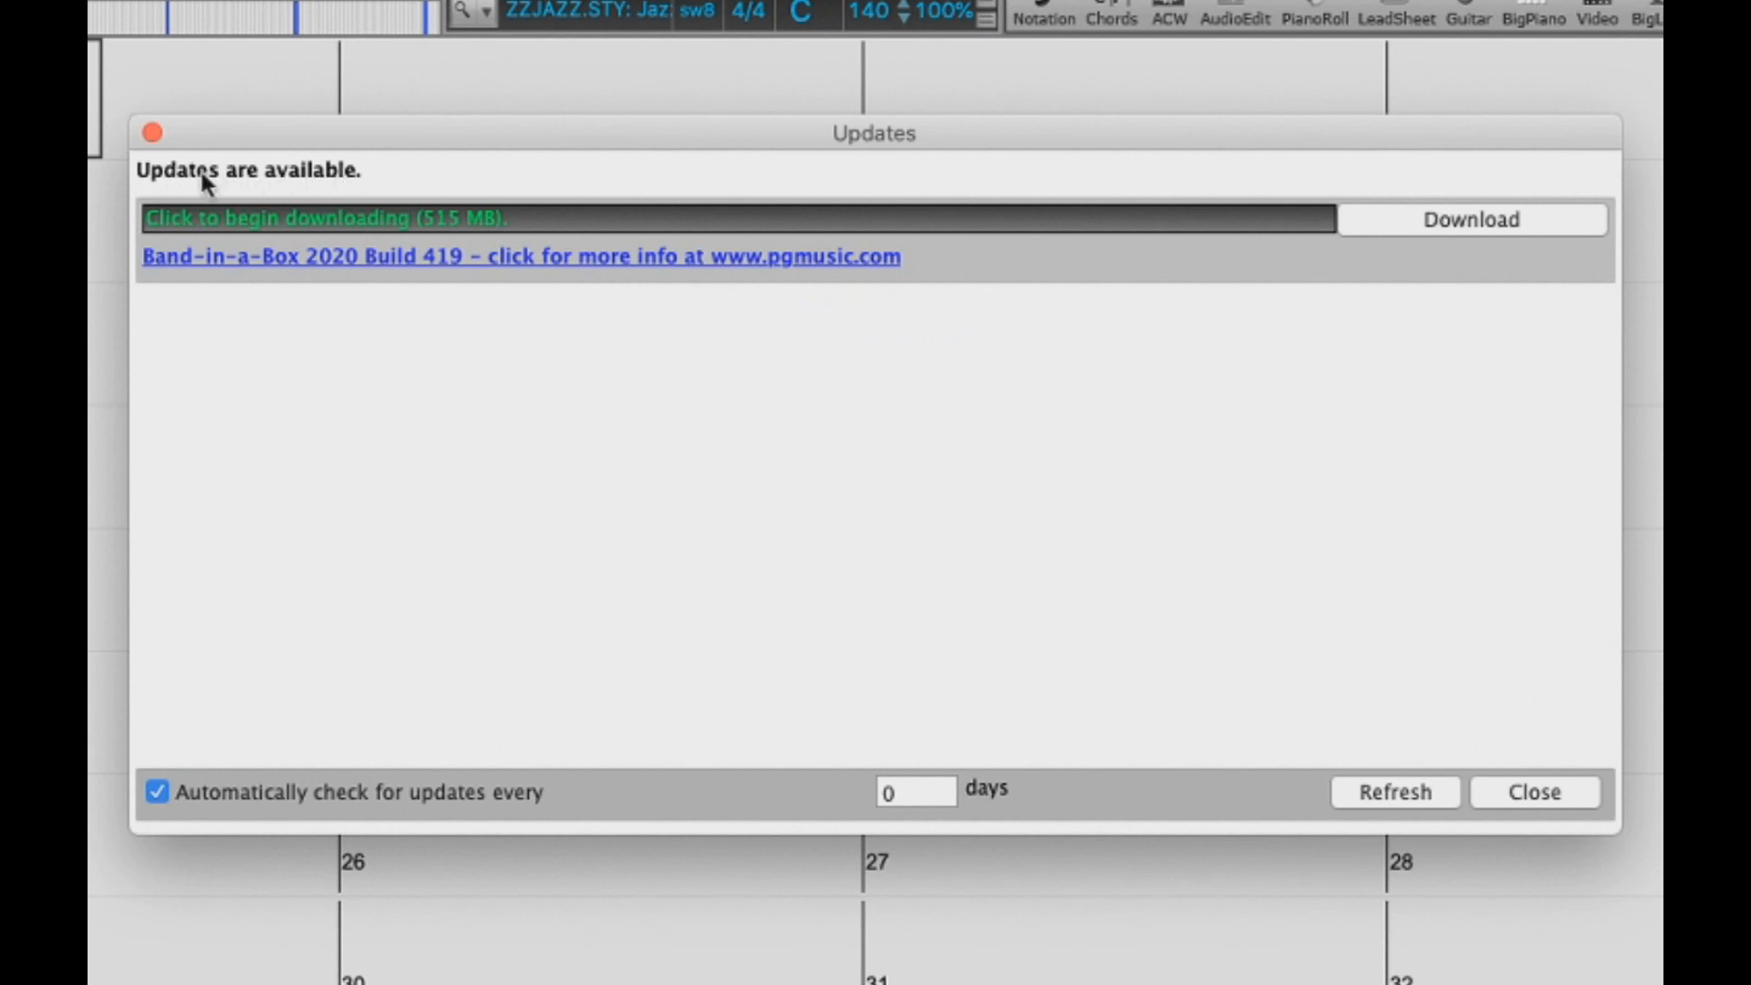
mouse_move(427, 262)
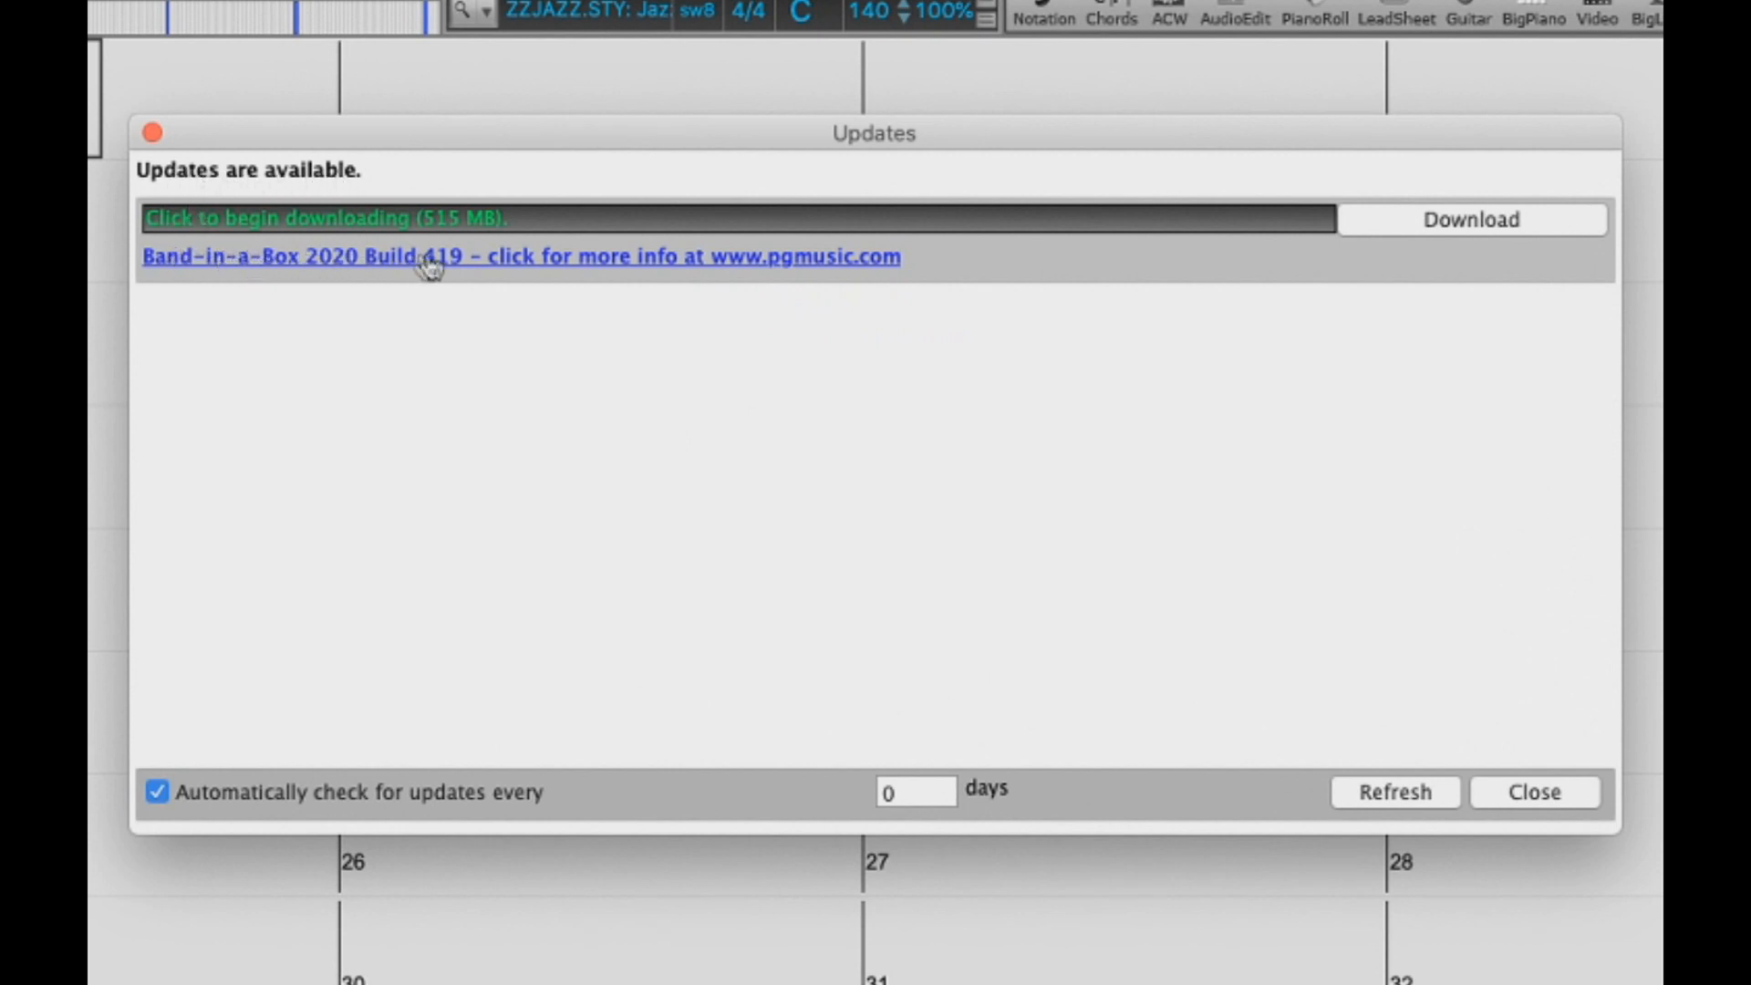
mouse_move(558, 264)
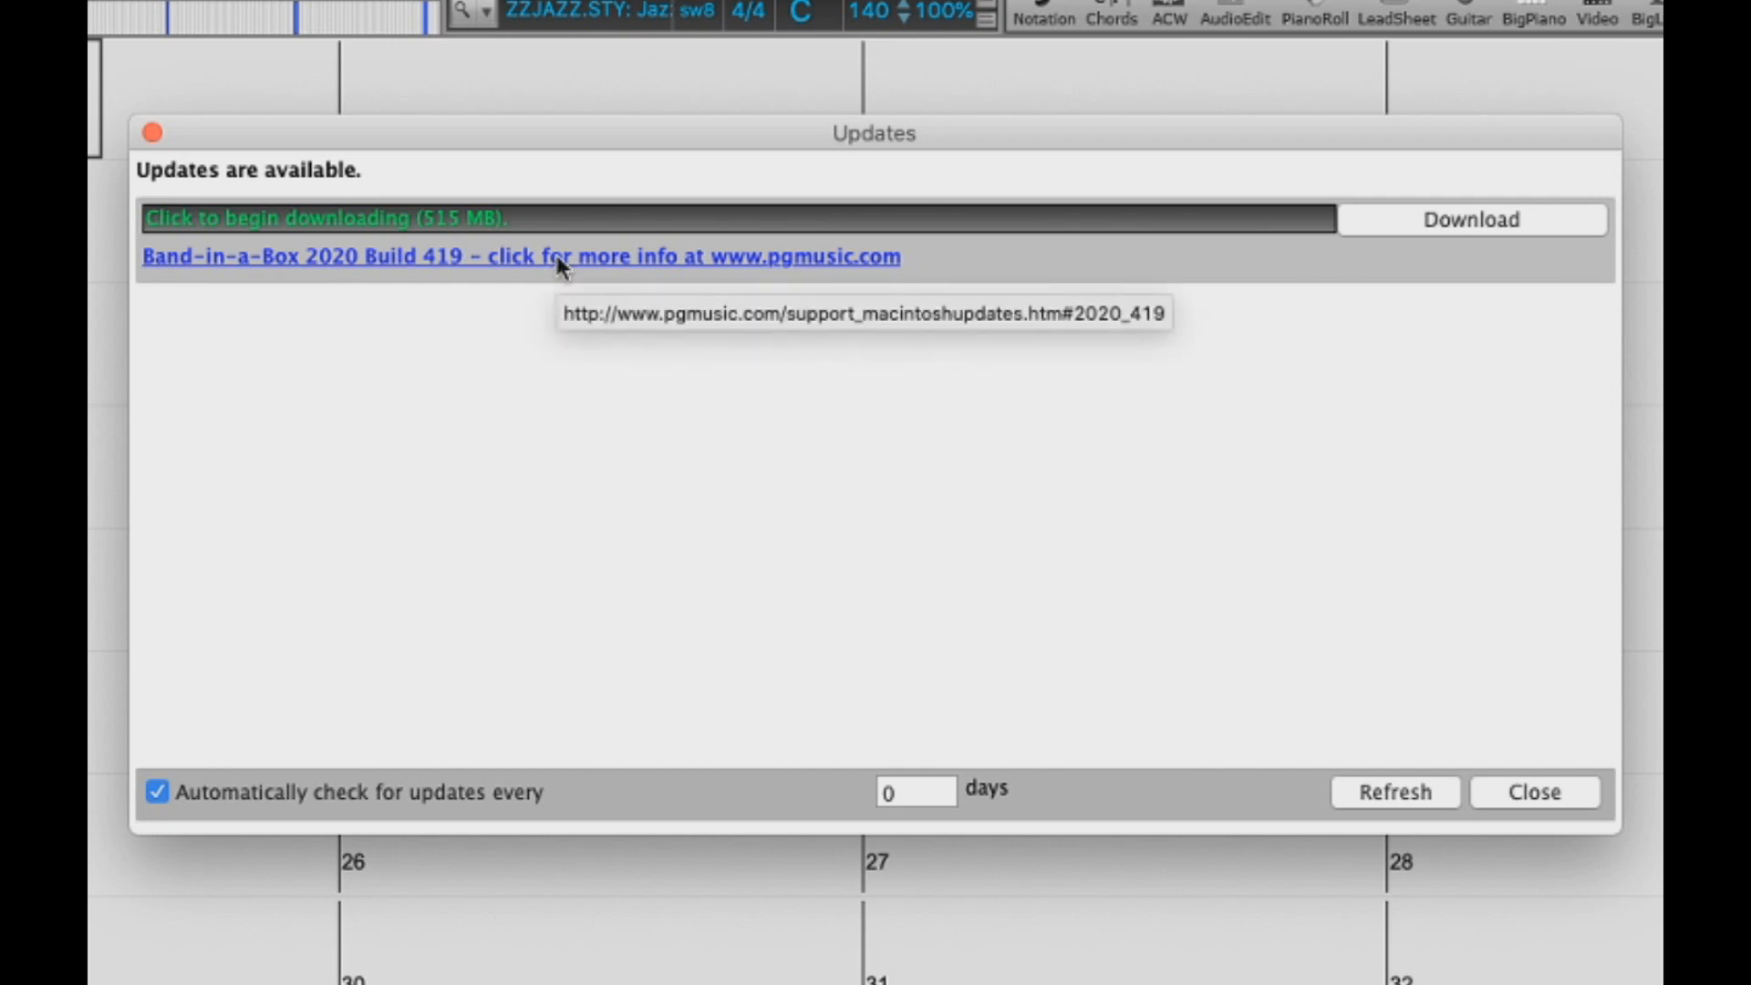
mouse_move(709, 276)
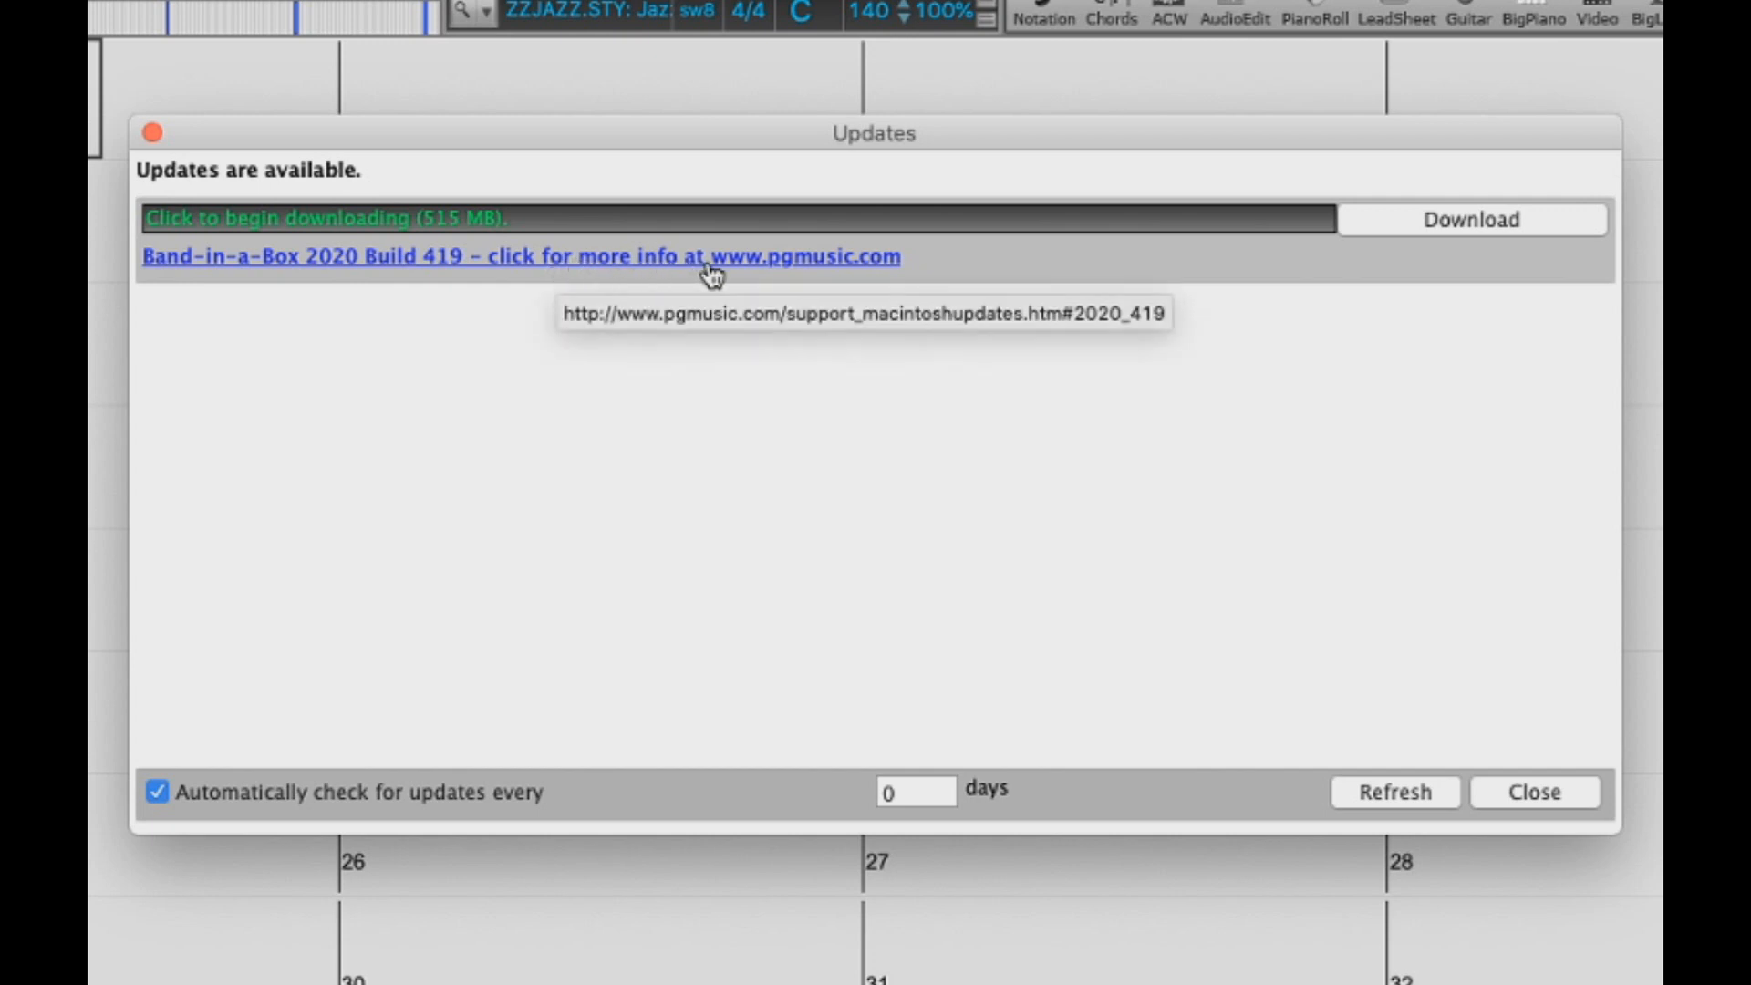
mouse_move(499, 284)
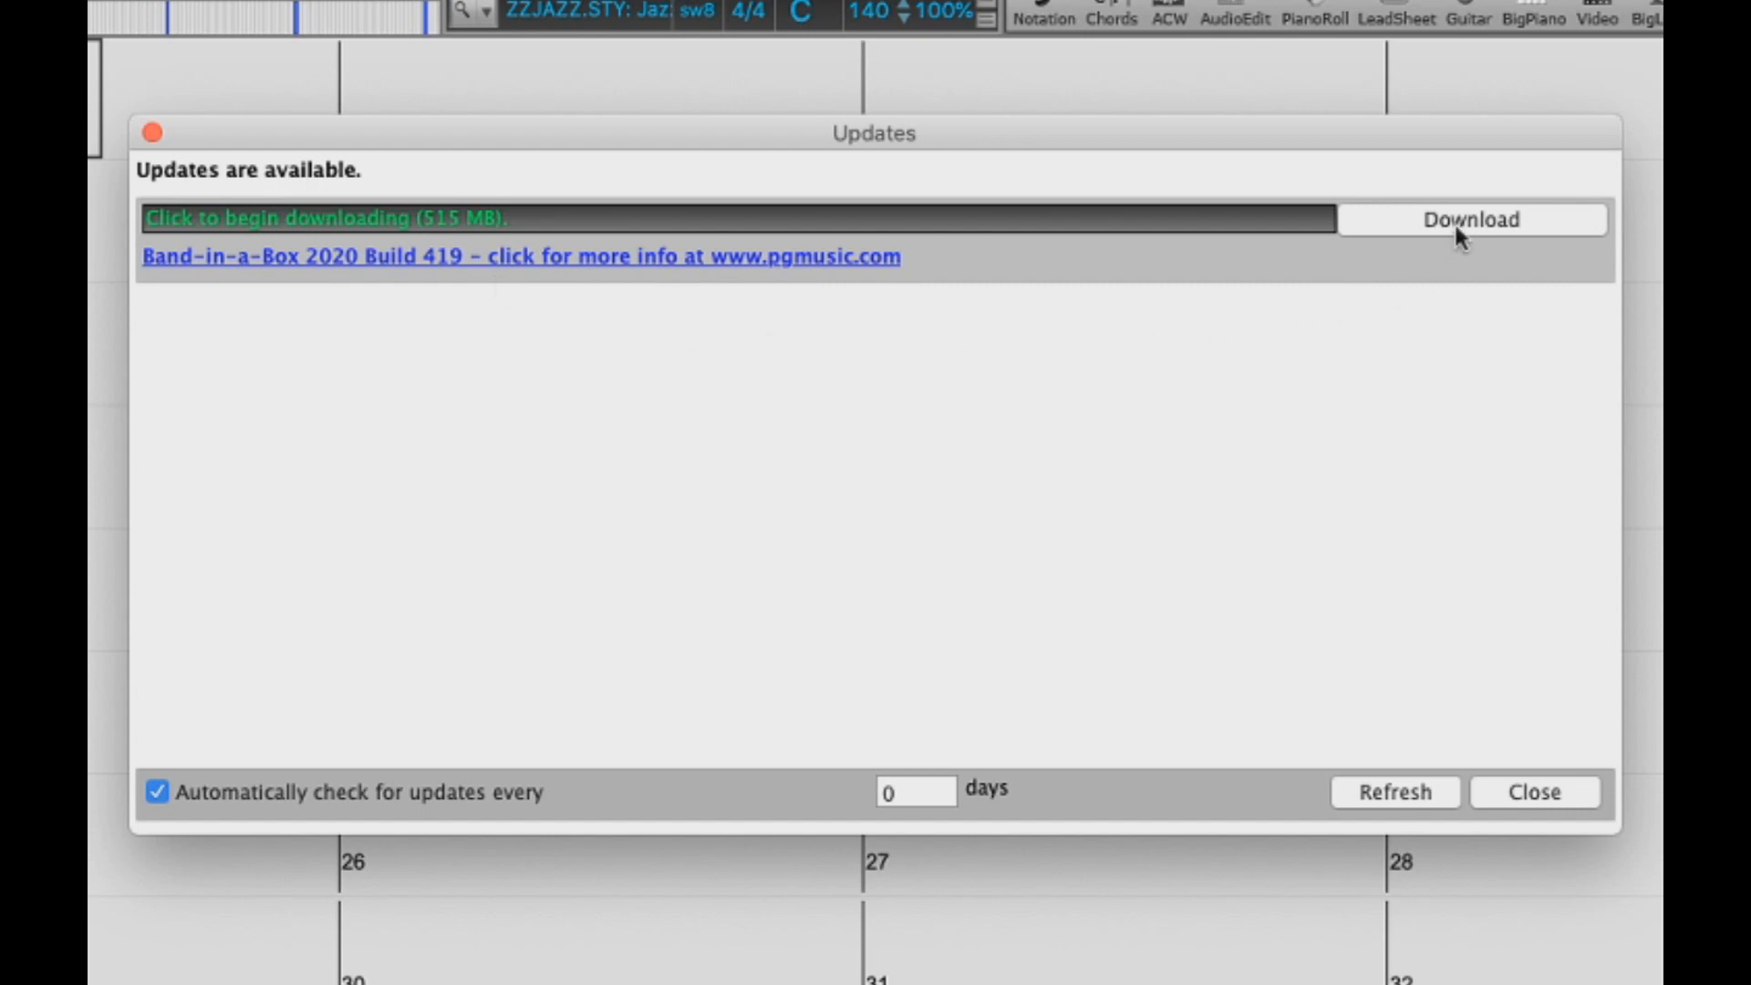
Step: Download Build 419, set update checks to every 7 days, and launch the patch installer
left_click(1469, 219)
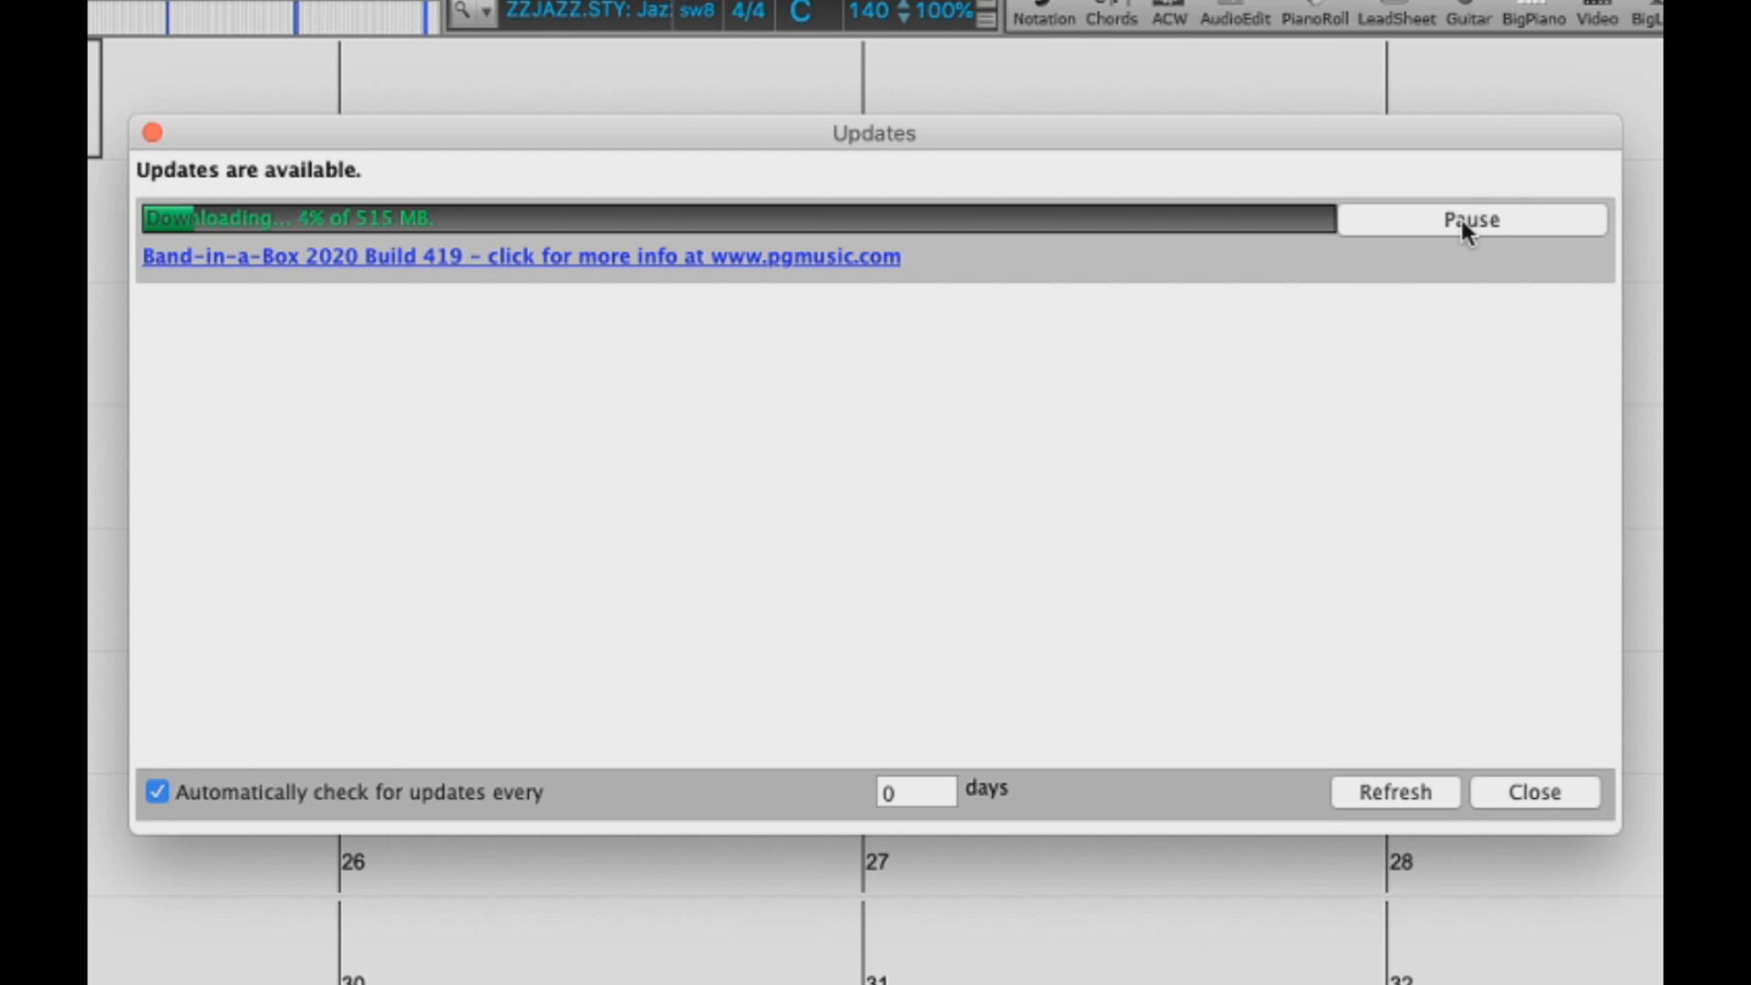
mouse_move(310, 192)
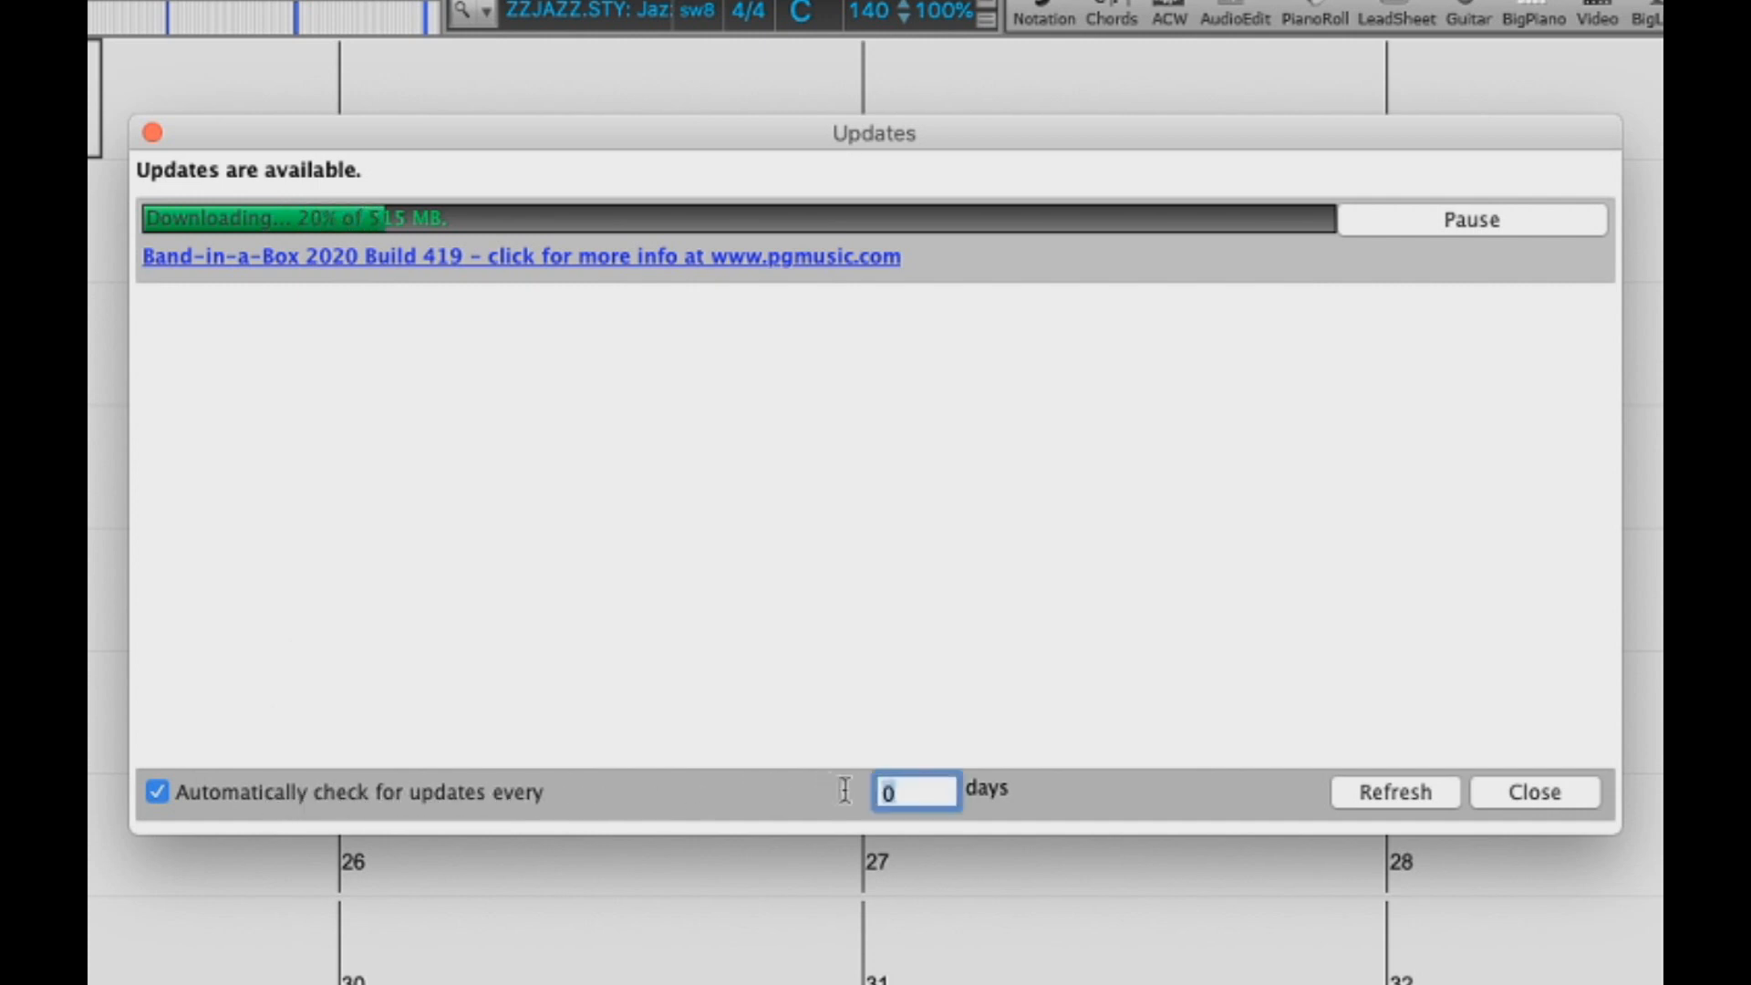
type("7")
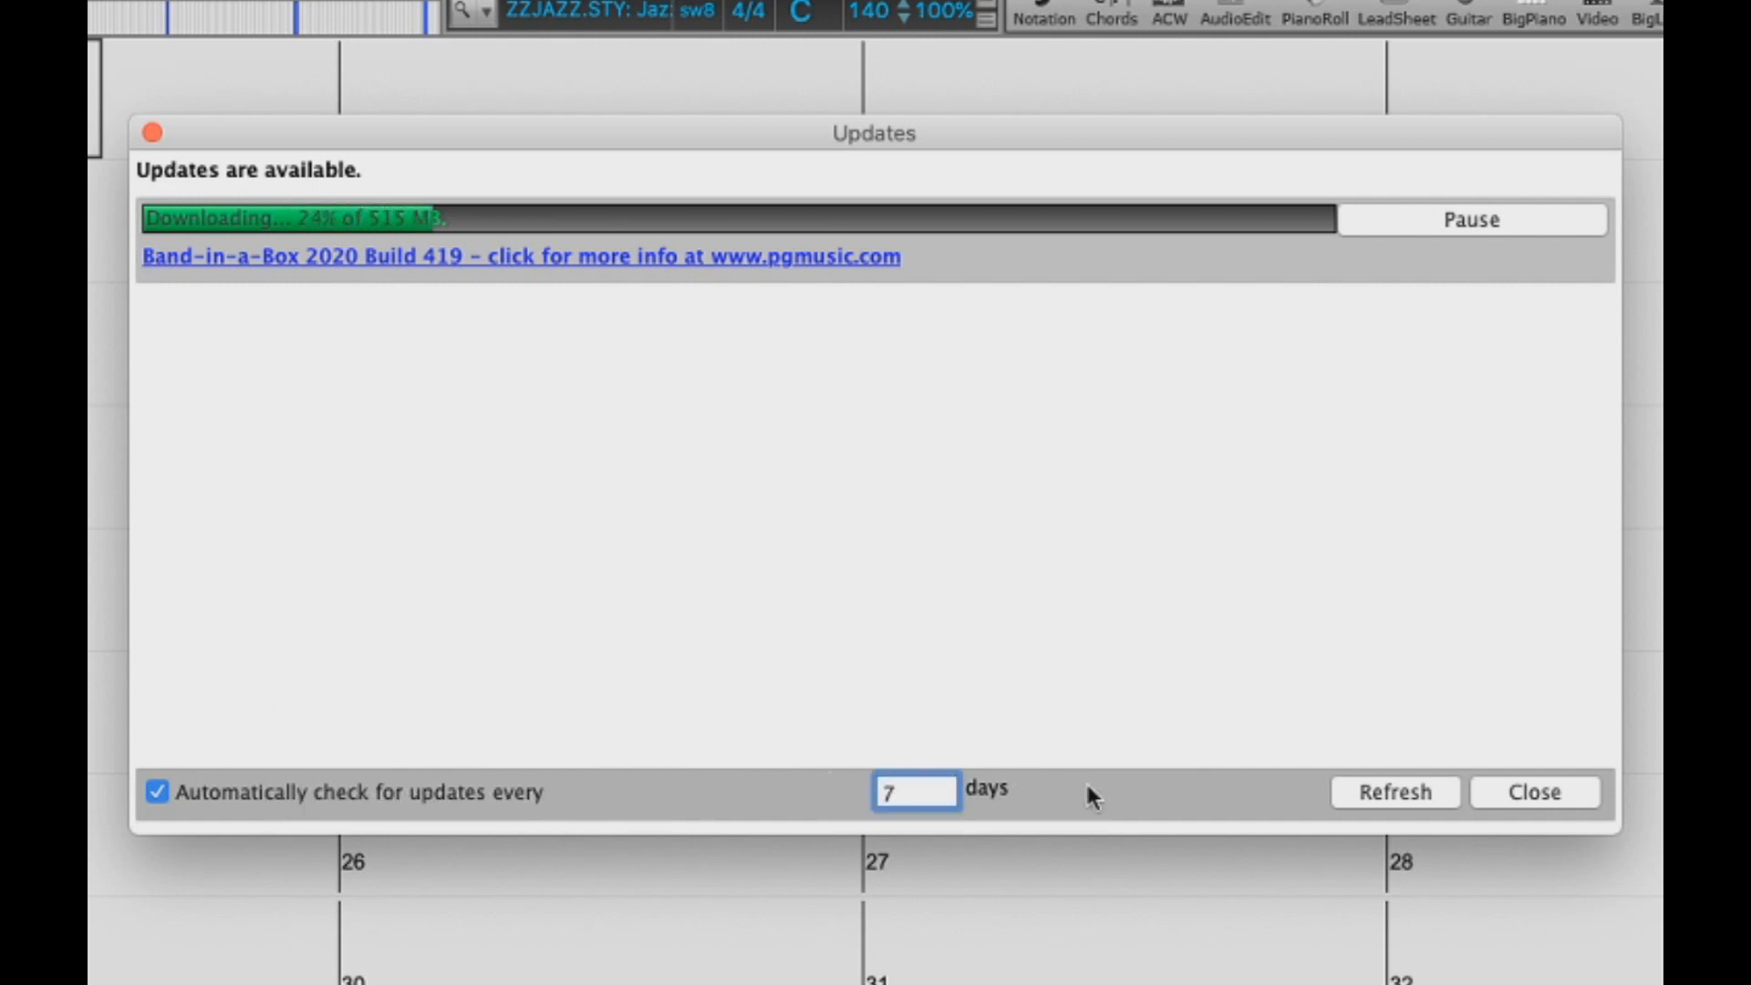
mouse_move(1397, 806)
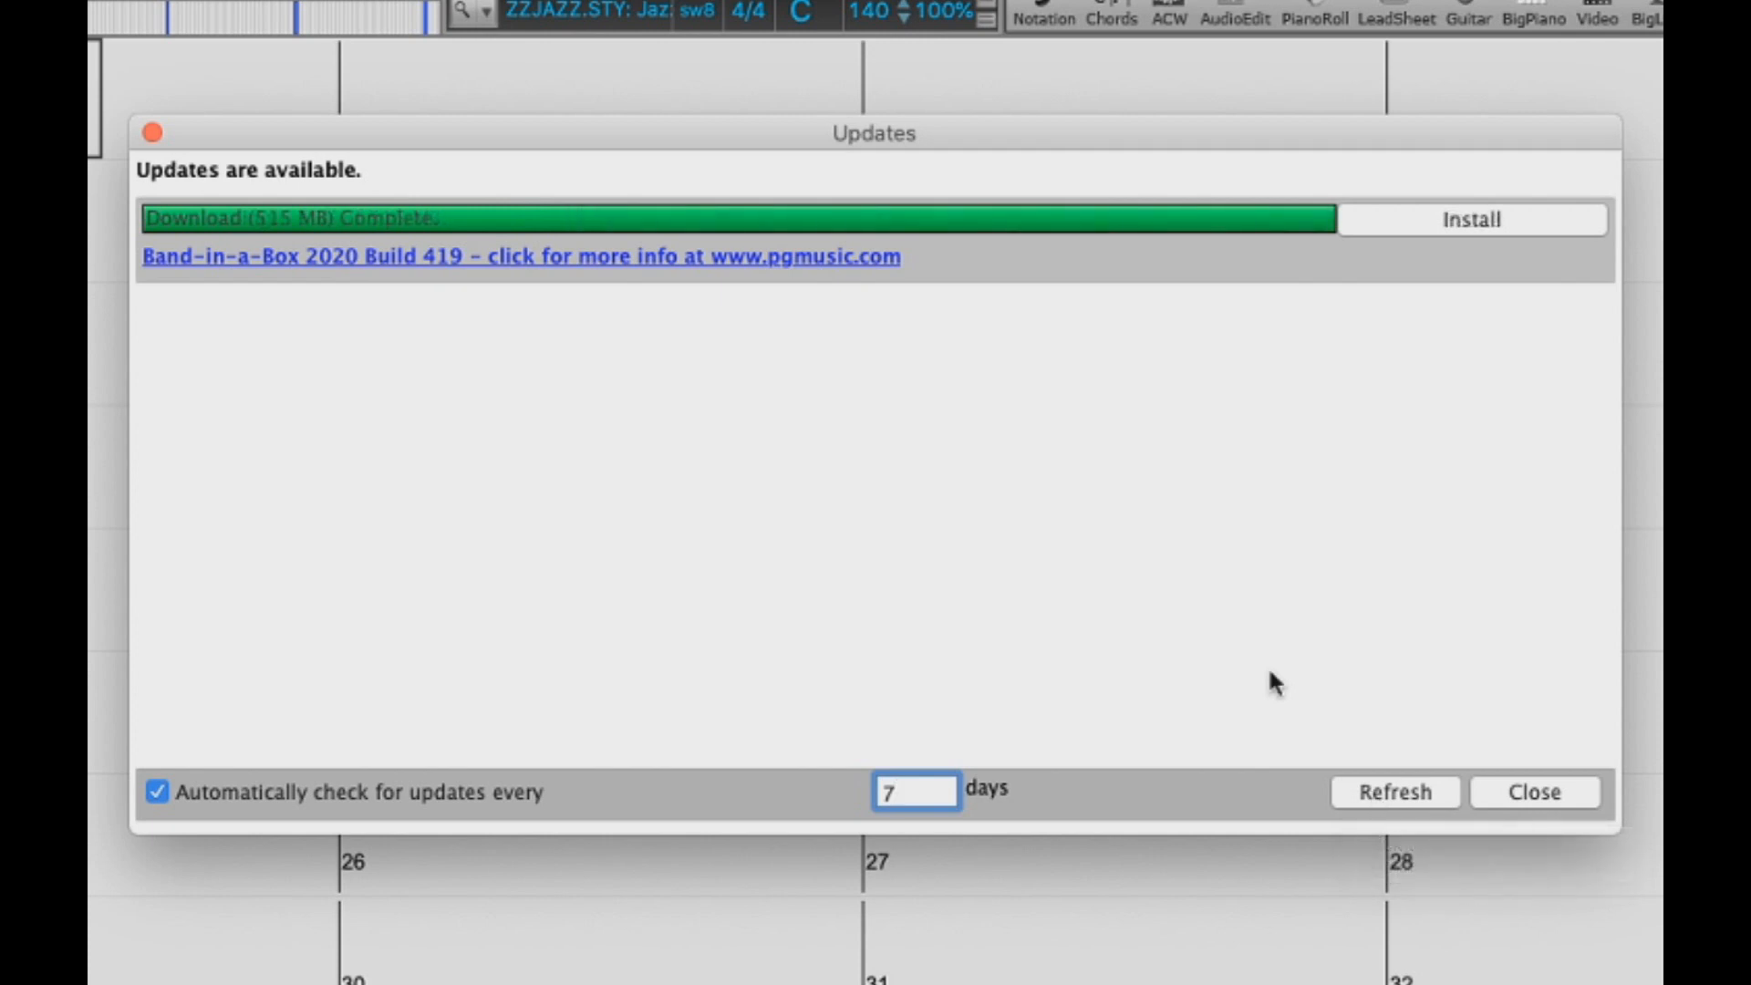
mouse_move(1396, 252)
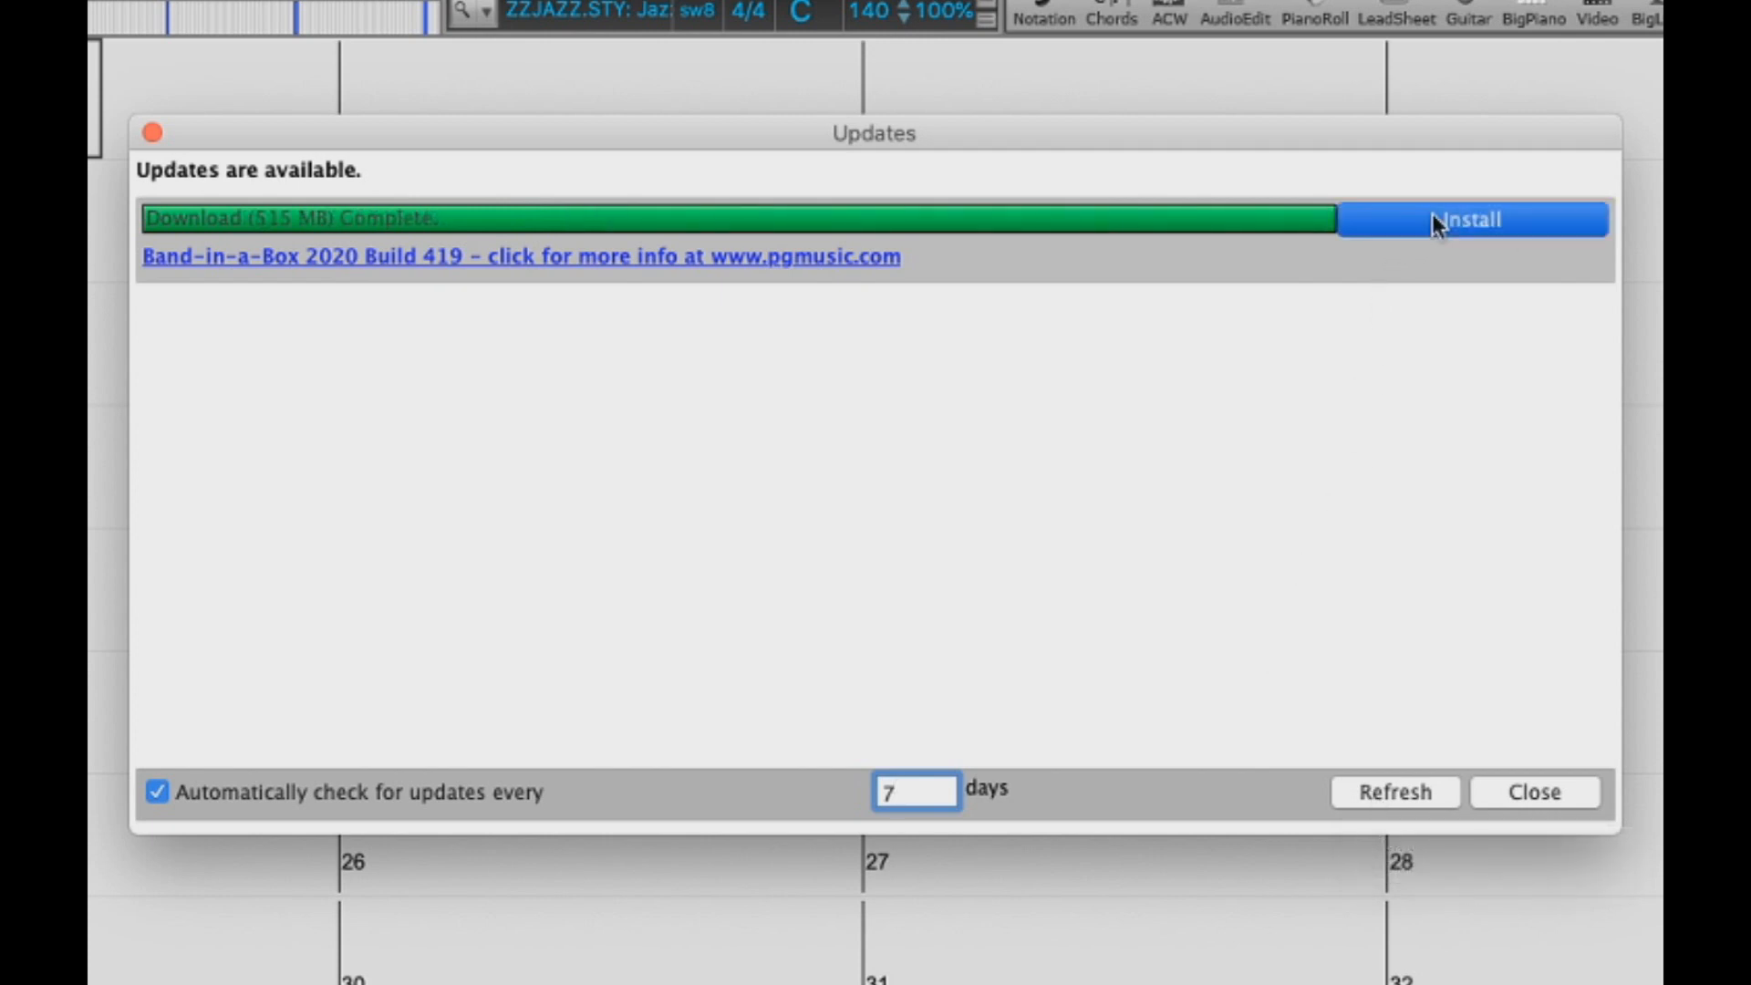
left_click(1469, 219)
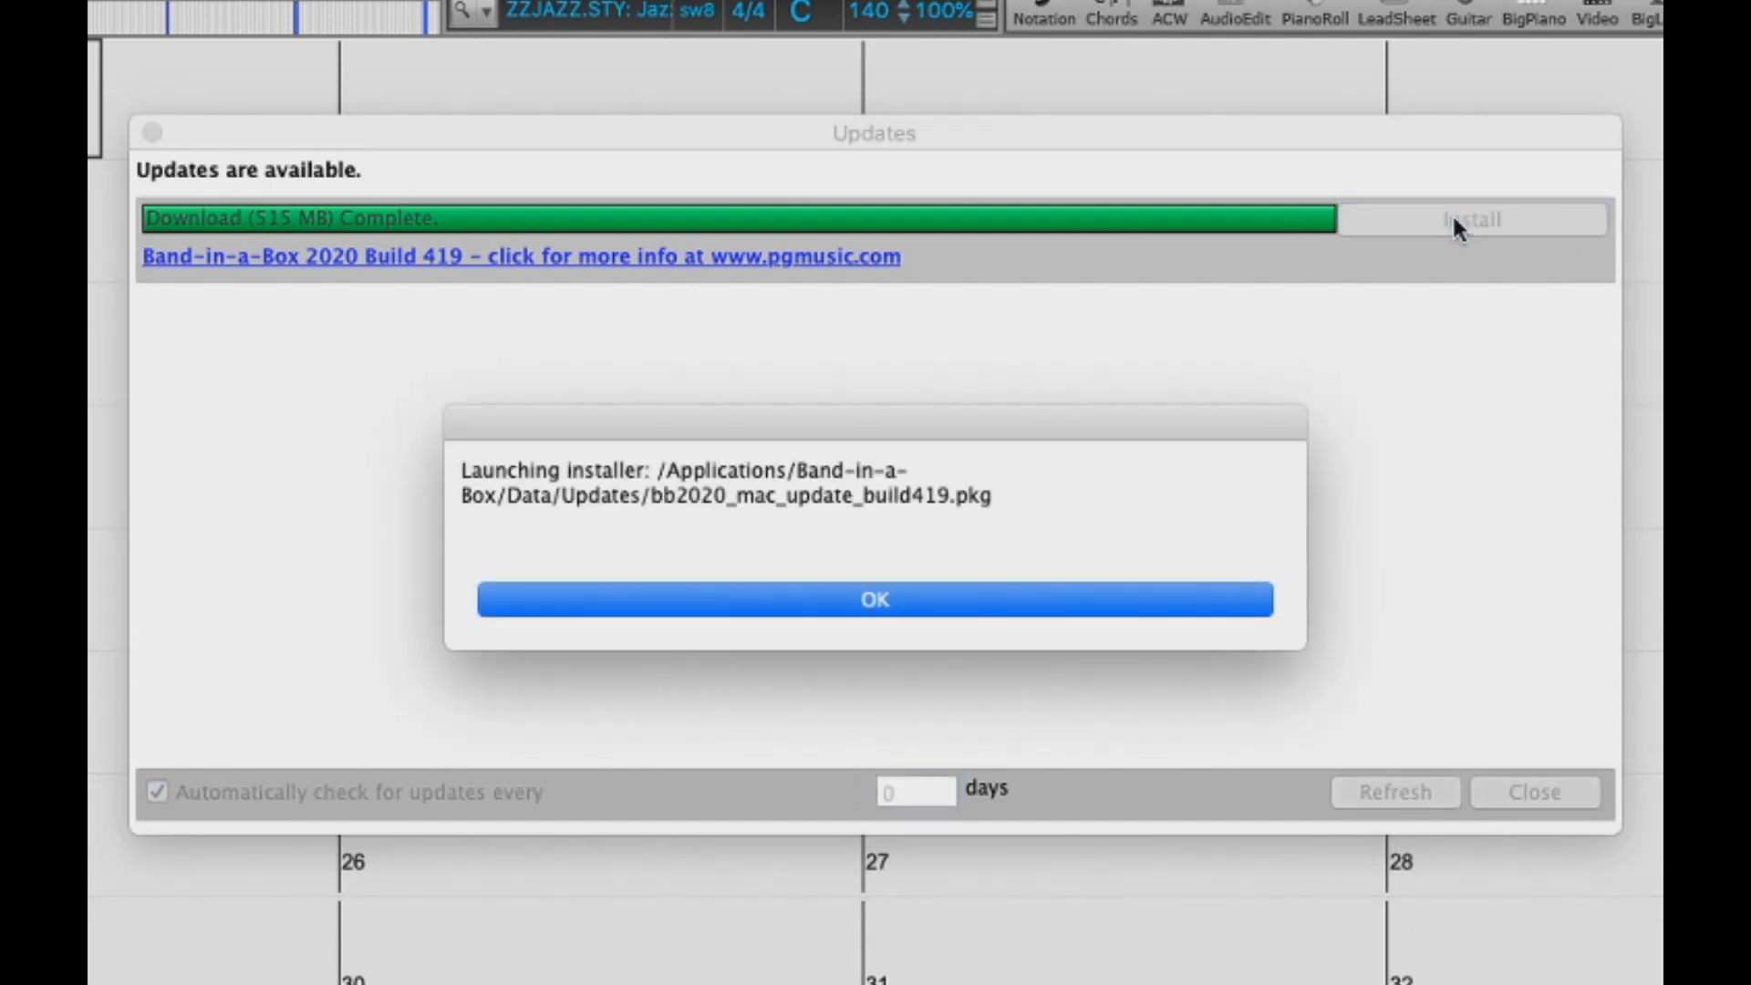
mouse_move(652, 547)
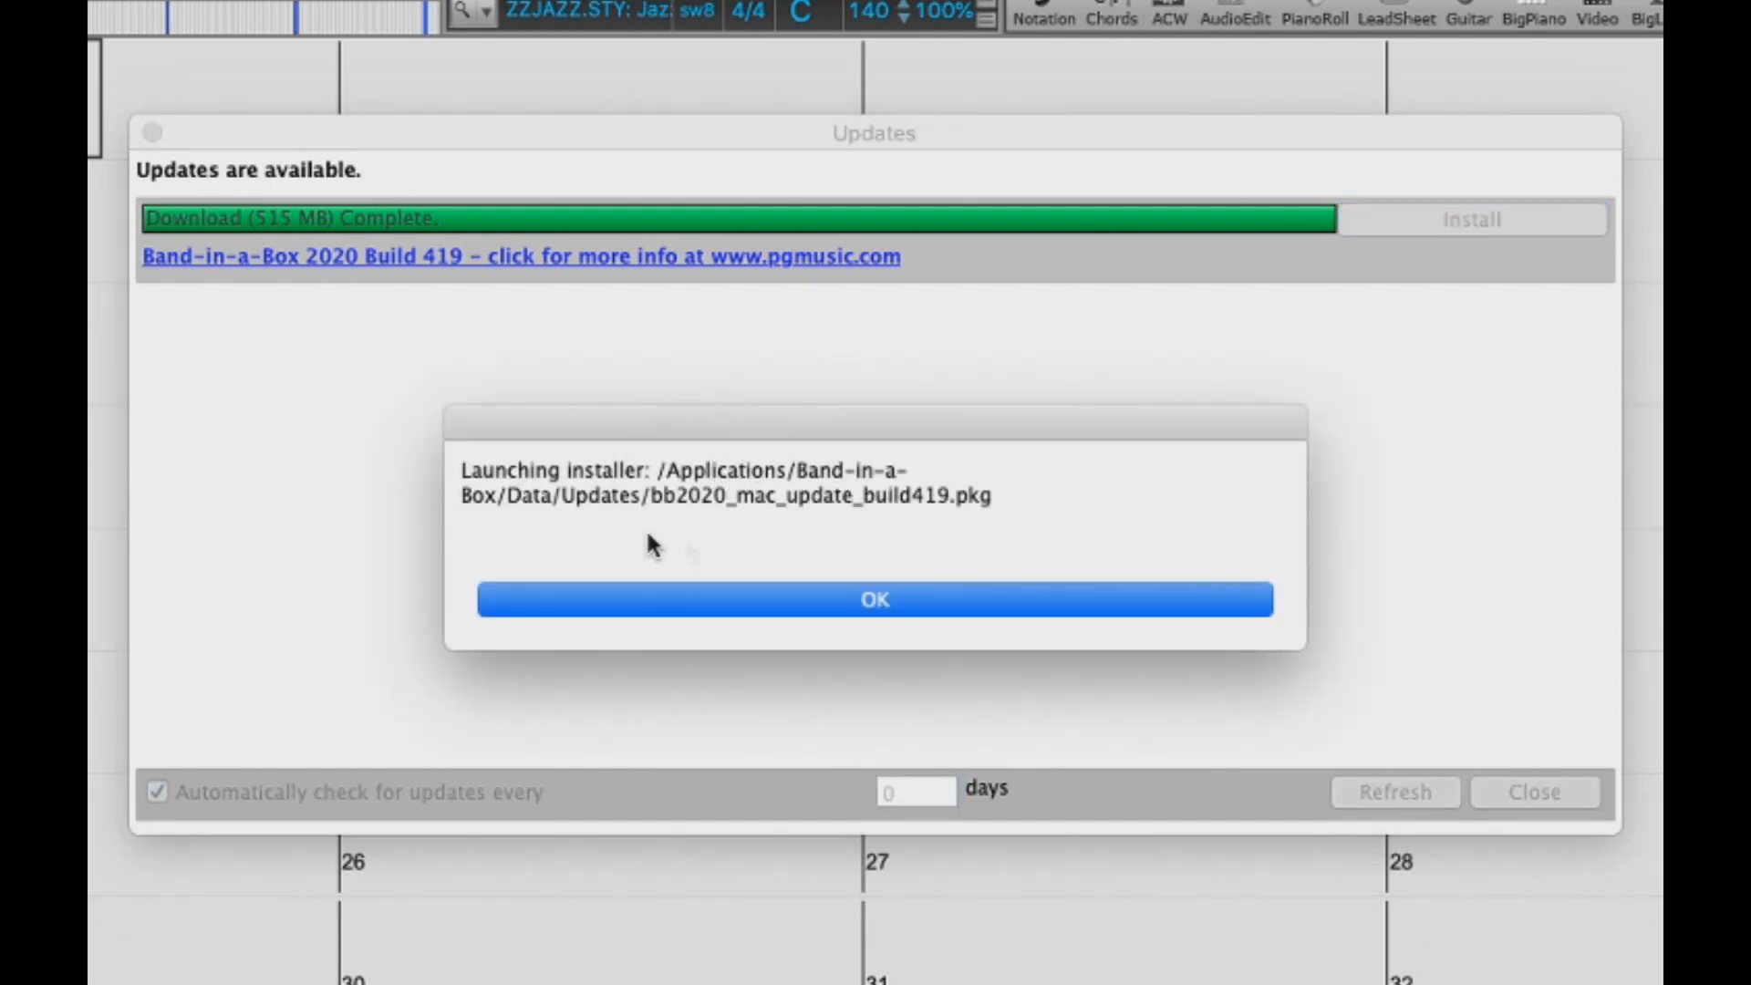
mouse_move(860, 556)
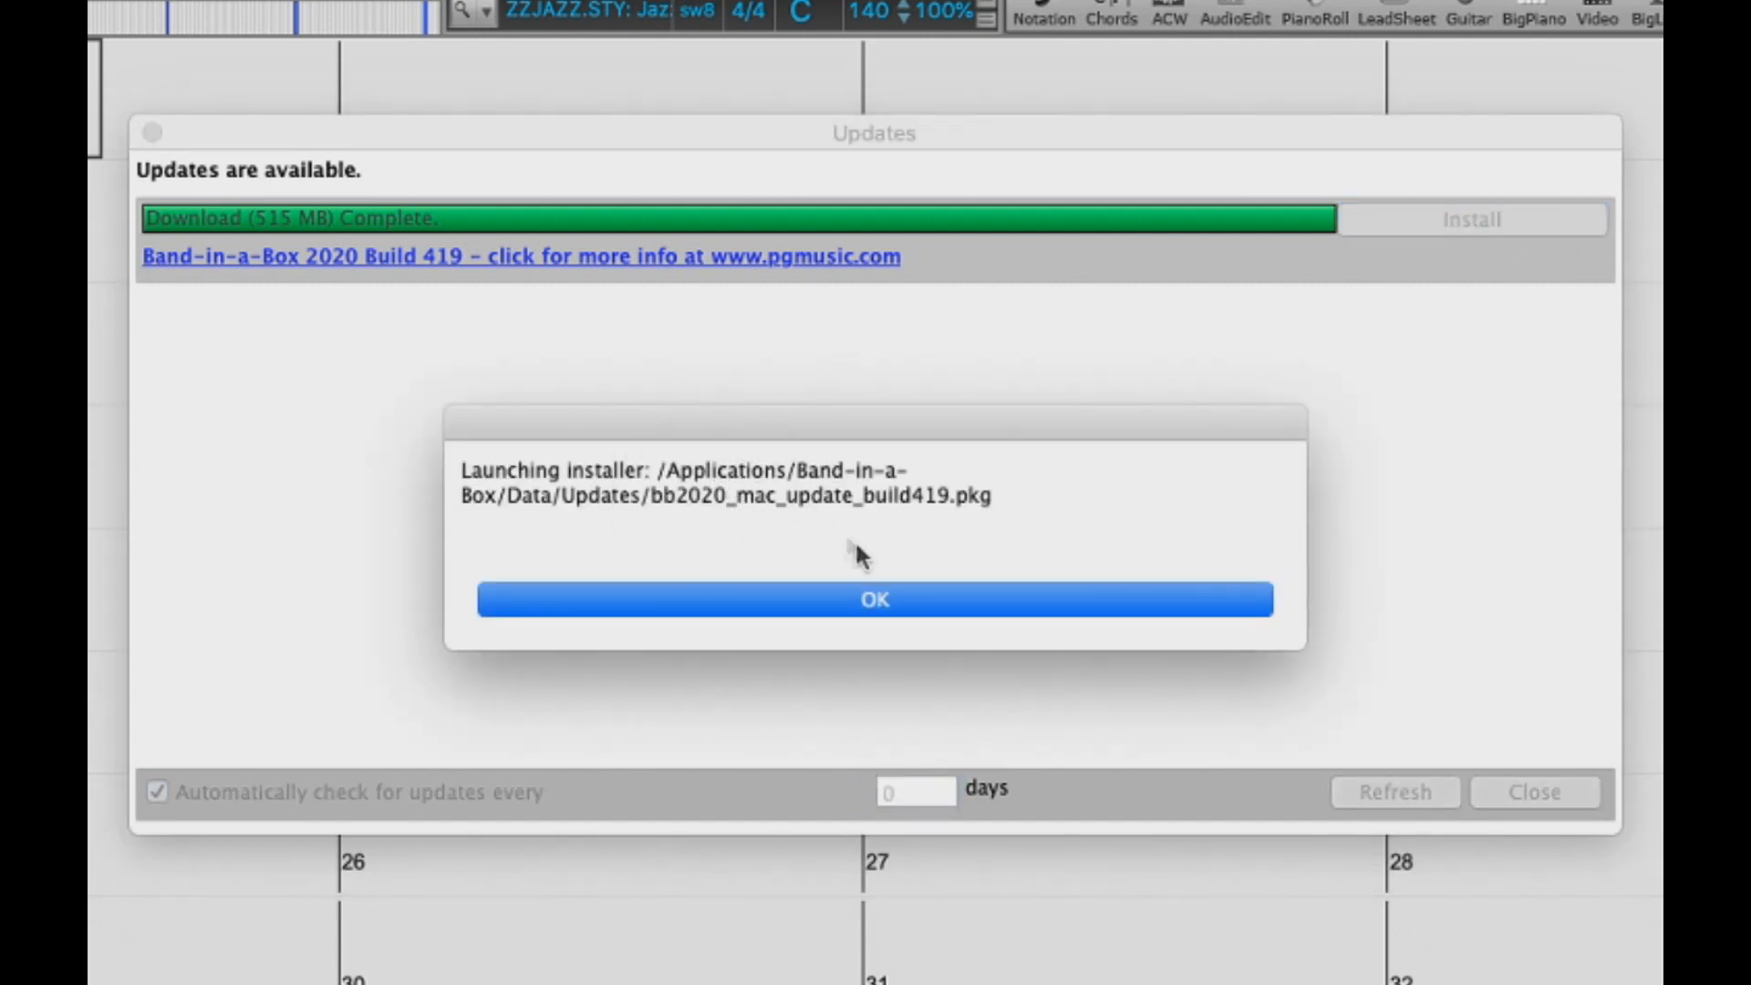
left_click(875, 600)
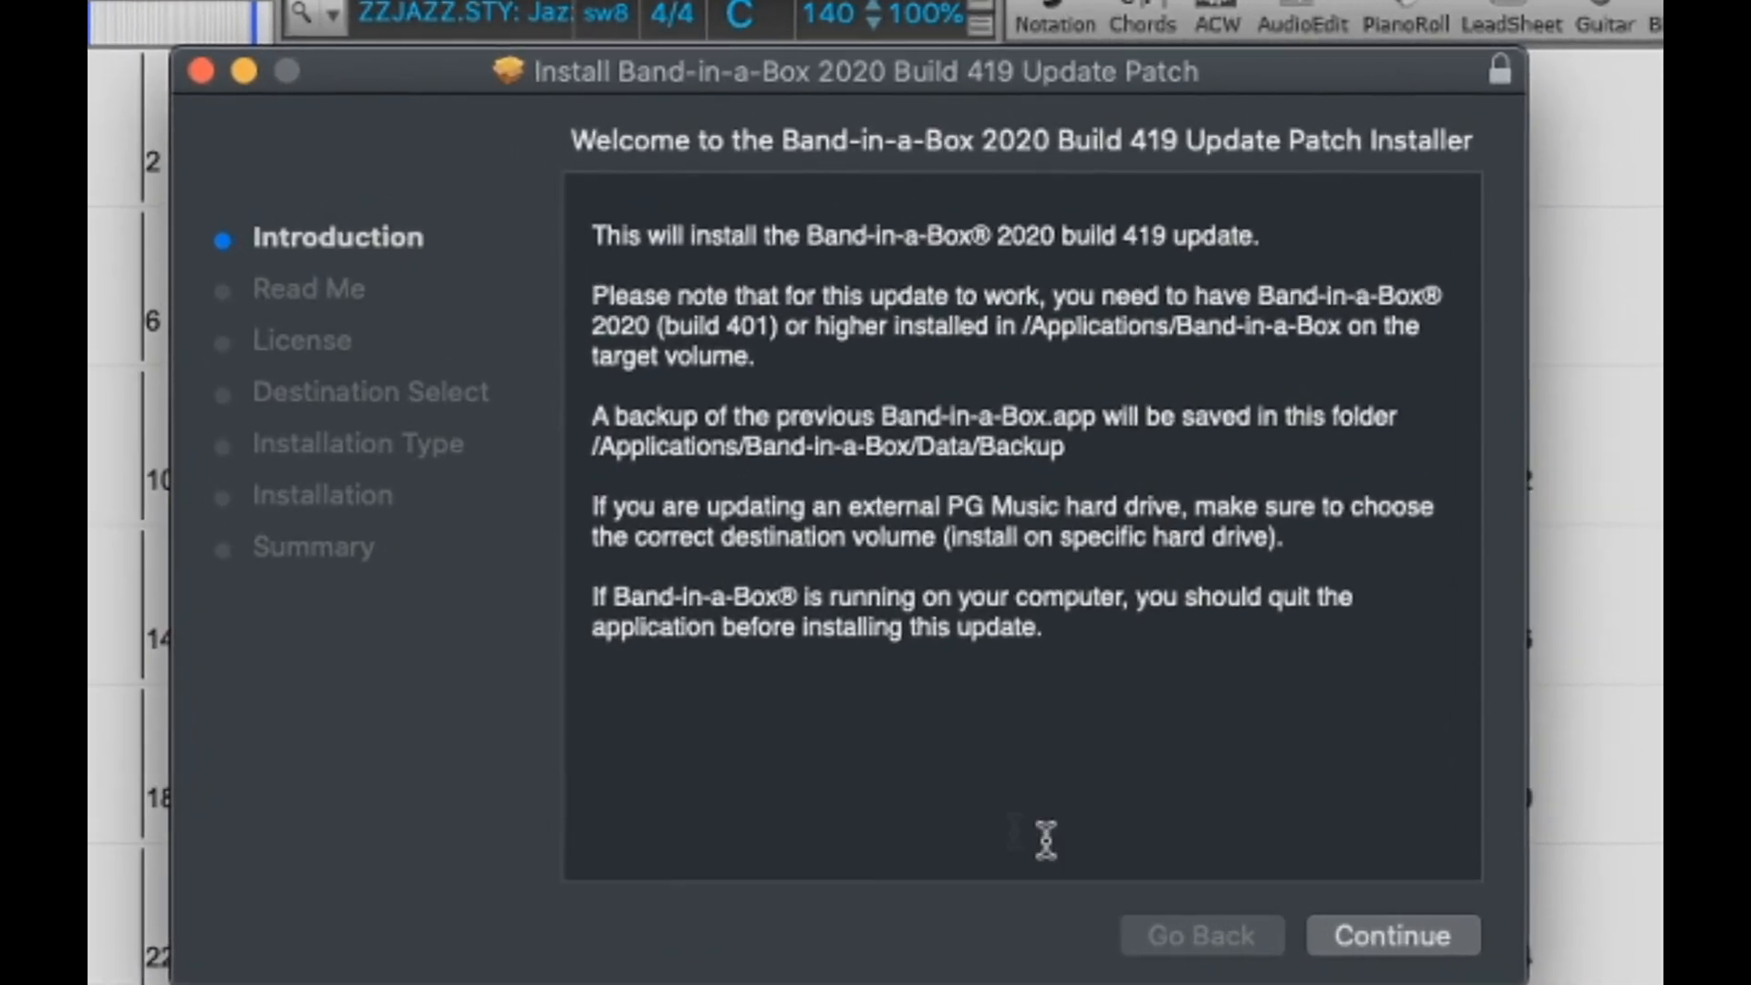
Step: Continue through Introduction, Important Information and License, agreeing to the license, to Standard Install
left_click(1393, 935)
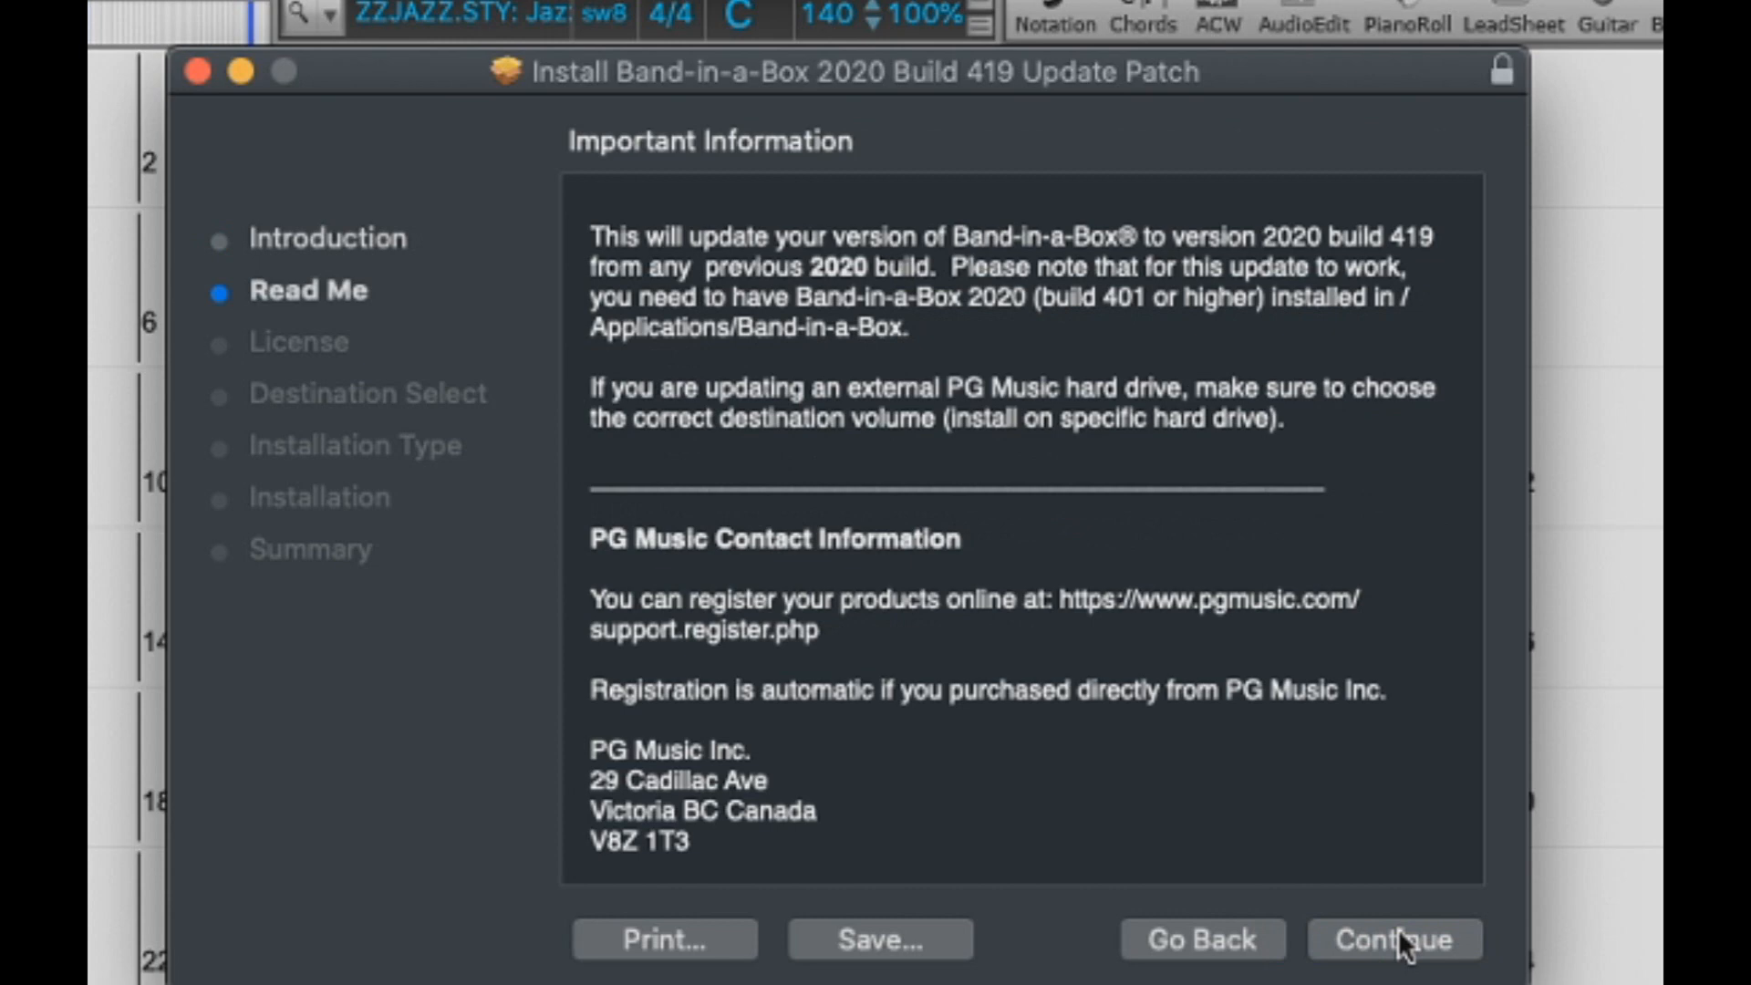
left_click(1393, 939)
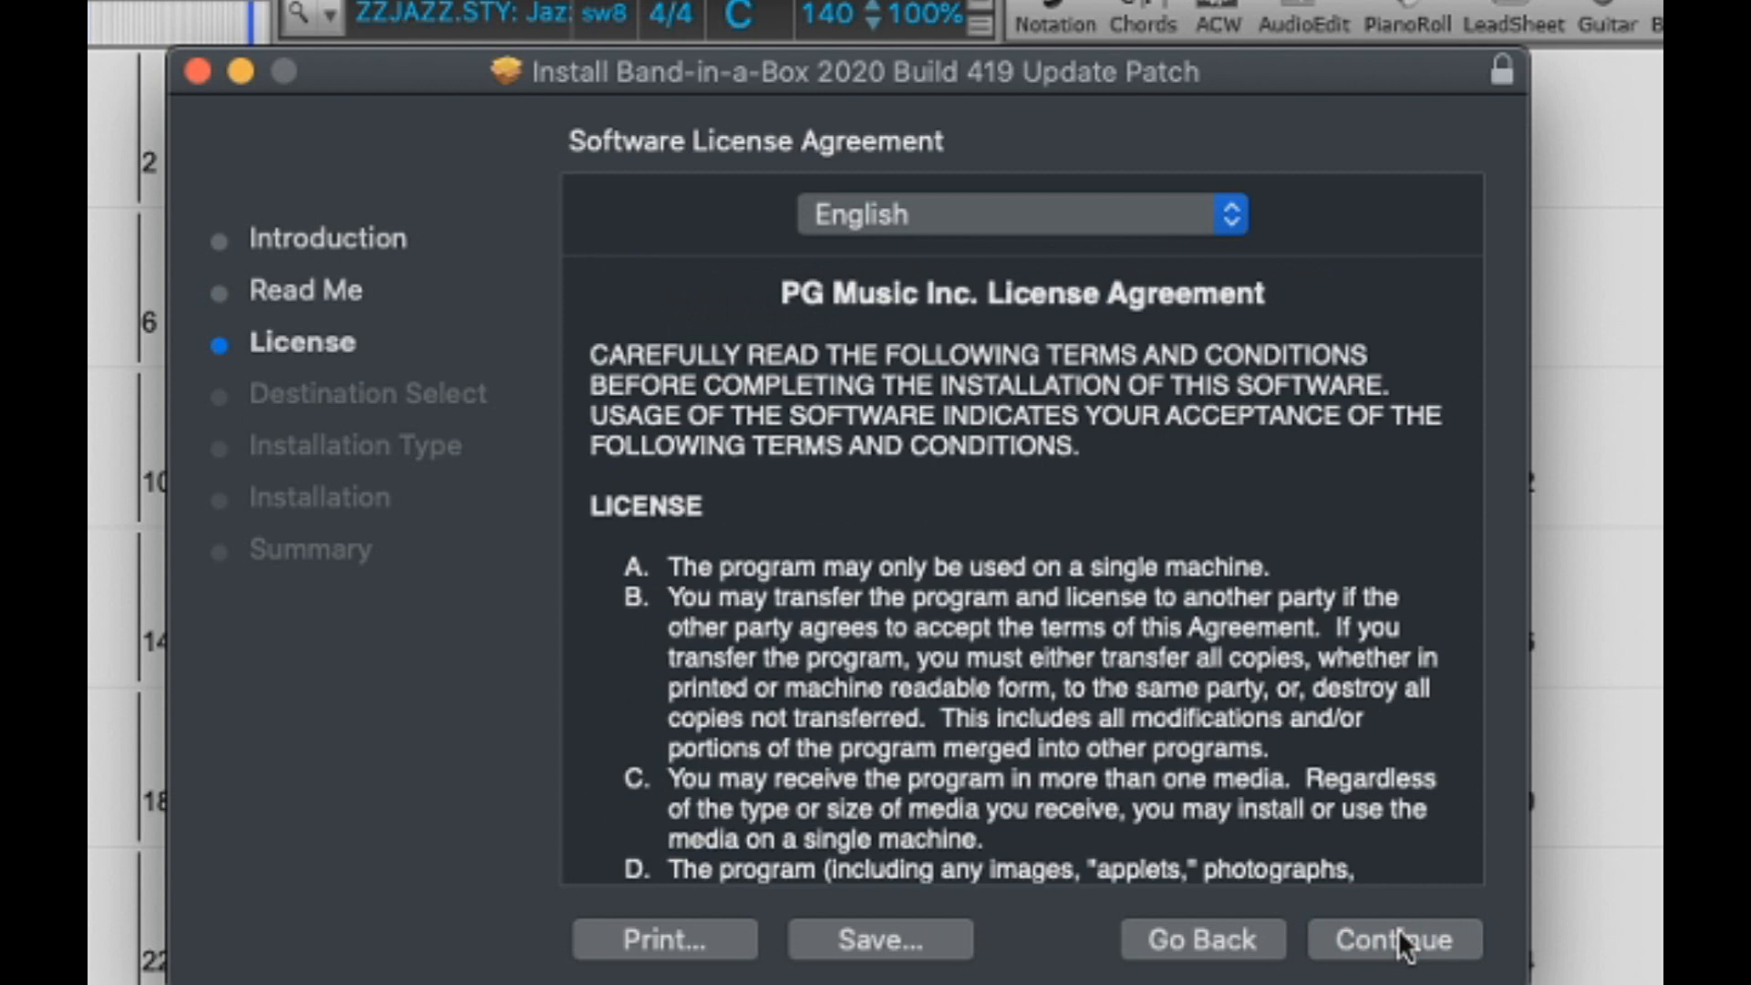
left_click(1393, 939)
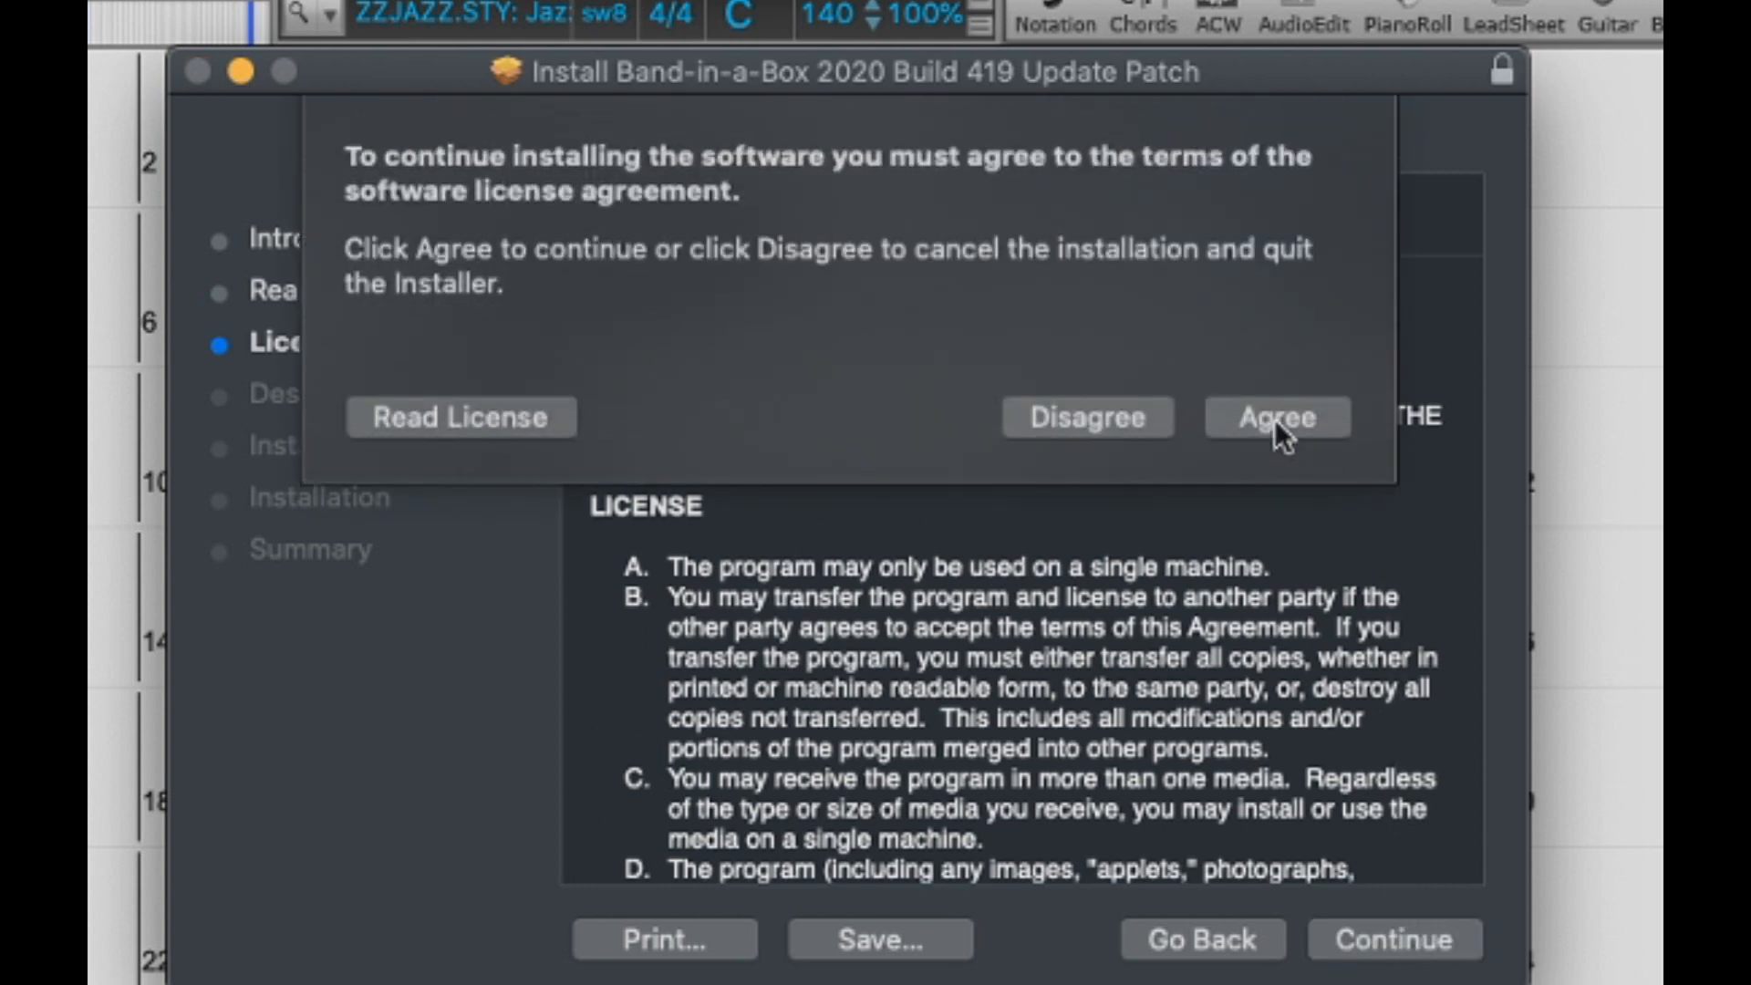
left_click(1277, 416)
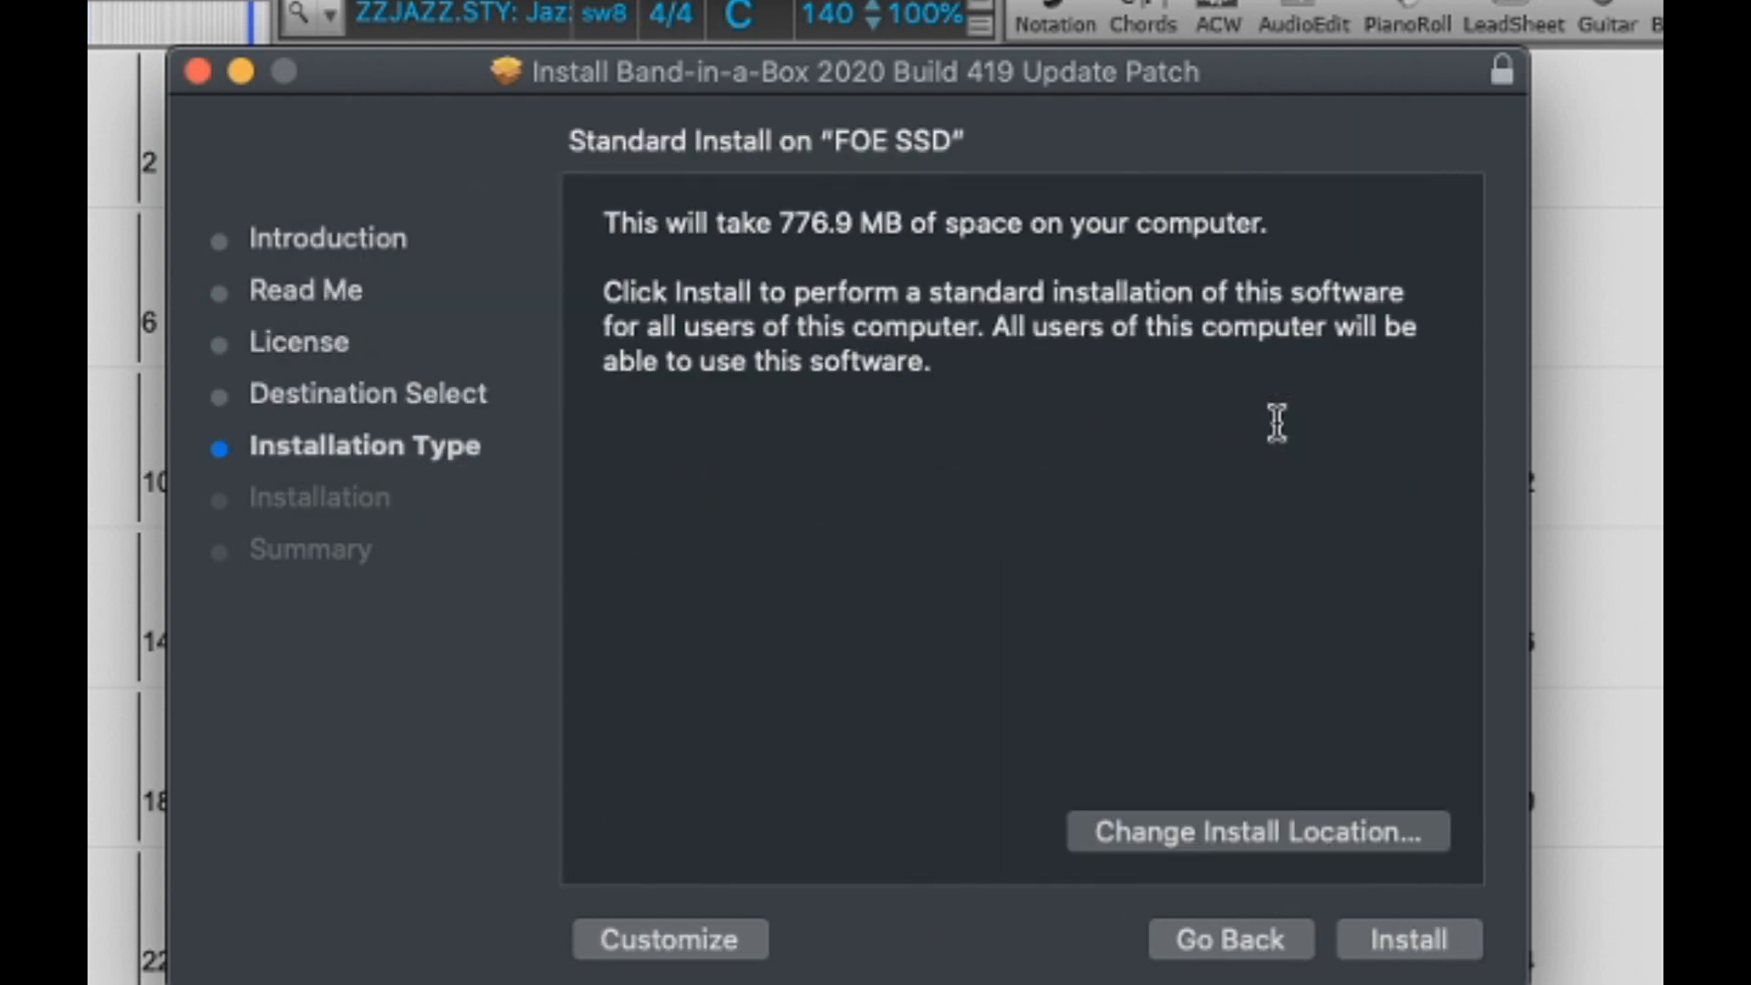
mouse_move(1337, 843)
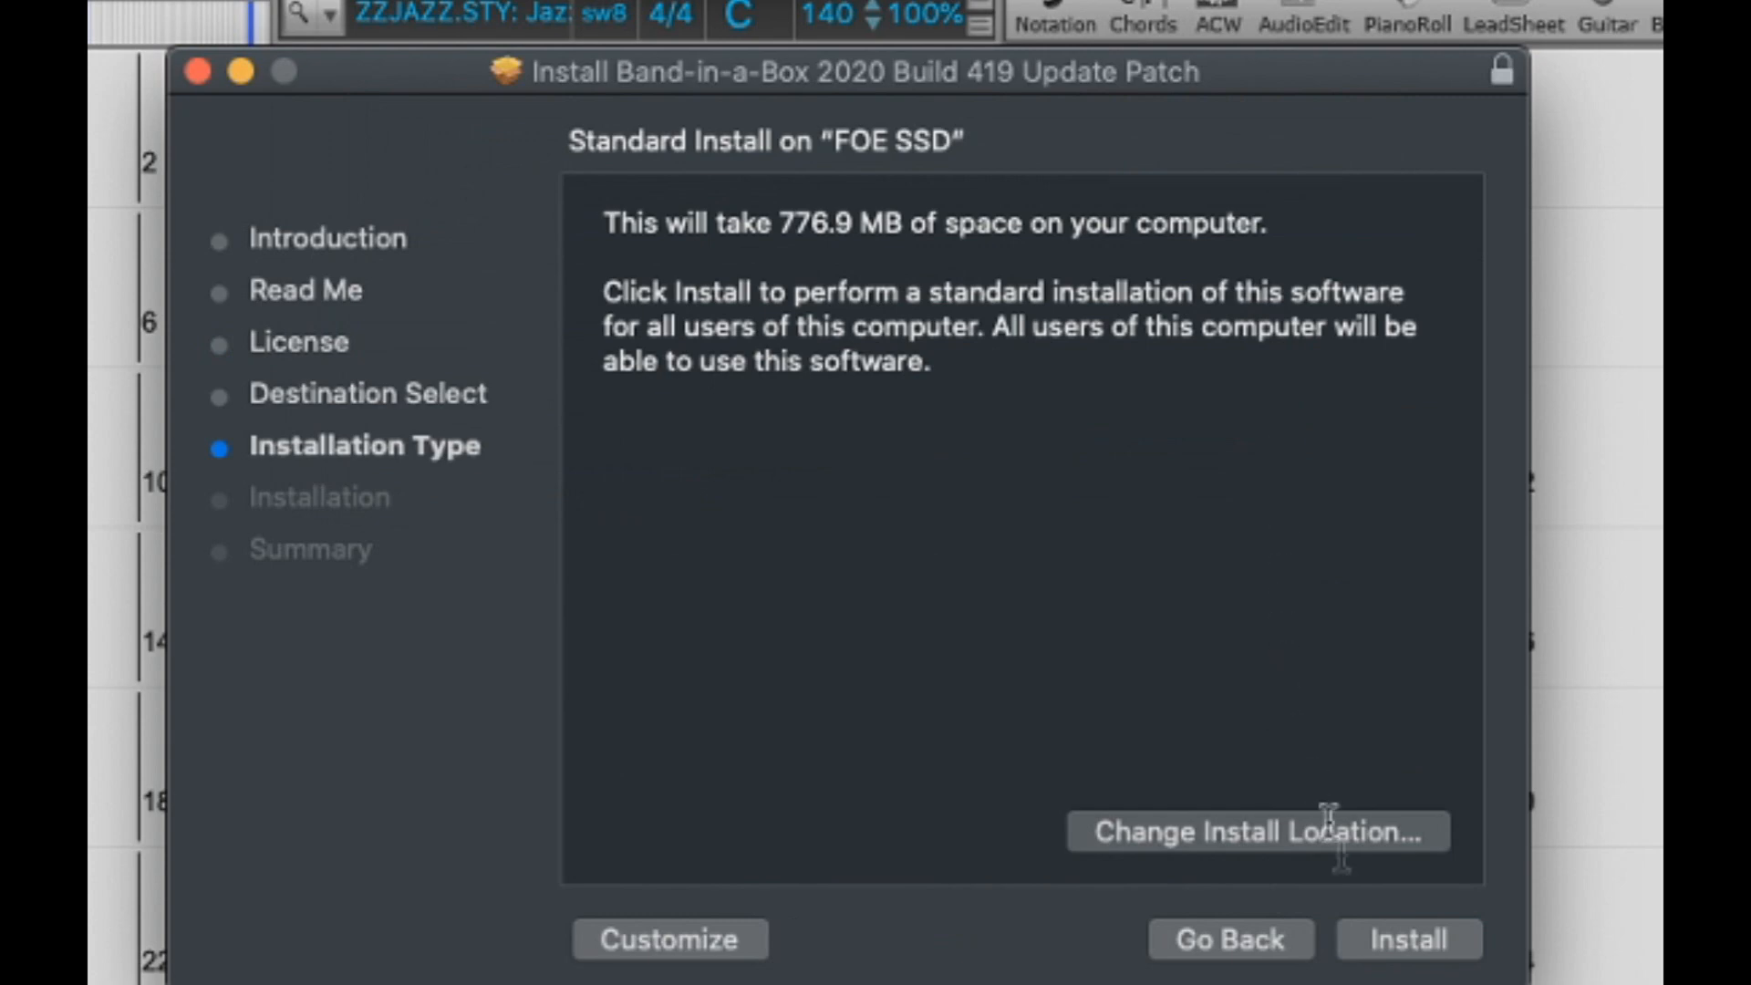
left_click(1407, 938)
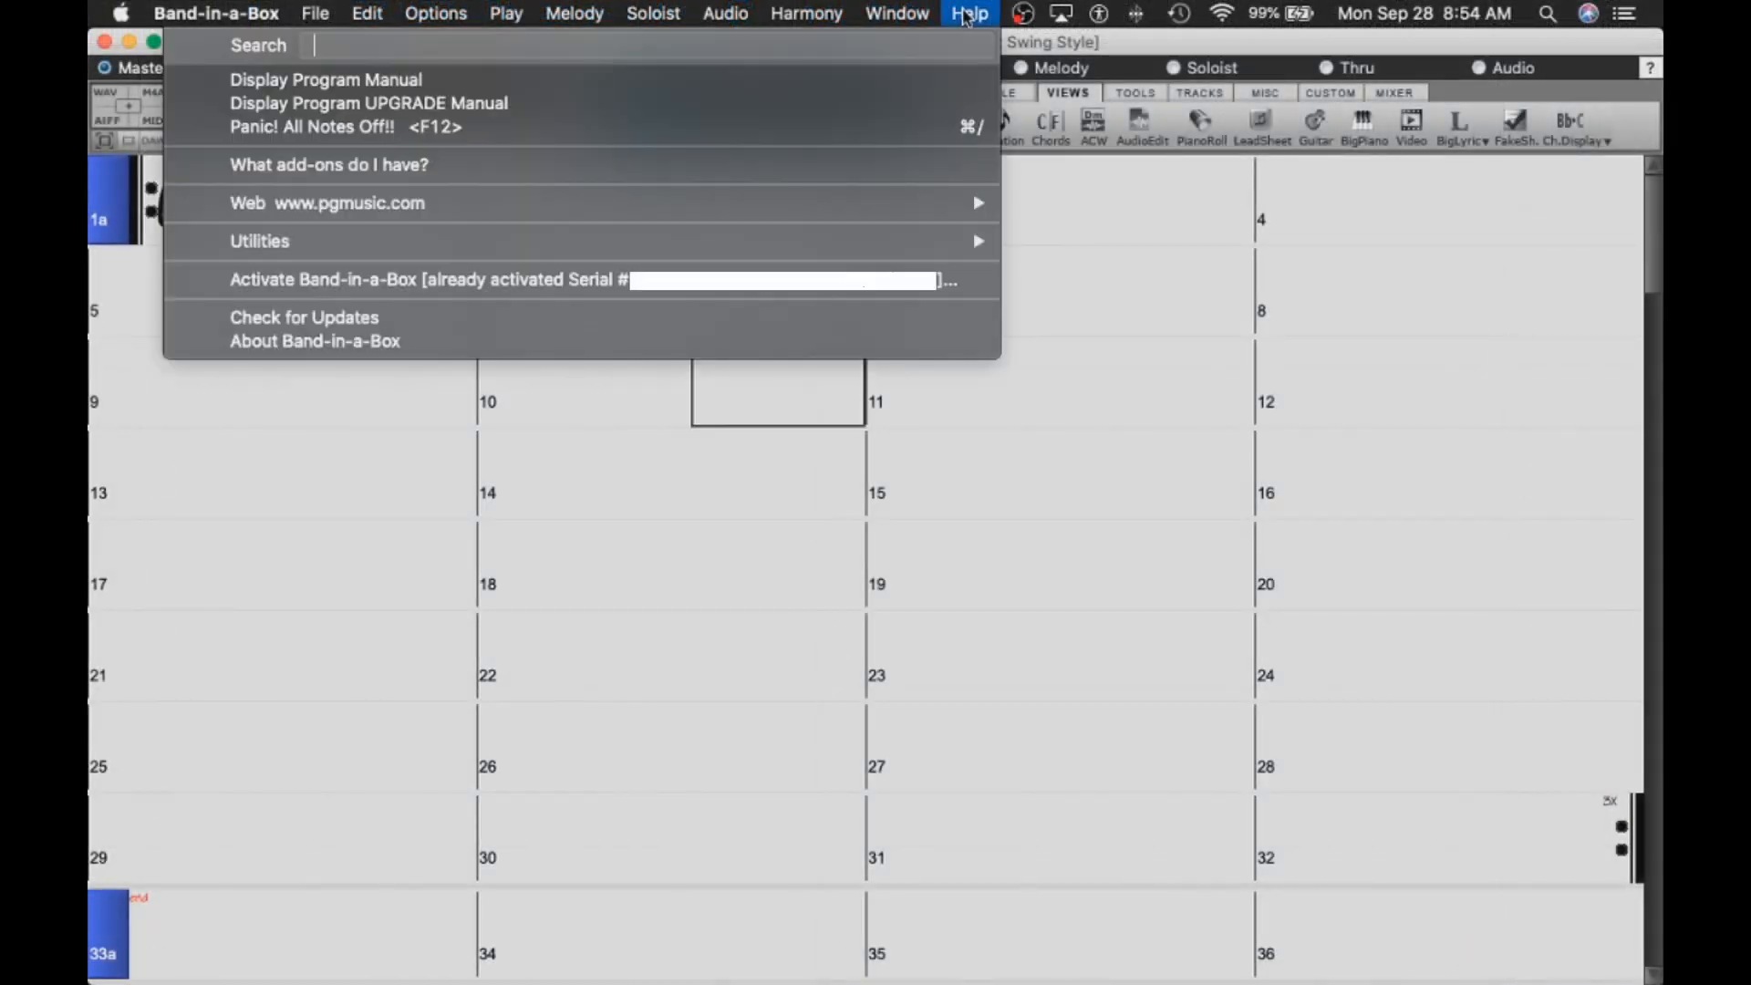
left_click(421, 344)
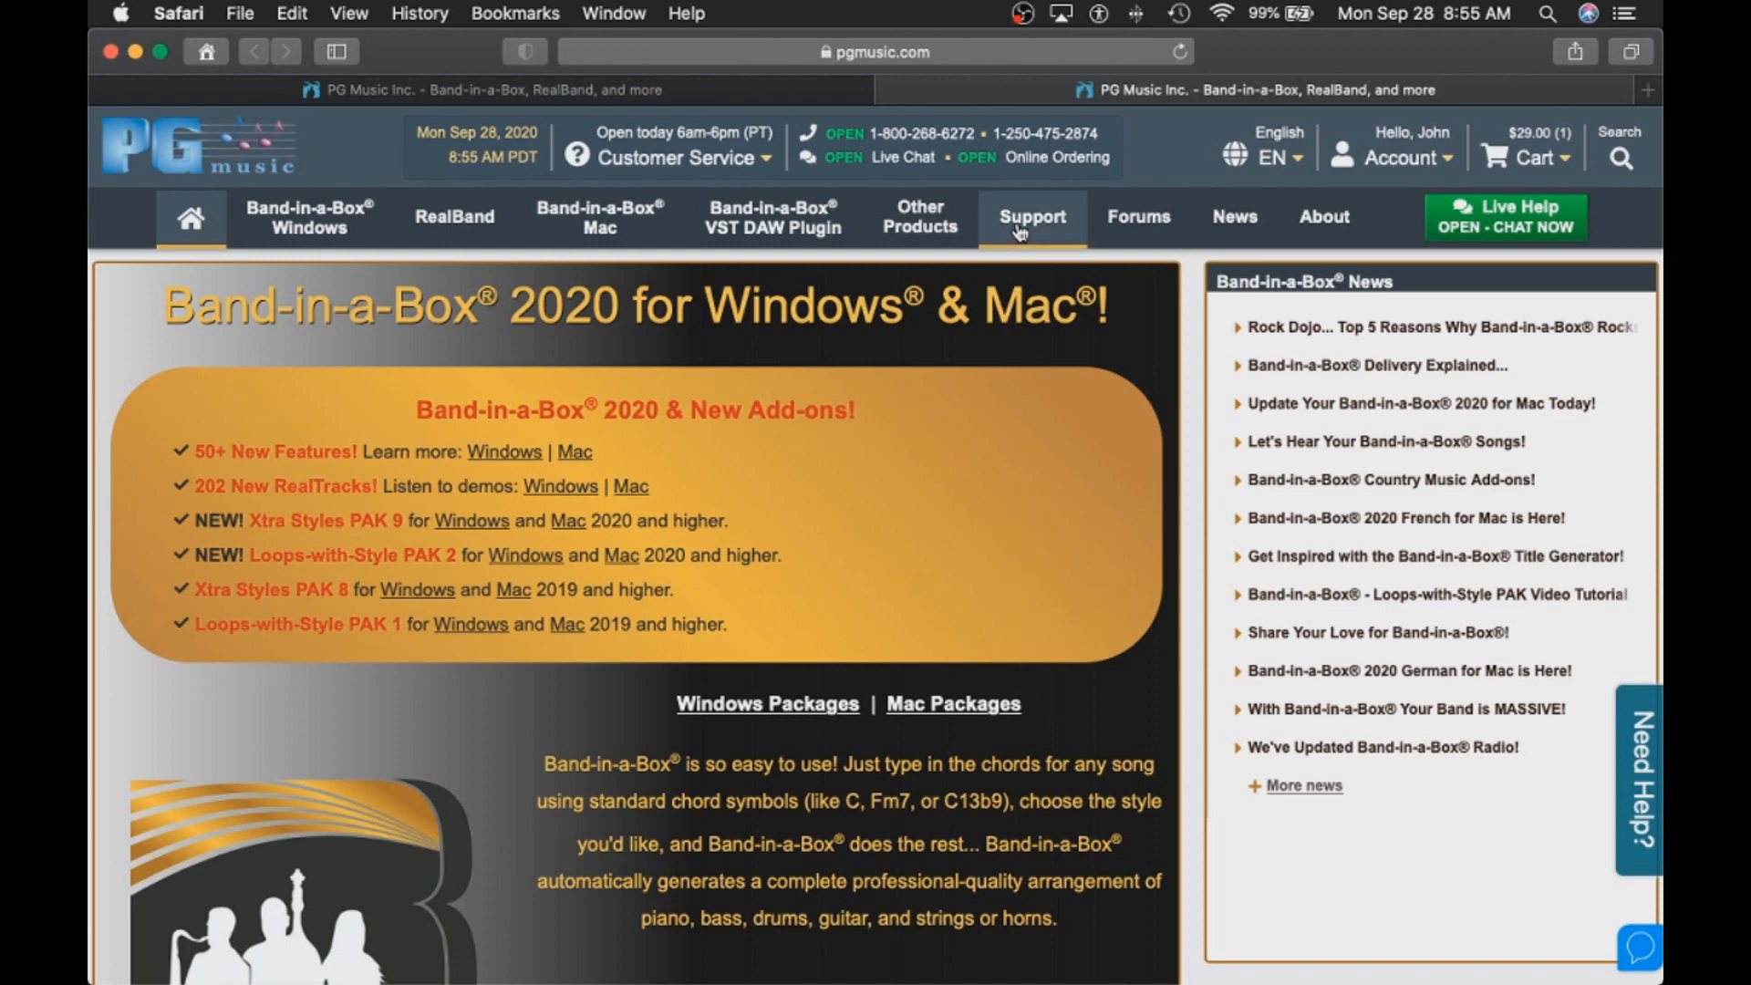
Step: Navigate Support to the Band-in-a-Box 2020 for Mac Build 419 update page
left_click(1031, 217)
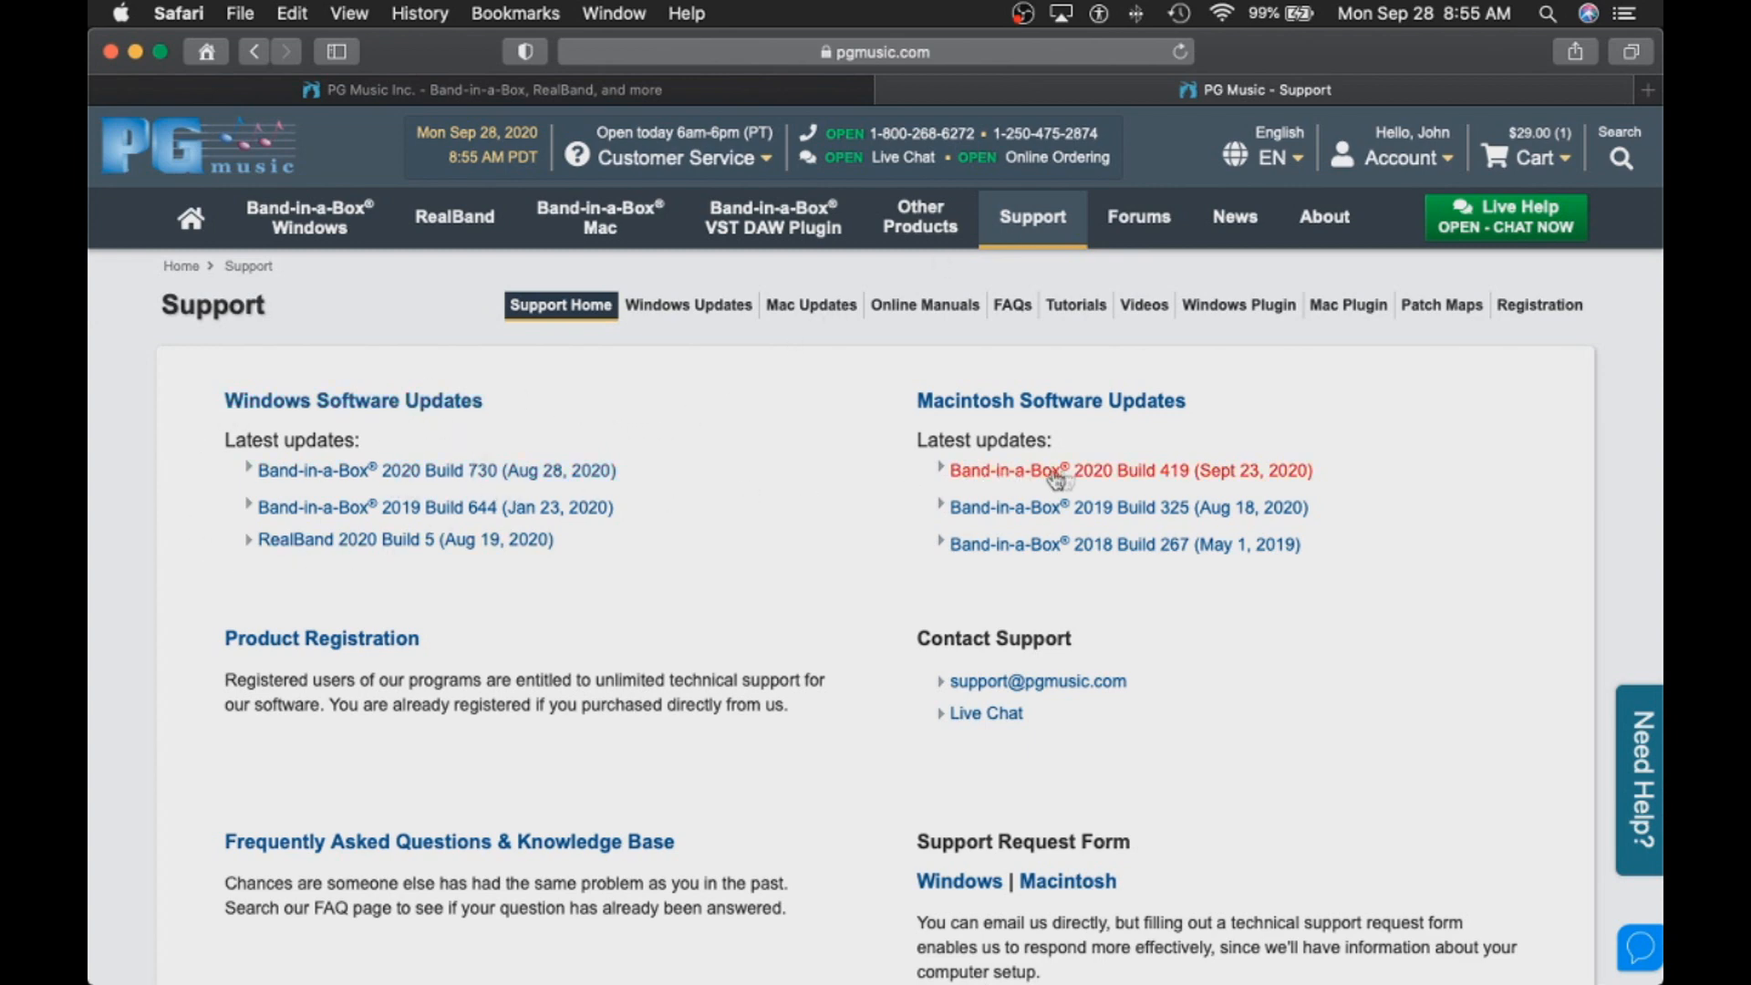
mouse_move(1078, 555)
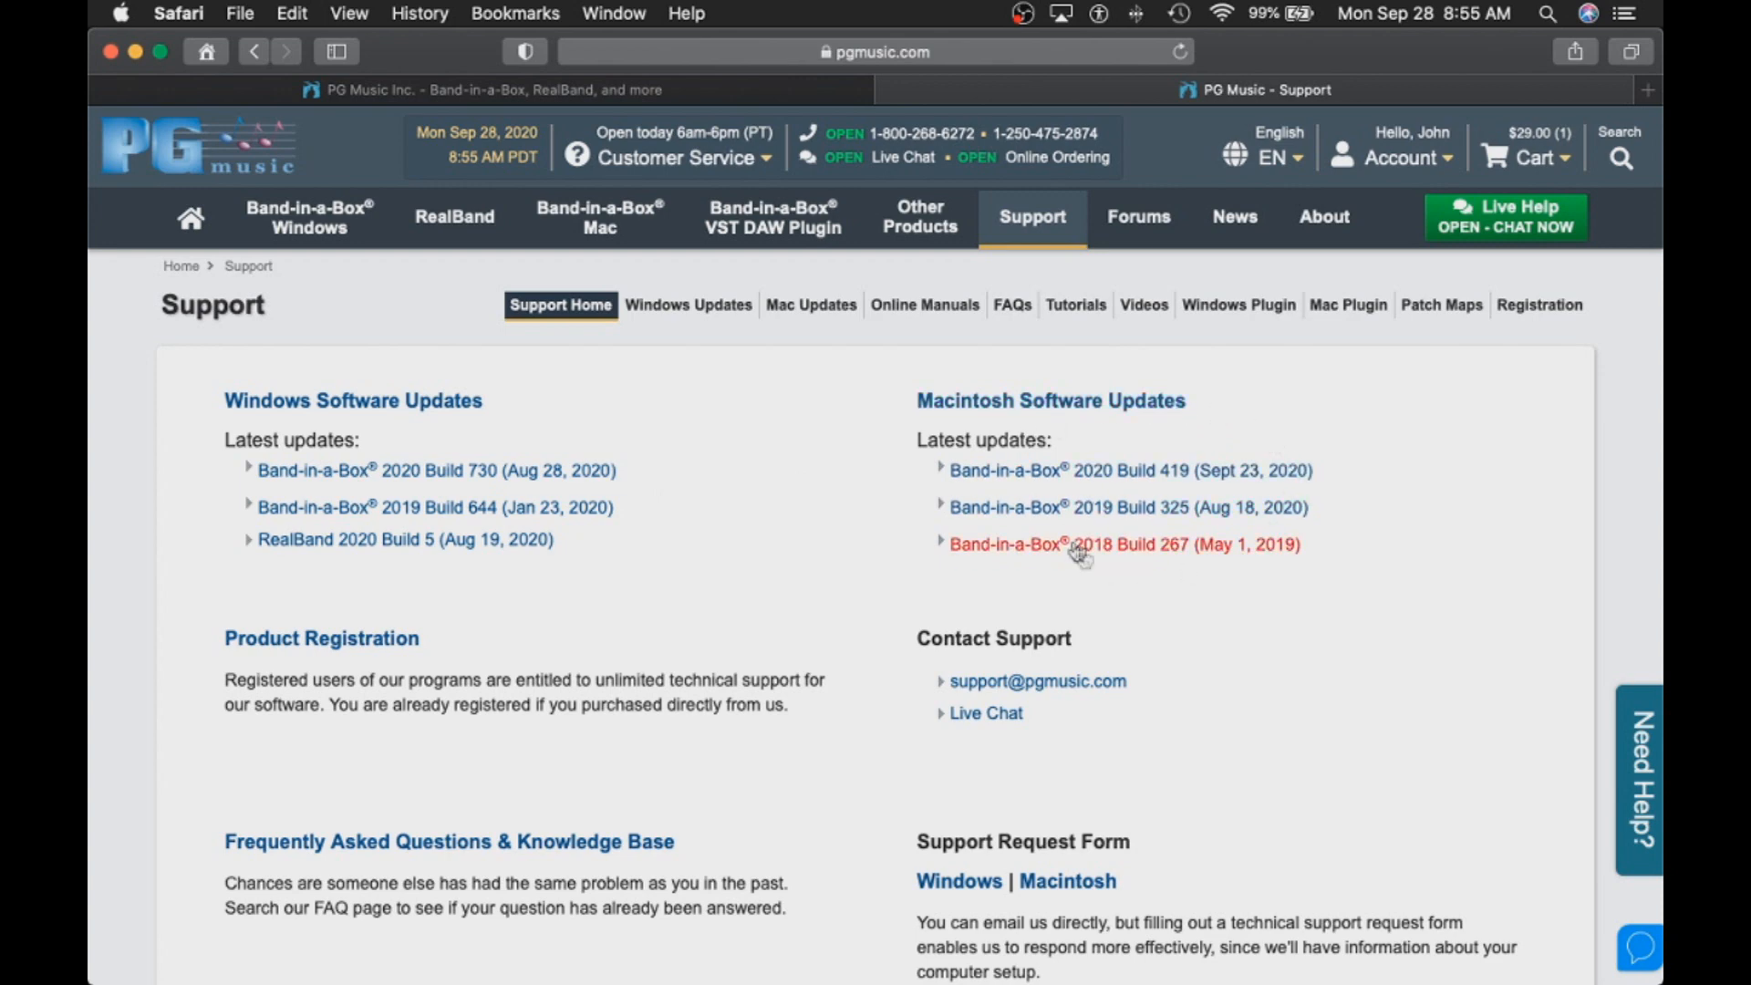
mouse_move(1126, 564)
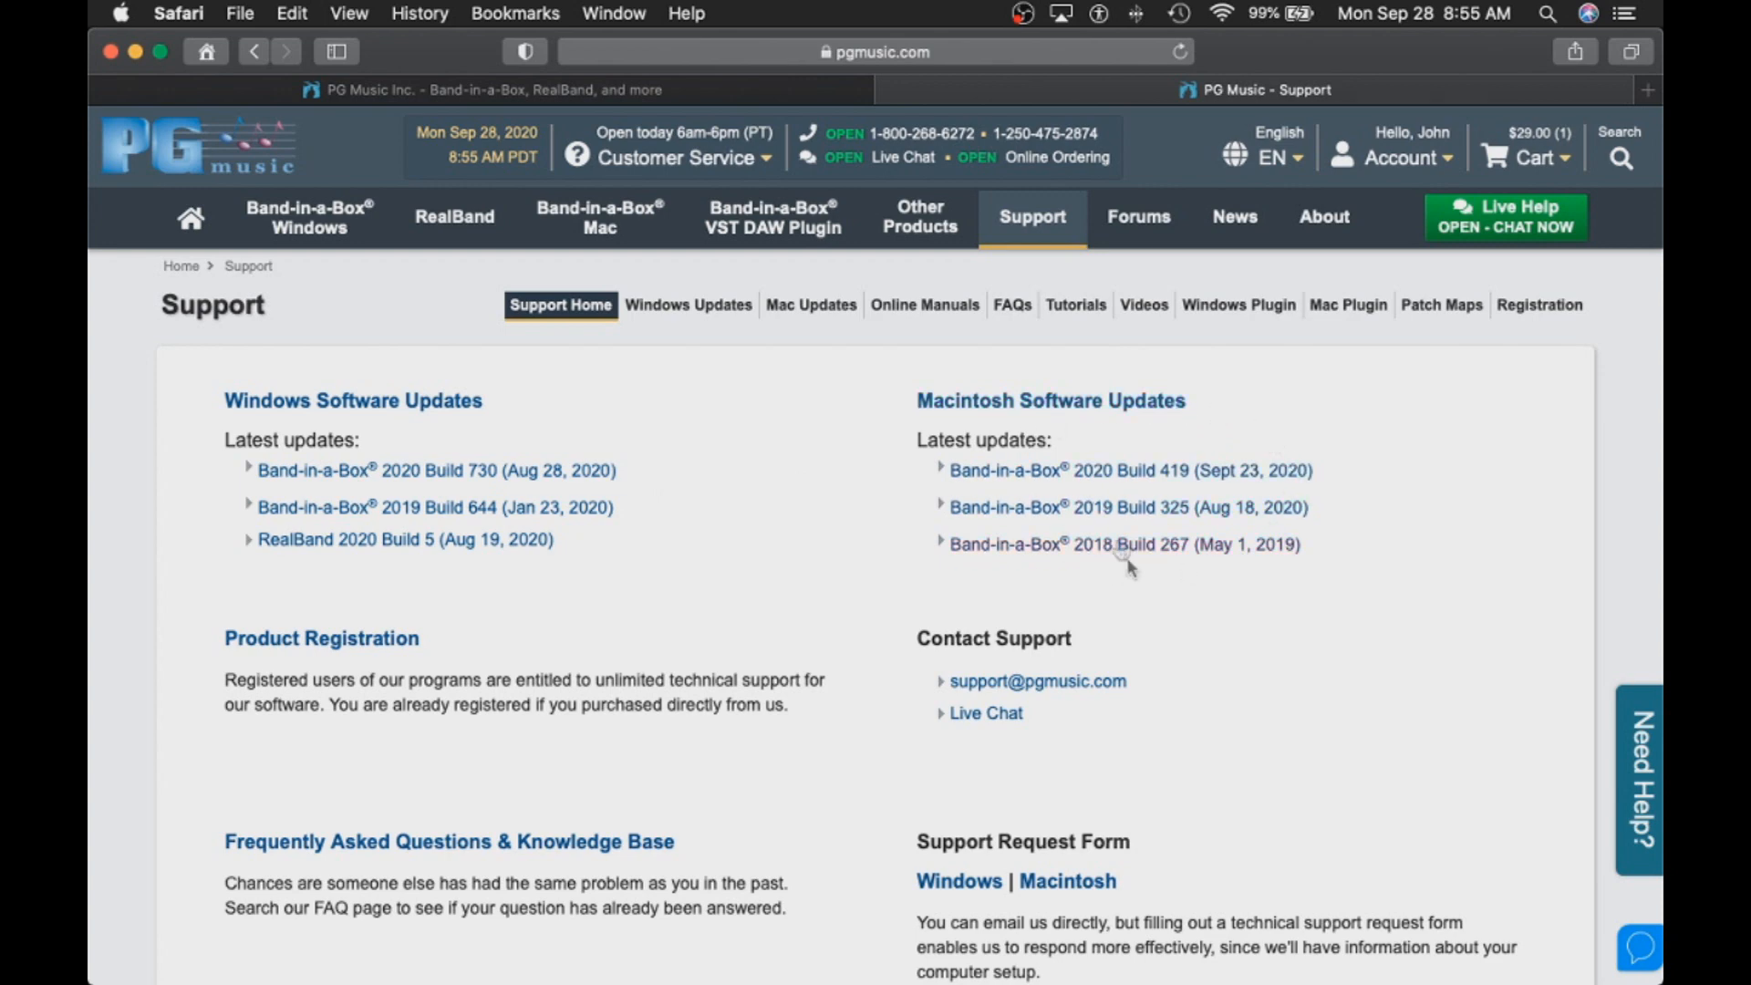
mouse_move(1010, 471)
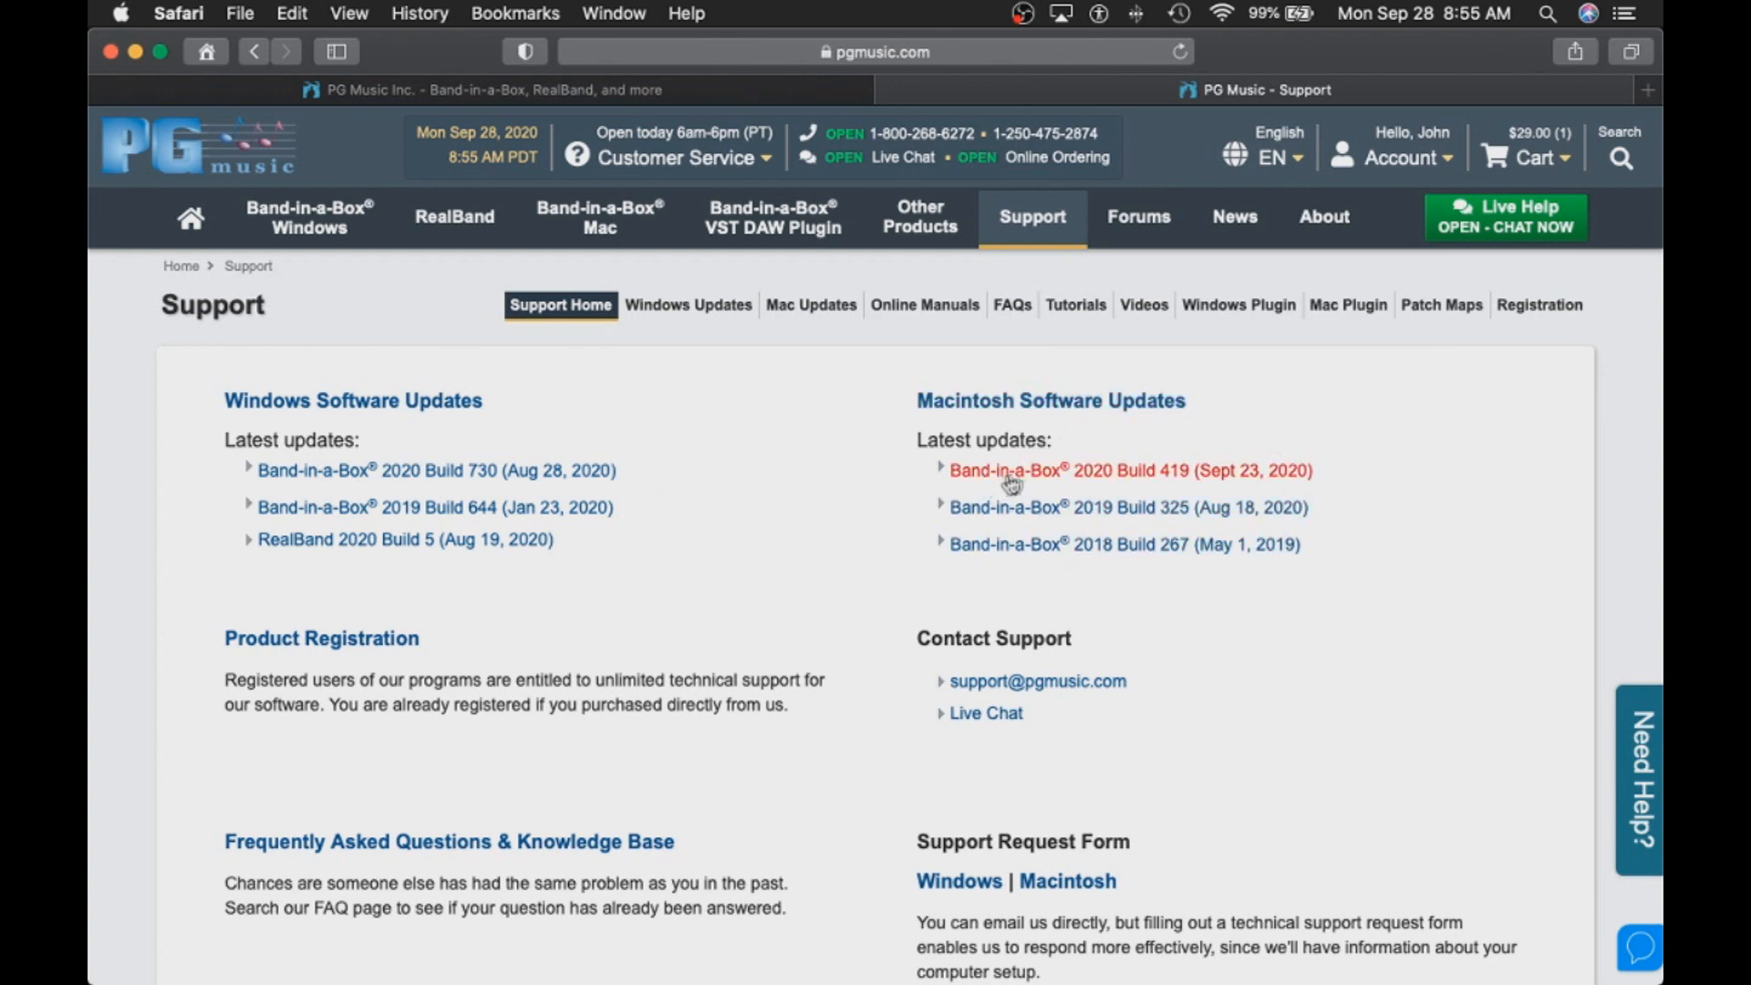
left_click(1129, 471)
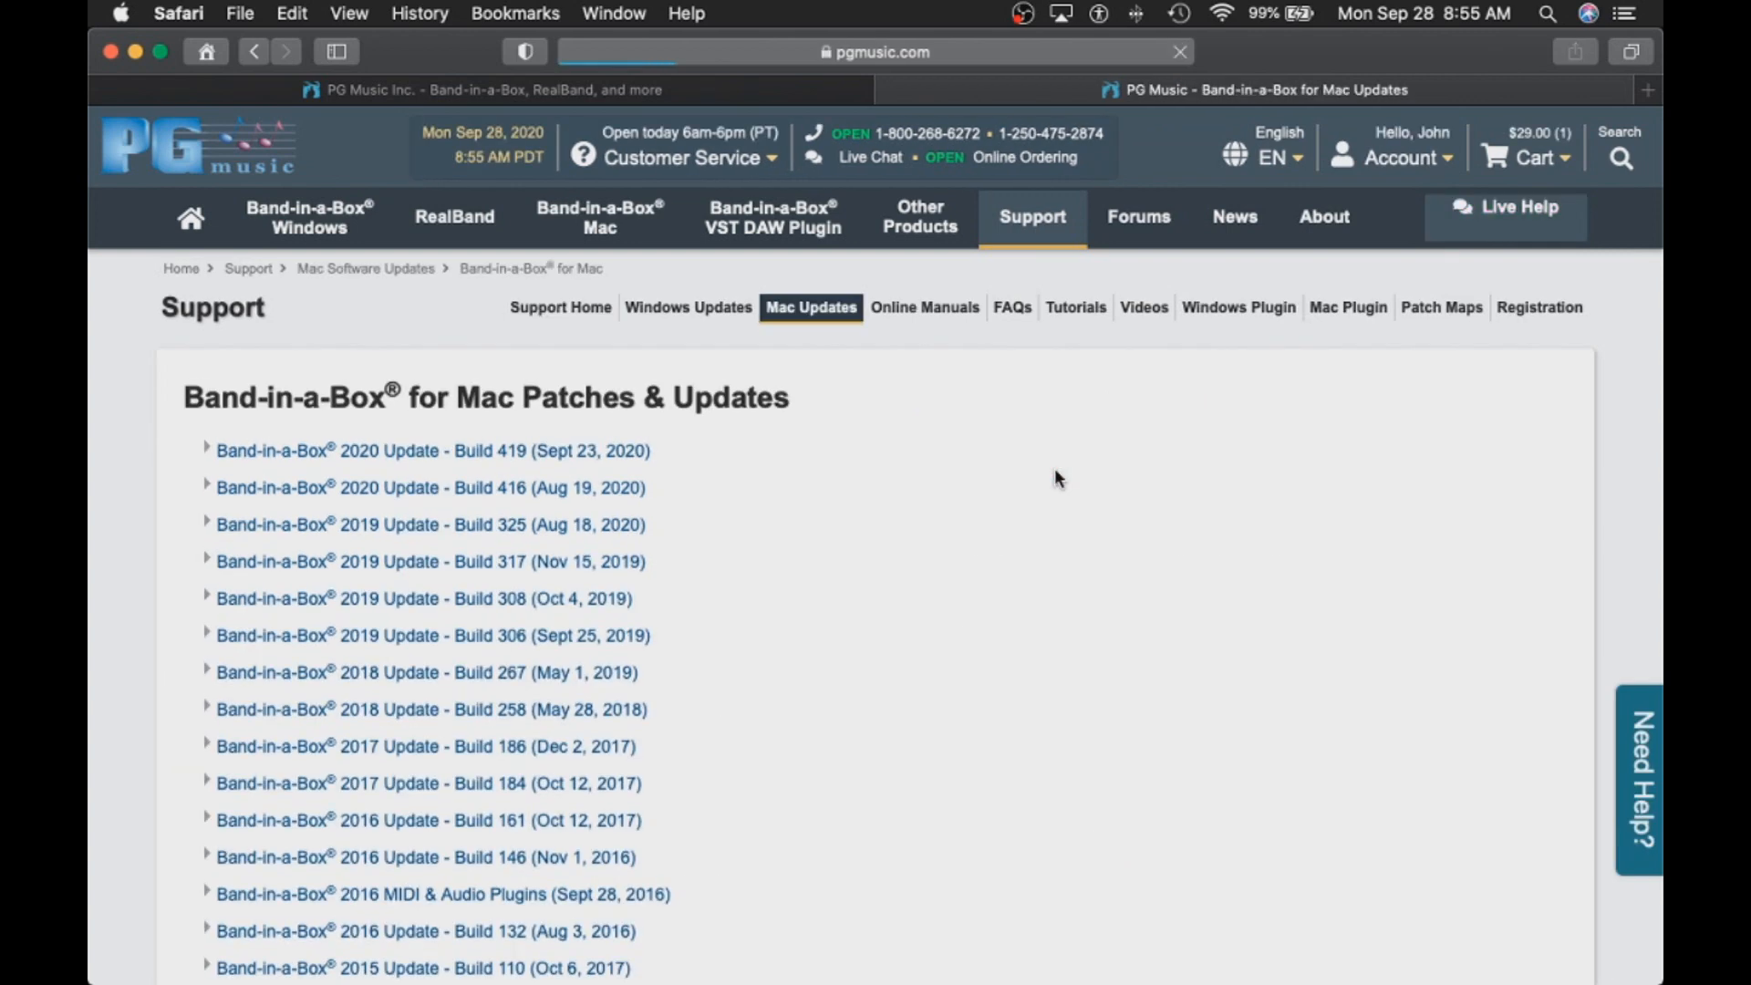
mouse_move(429, 525)
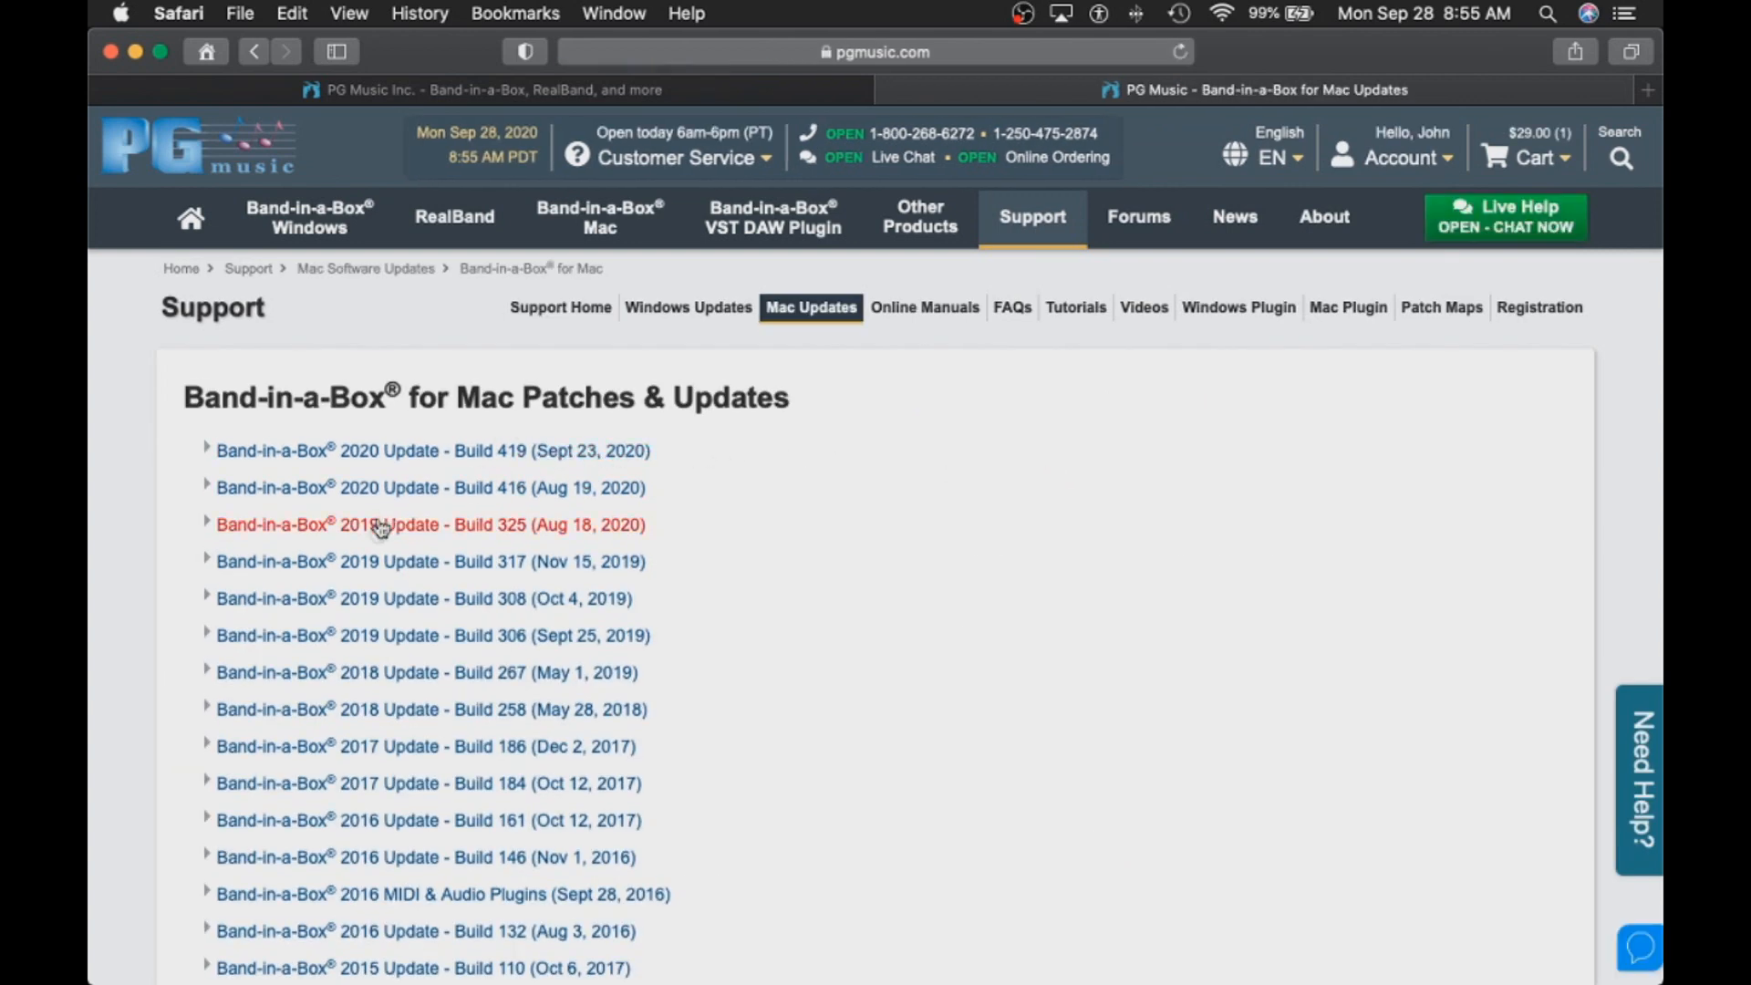
mouse_move(375, 846)
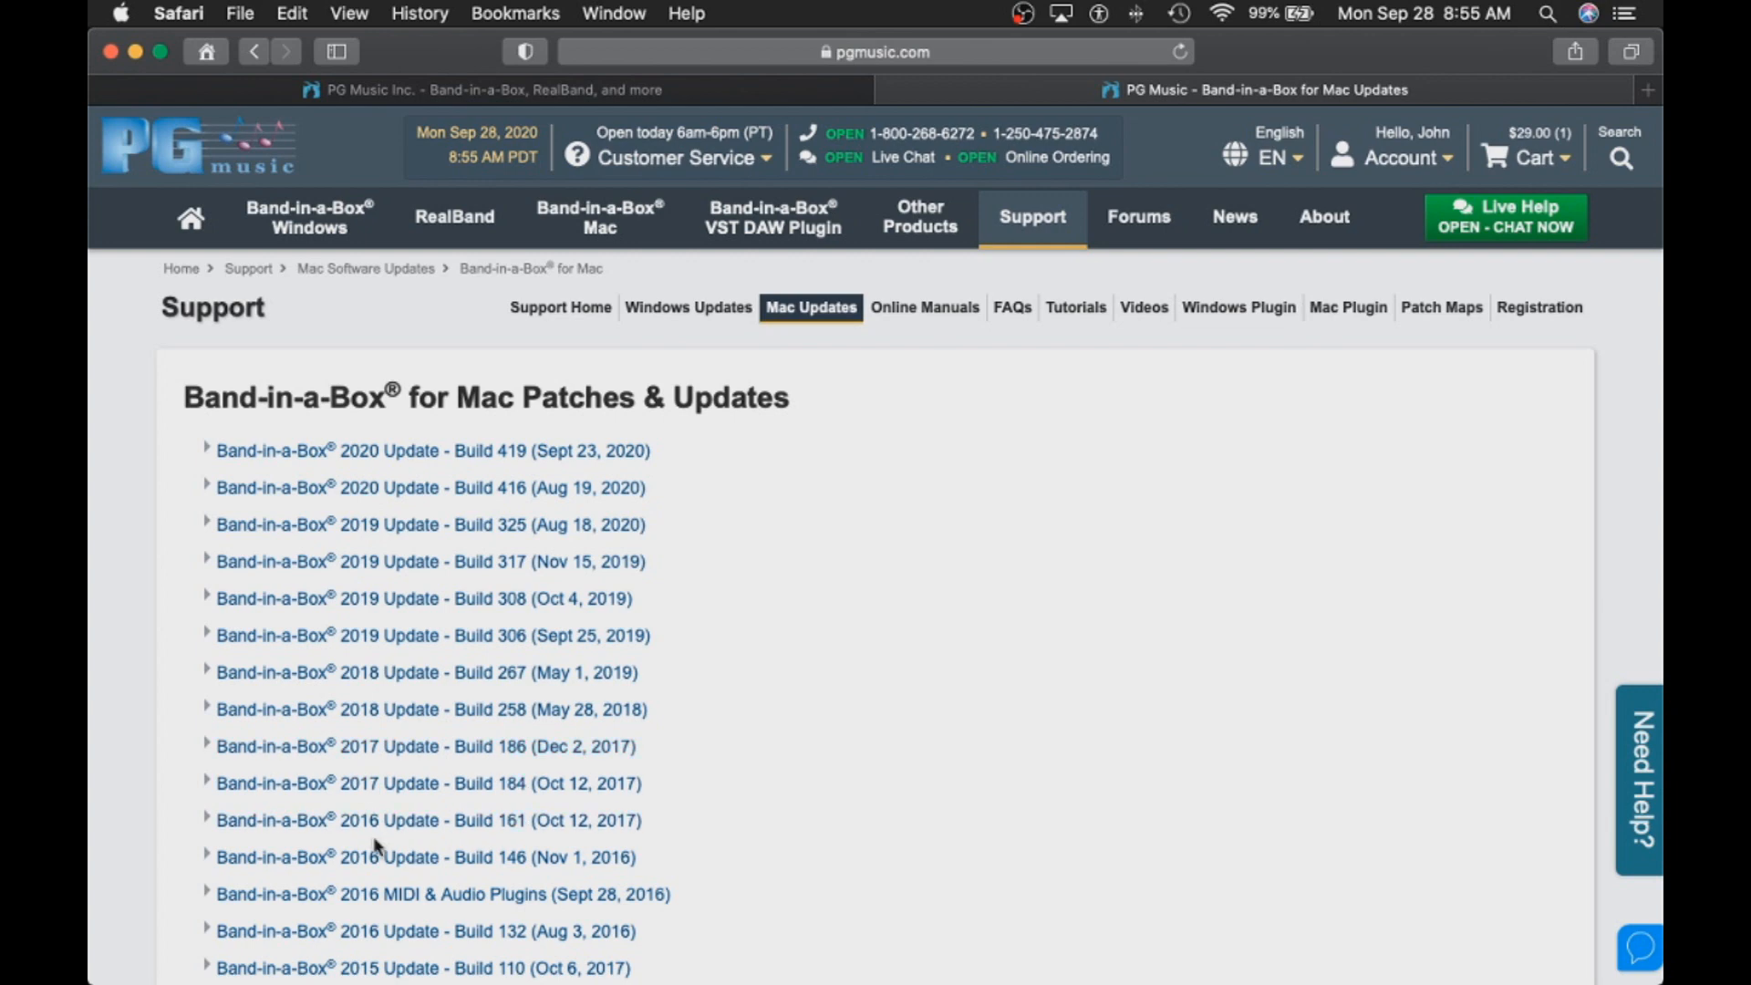
mouse_move(760, 779)
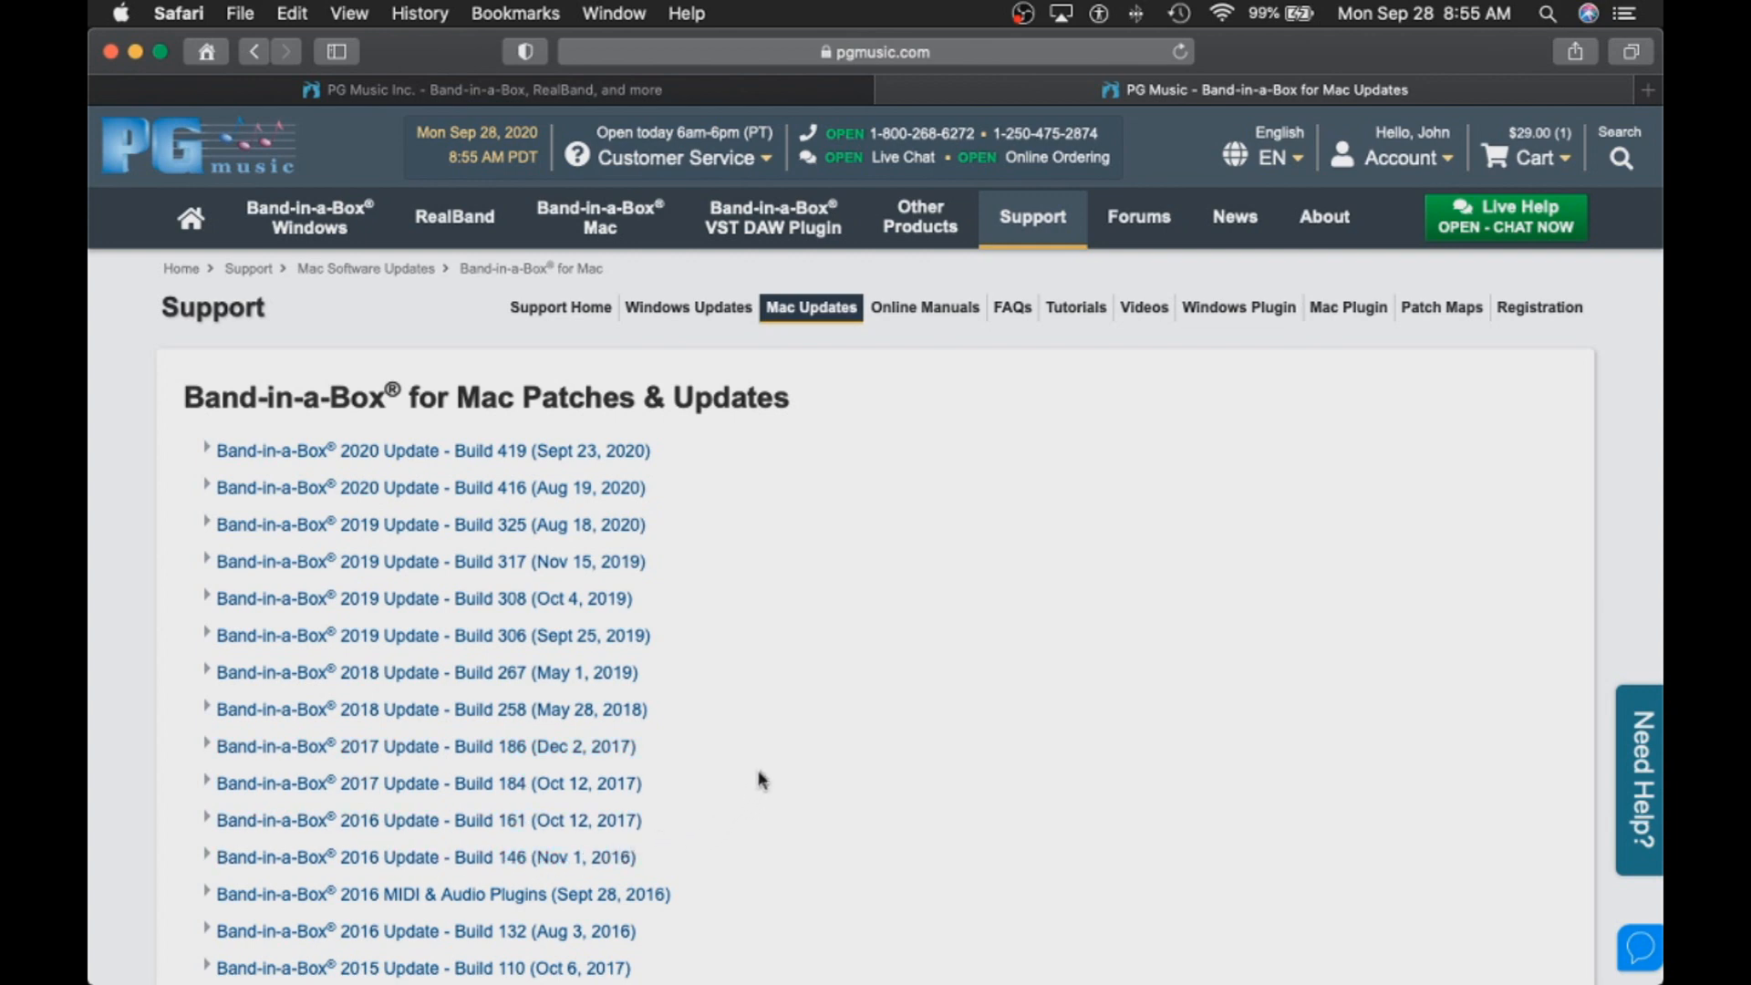
mouse_move(433, 449)
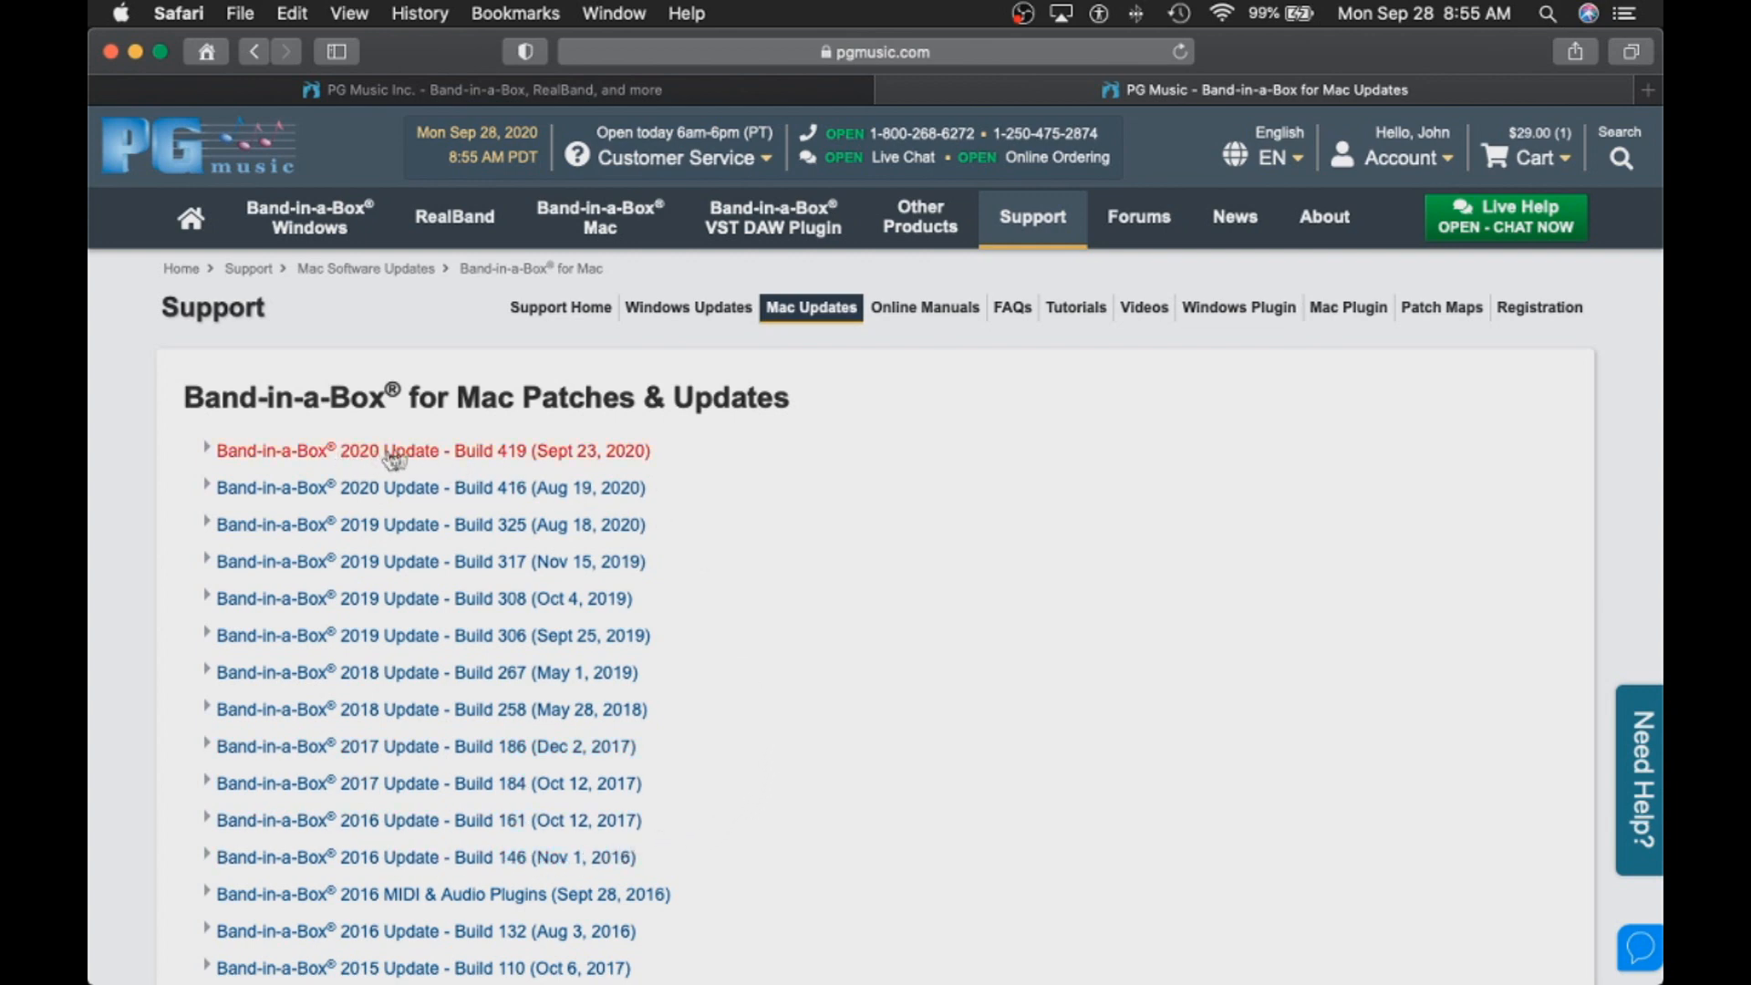
mouse_move(416, 454)
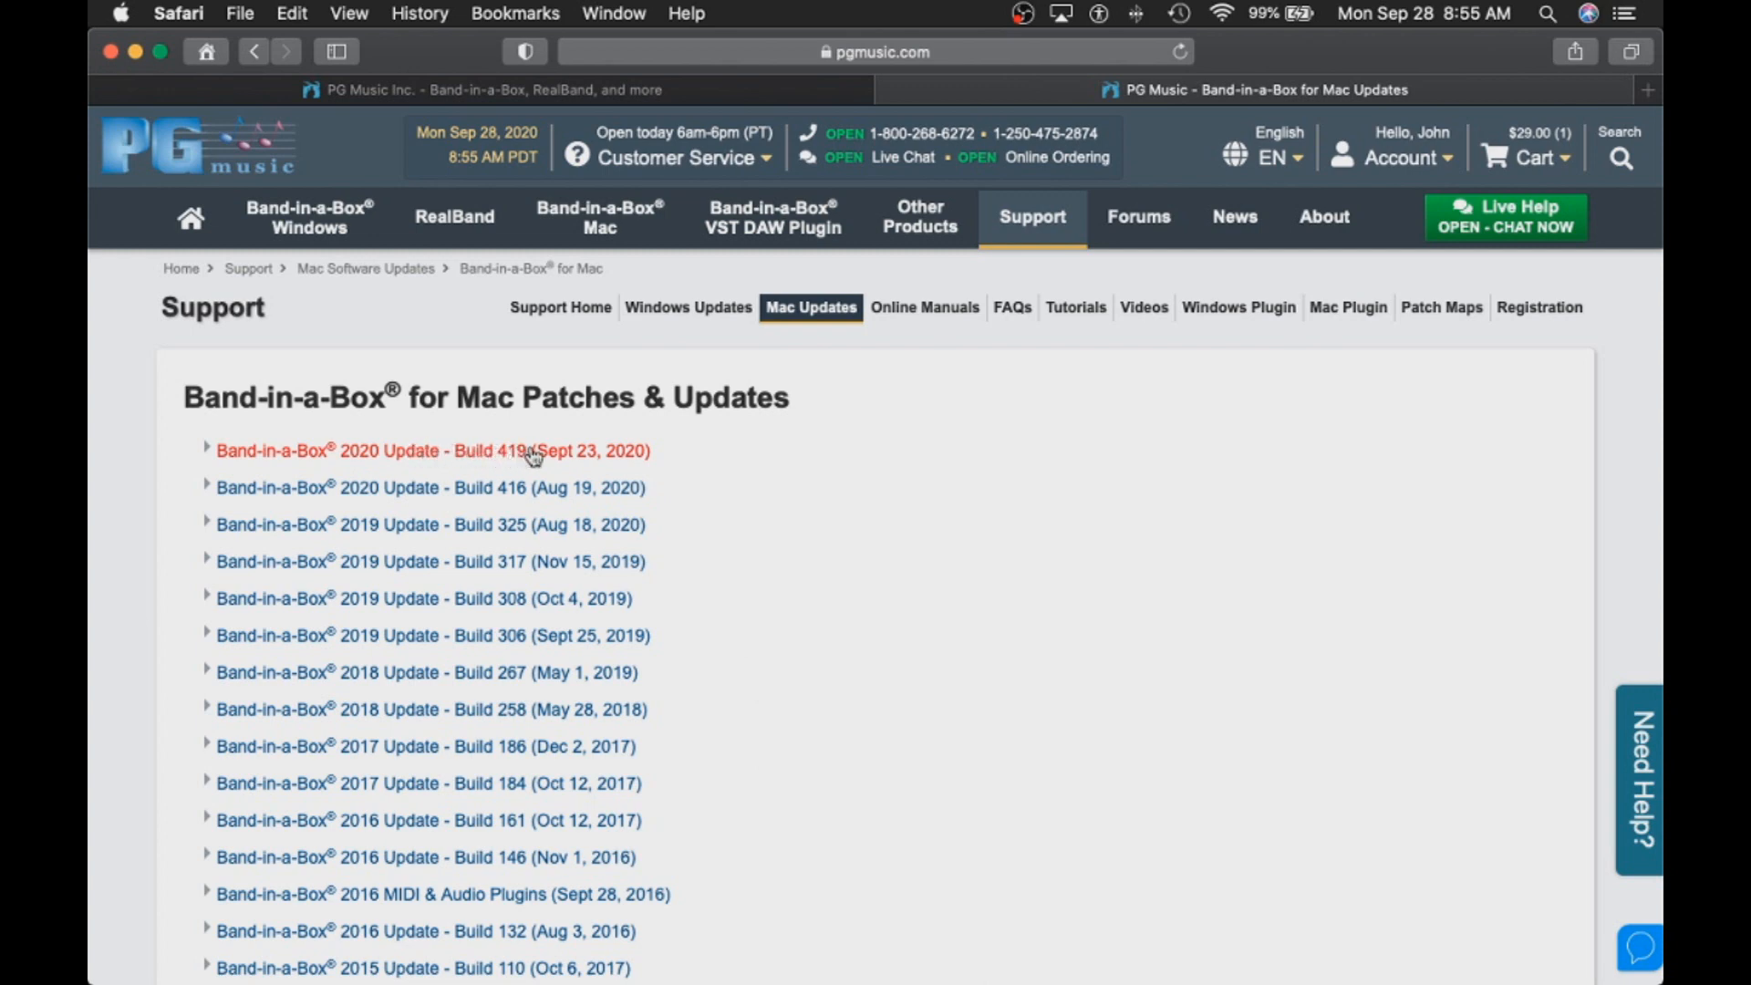
mouse_move(542, 457)
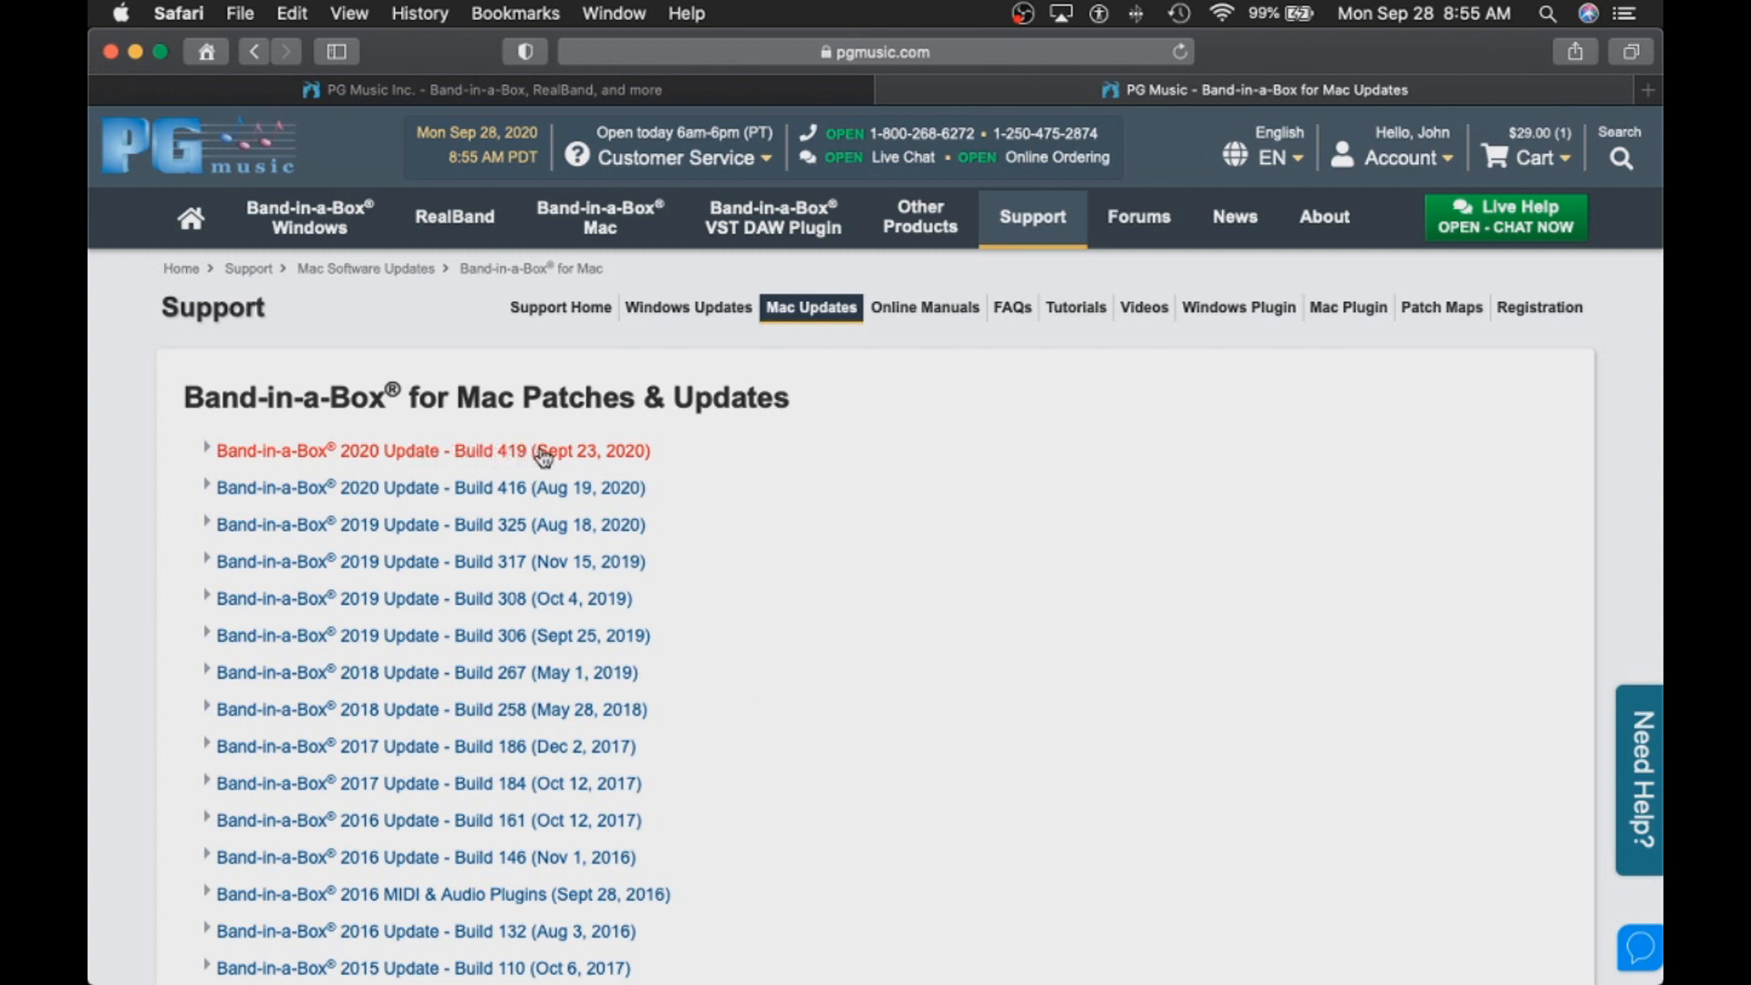
left_click(432, 450)
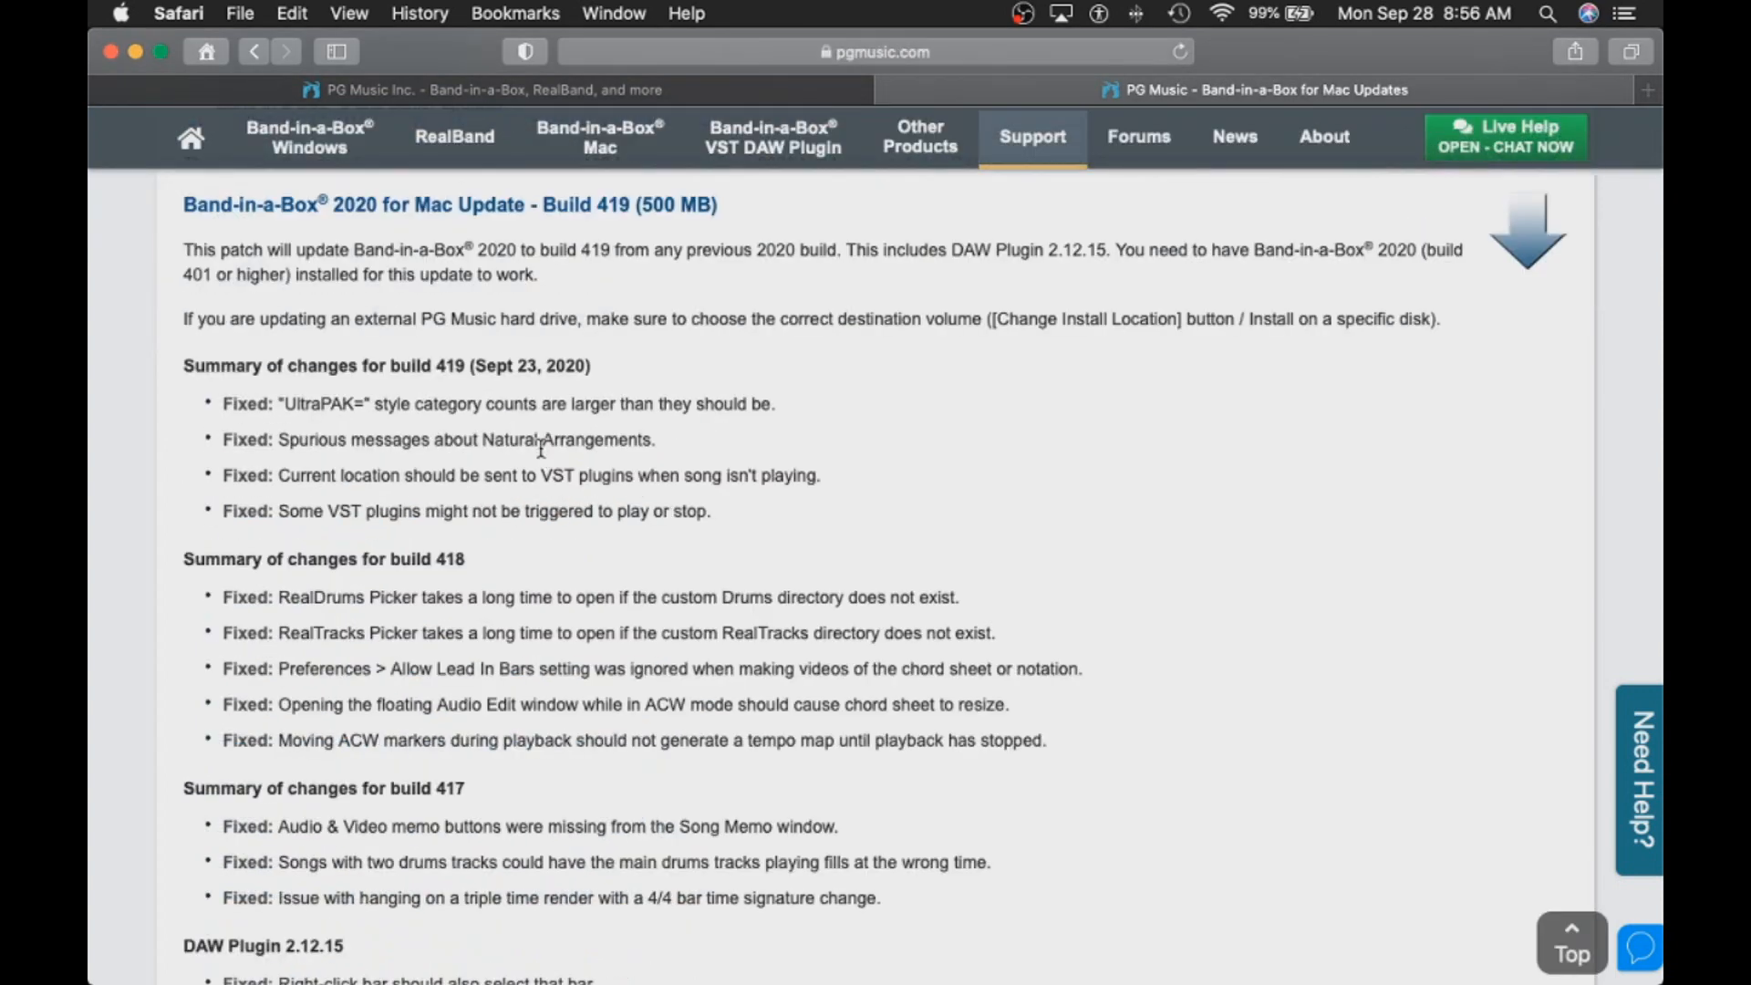
mouse_move(385, 467)
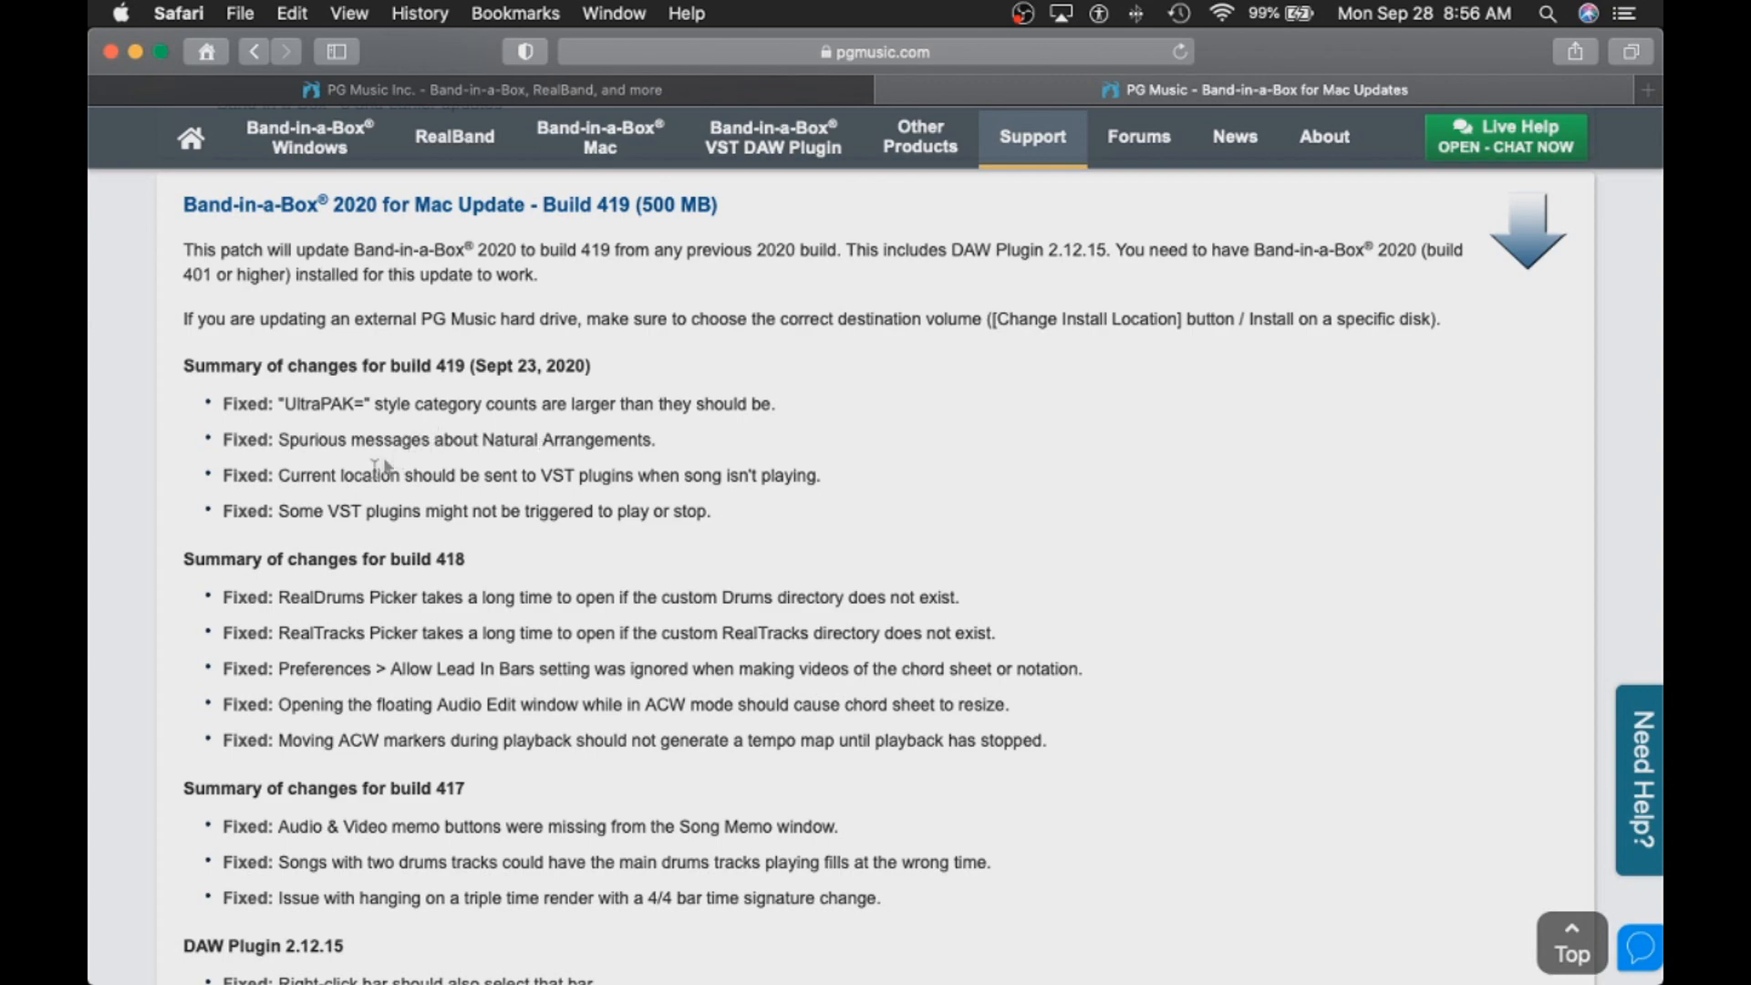
mouse_move(782, 463)
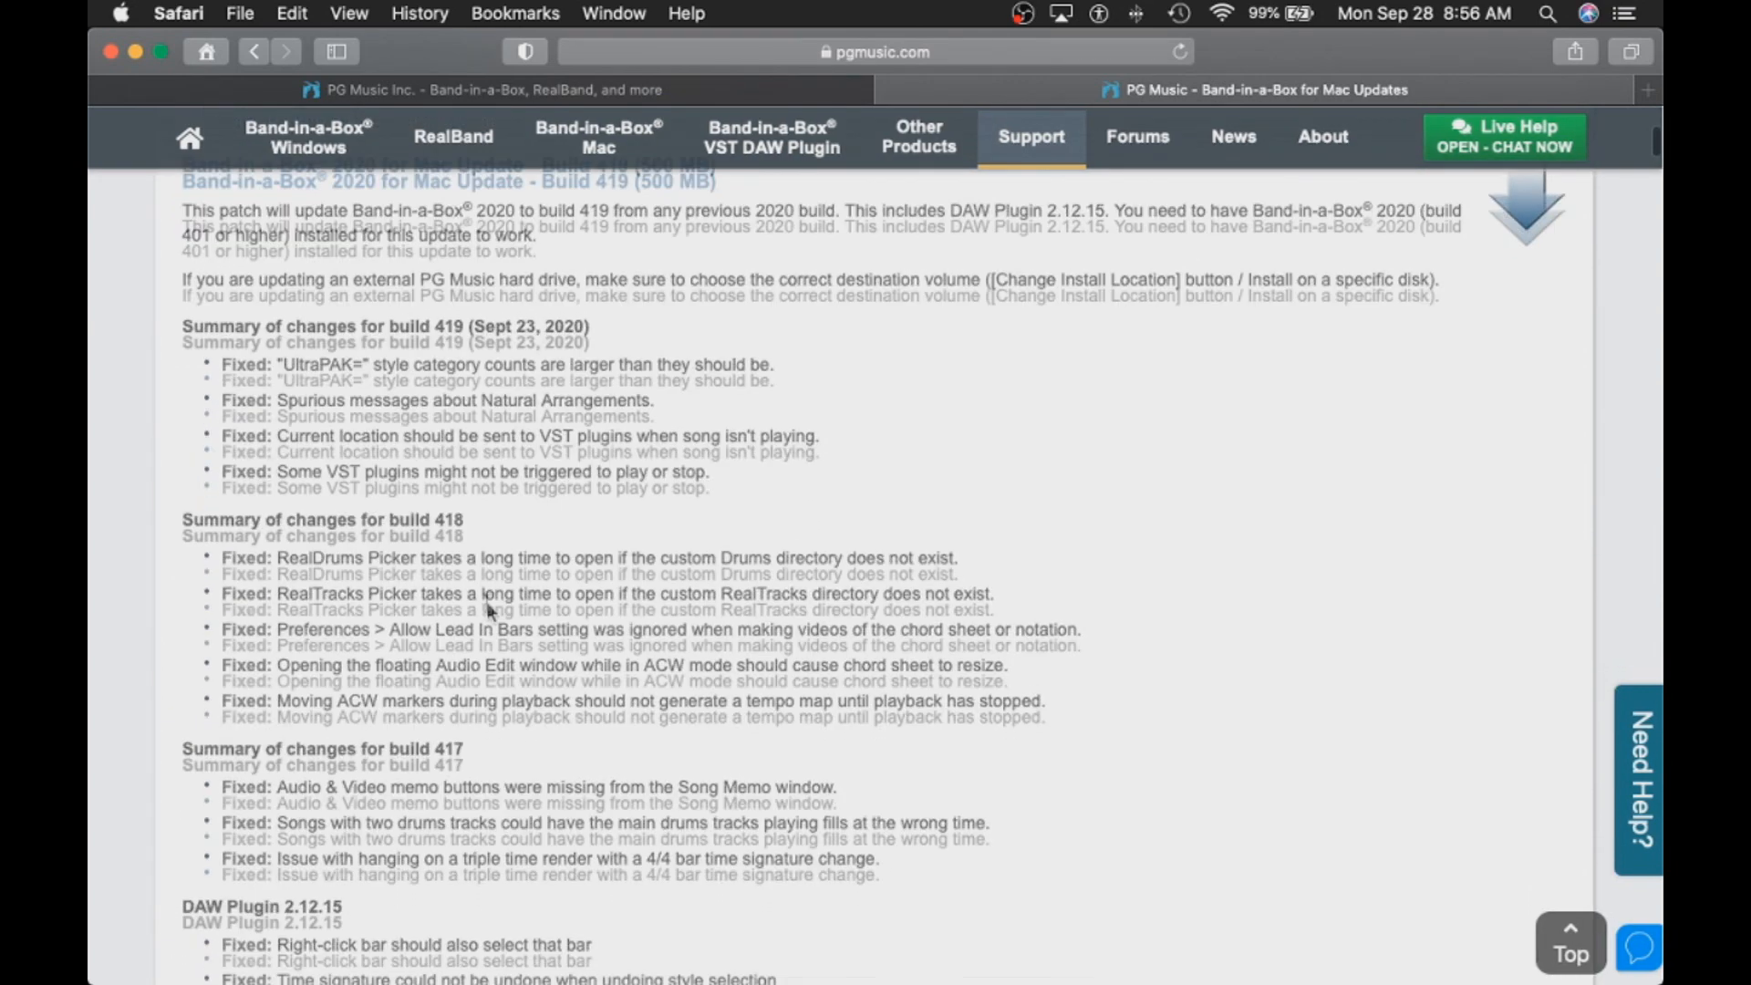
Step: Scroll through the Build 419 release notes down to the DAW Plugin fix lists
scroll("down", 3)
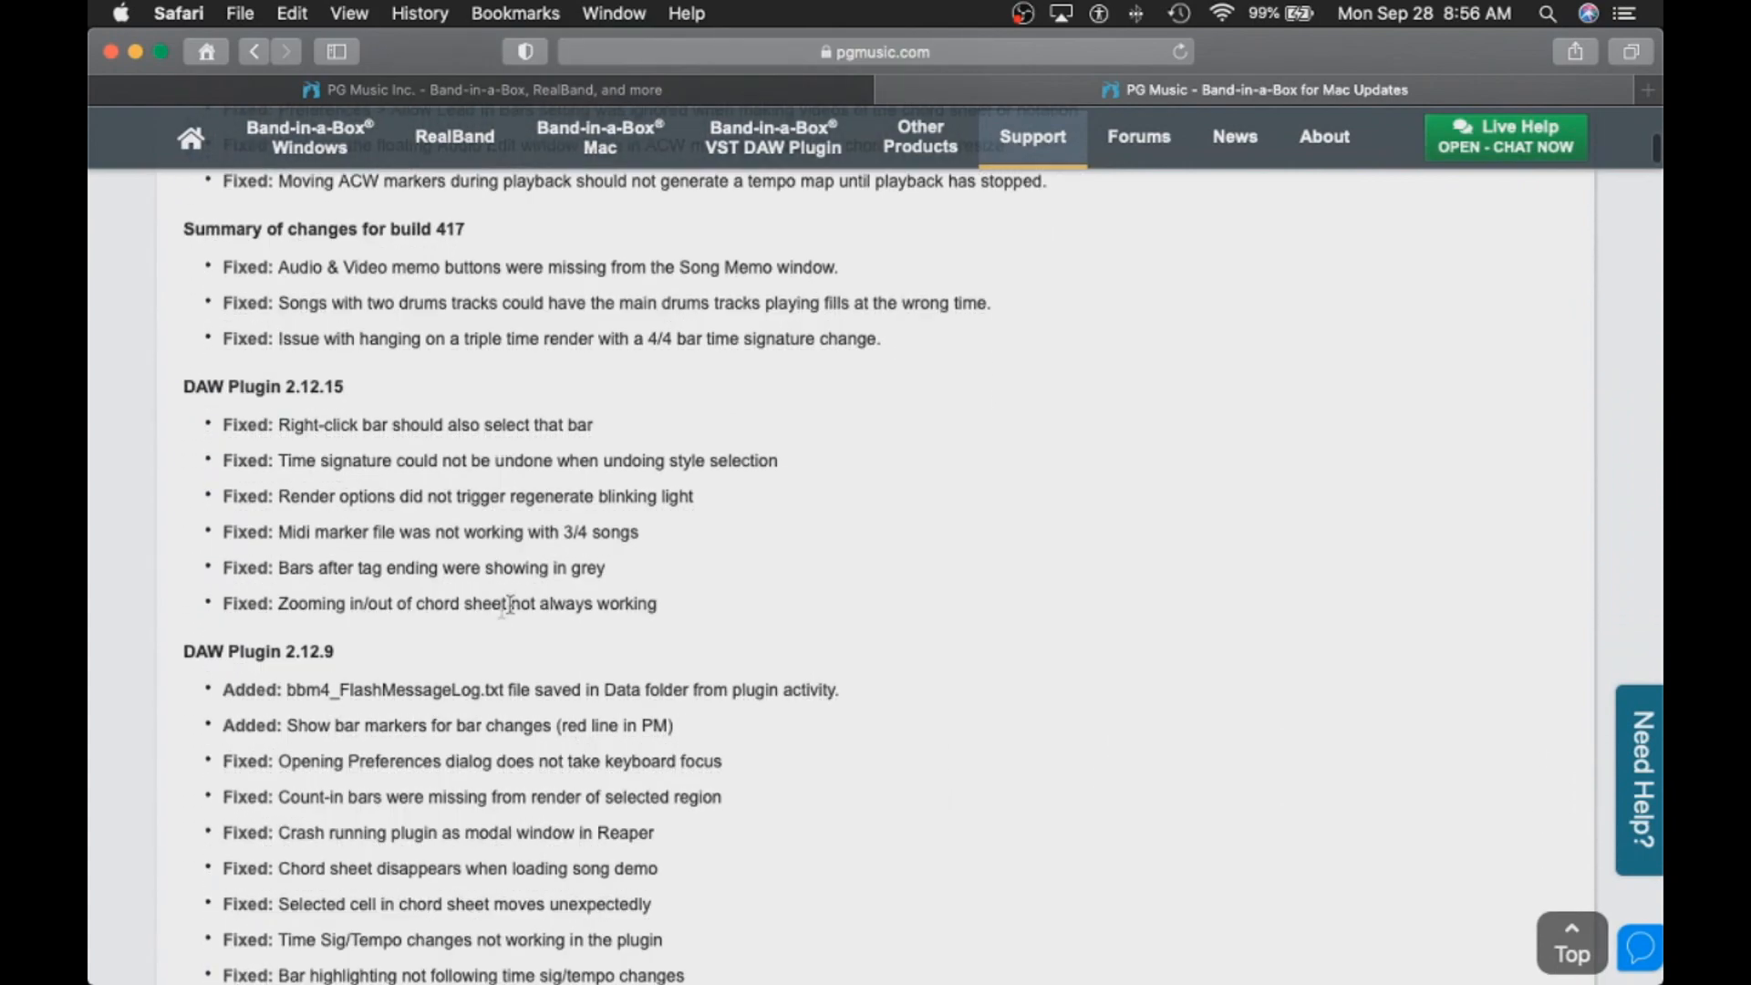
scroll("down", 3)
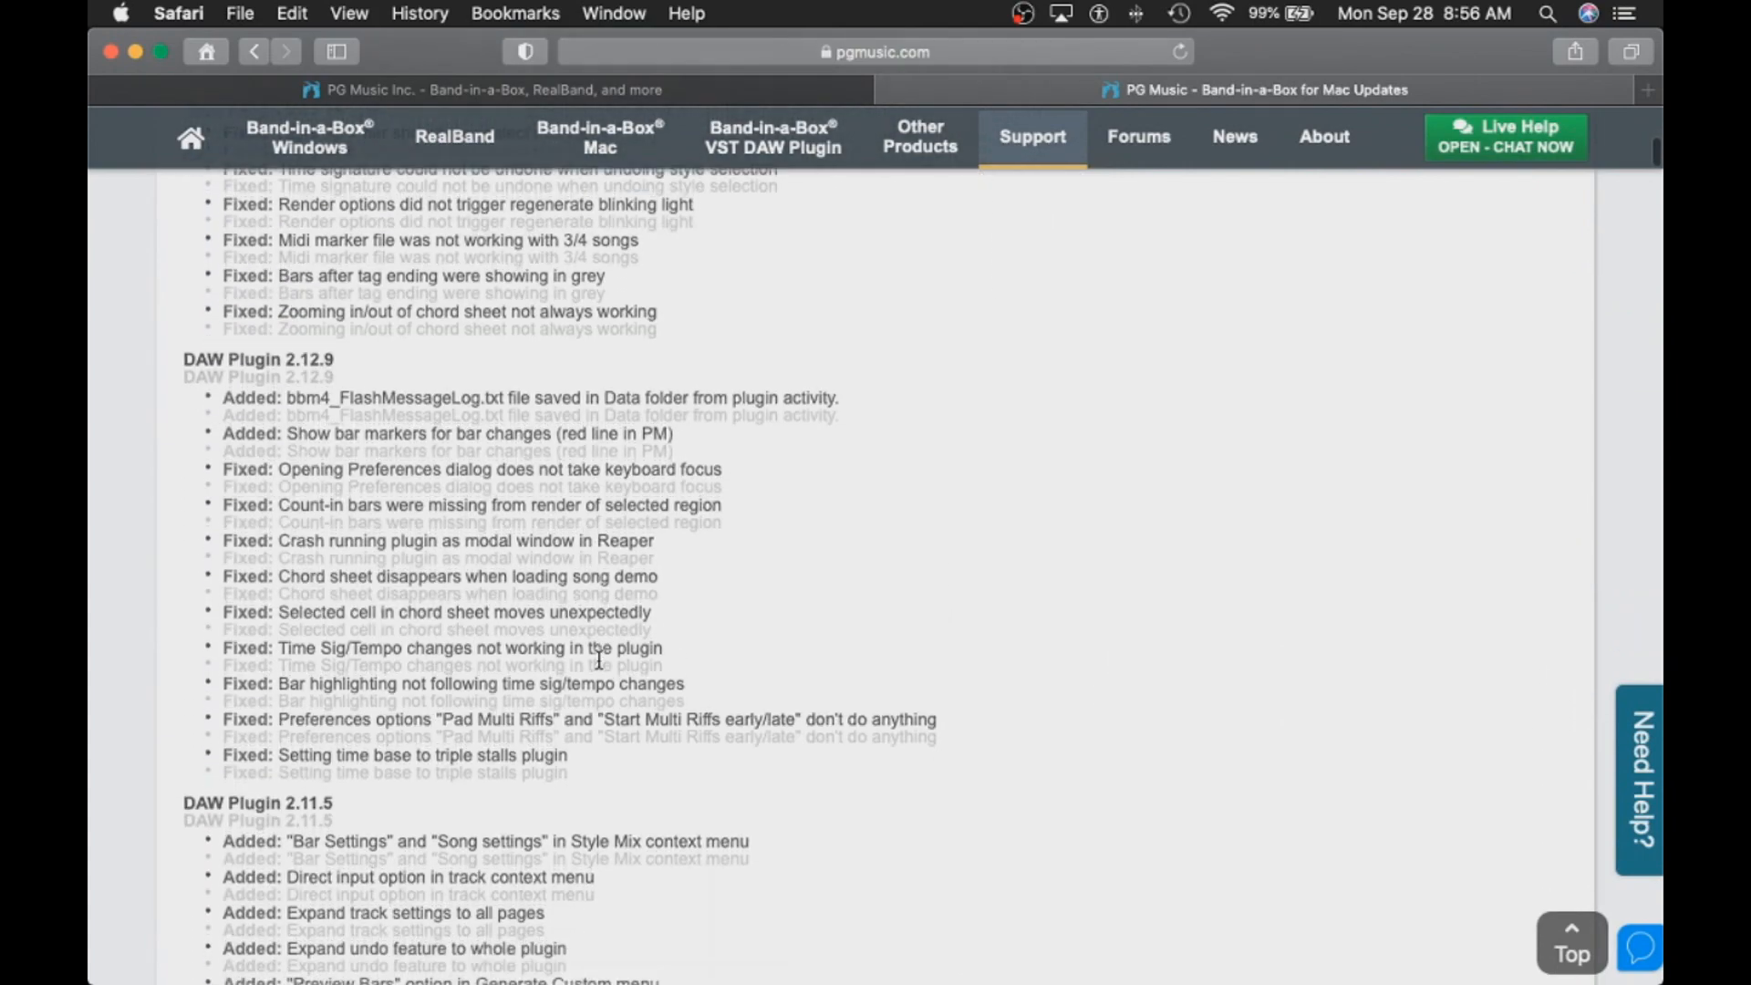
scroll("down", 3)
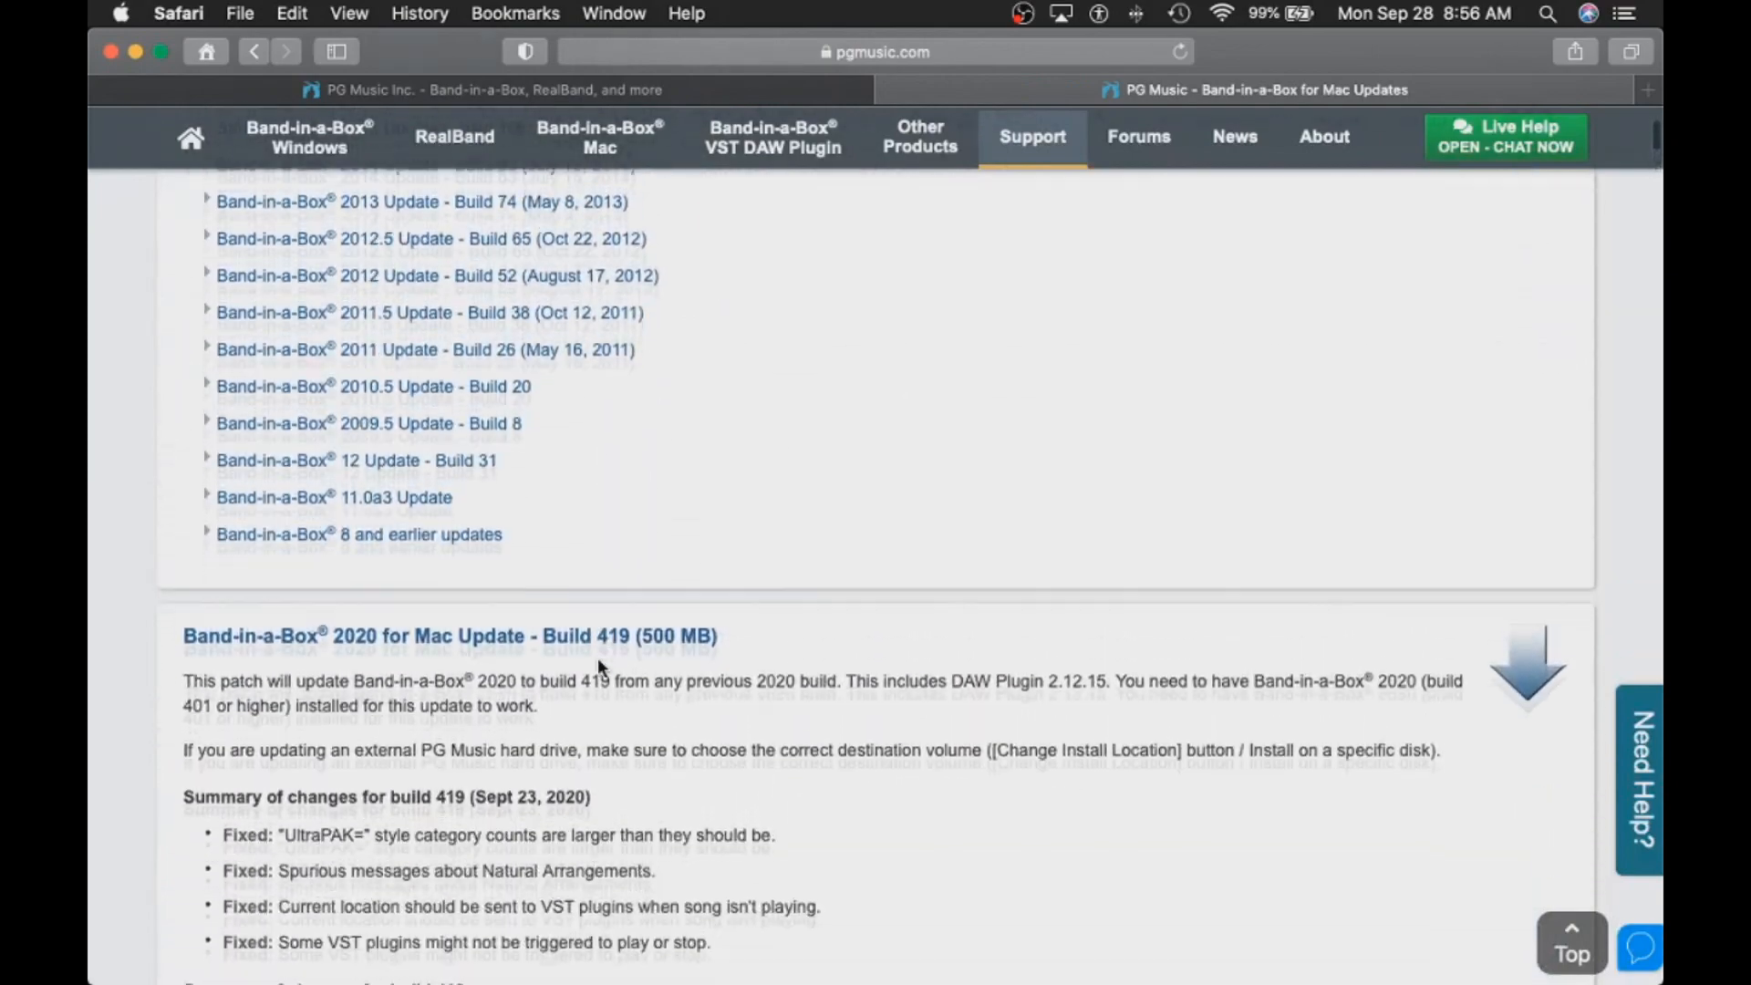
scroll("down", 3)
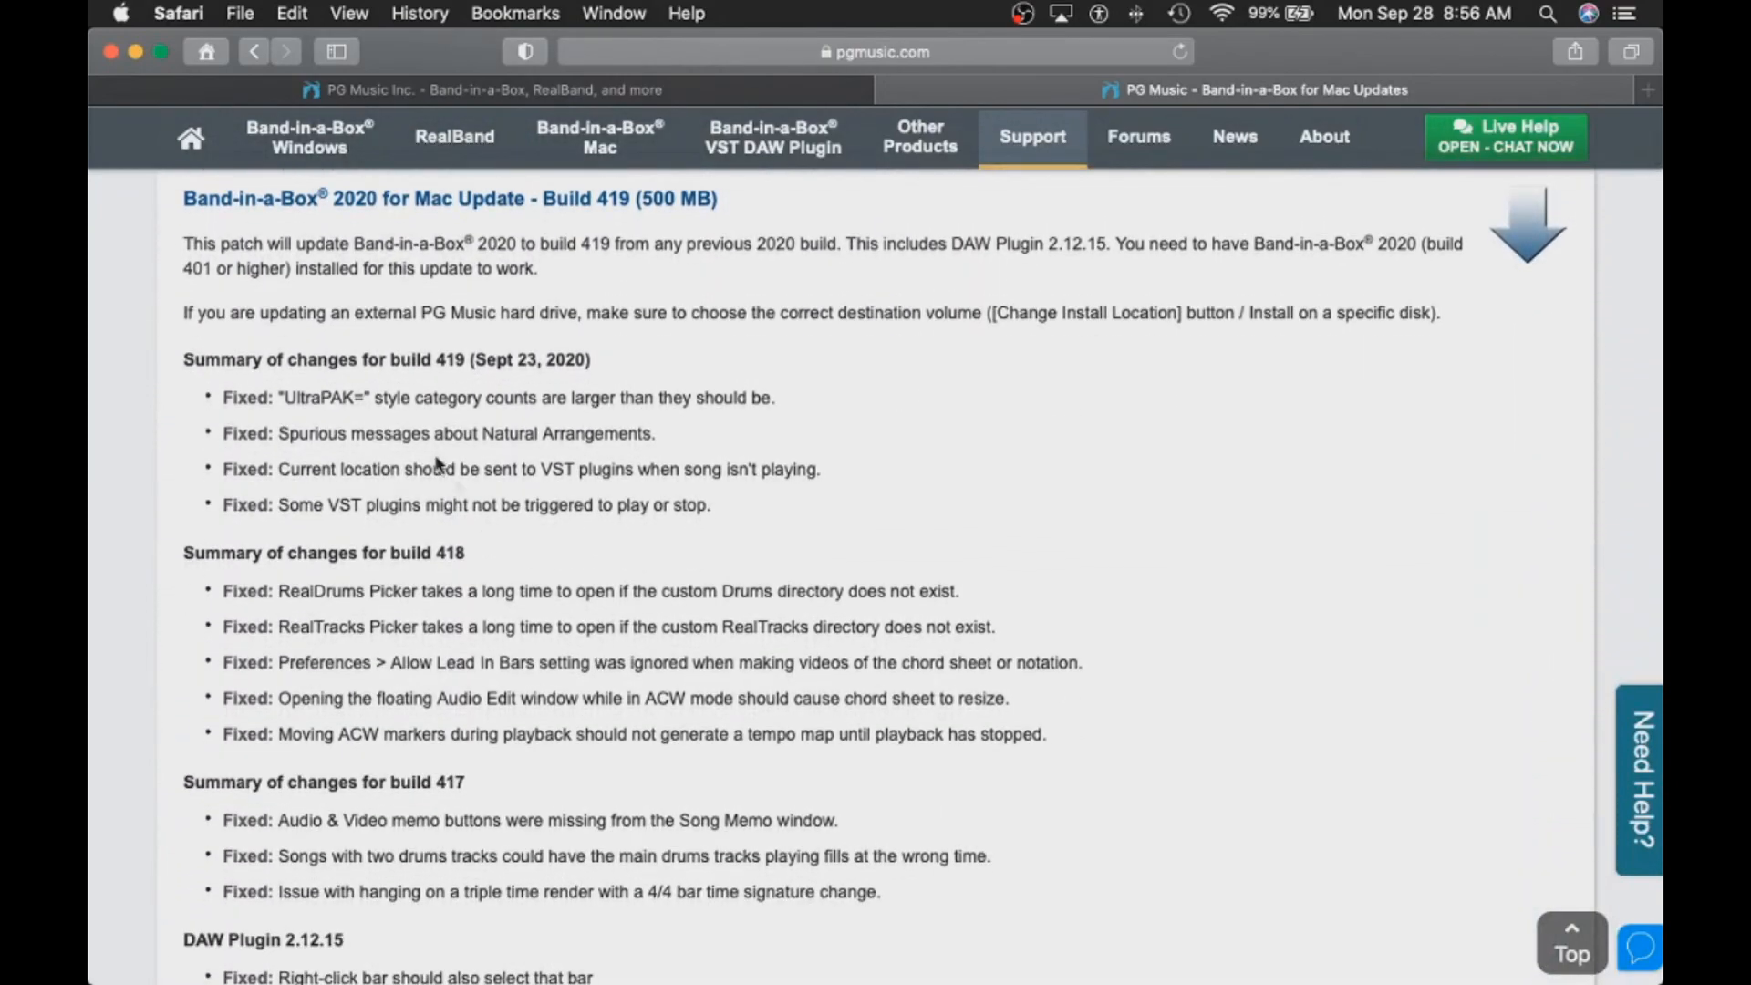
mouse_move(1114, 208)
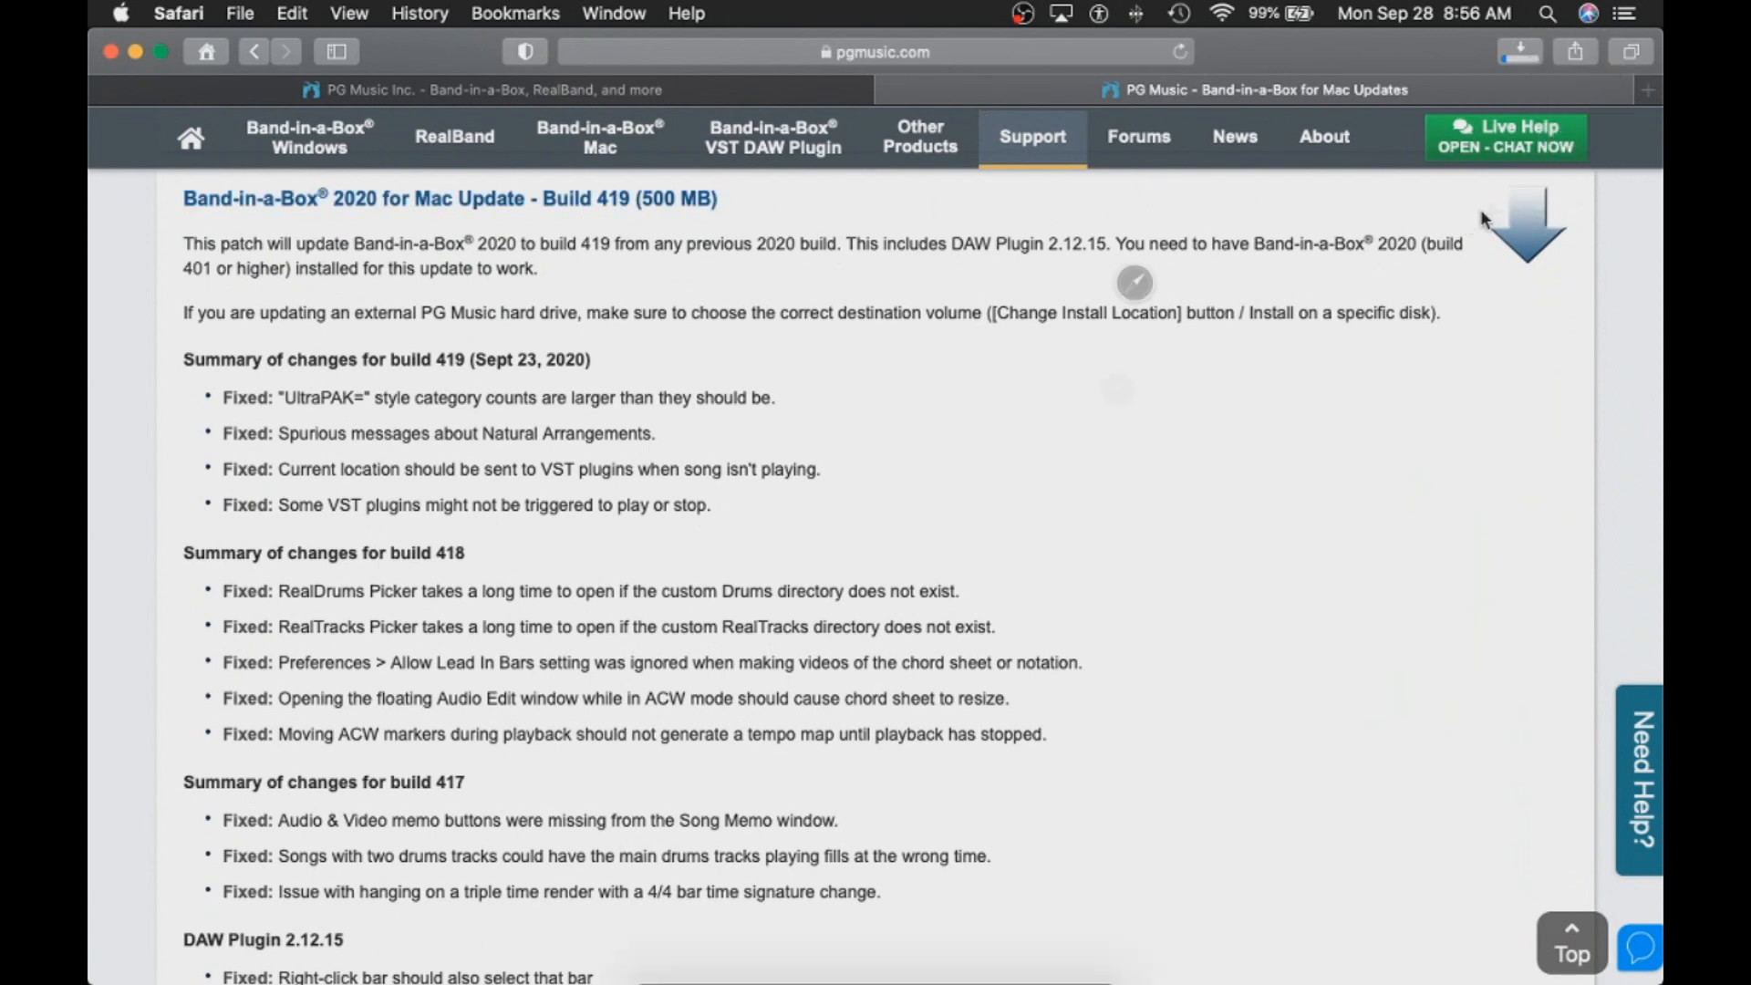
Step: Save bb2020_mac_update_build419.pkg (515.5 MB) to the Downloads folder
left_click(1518, 52)
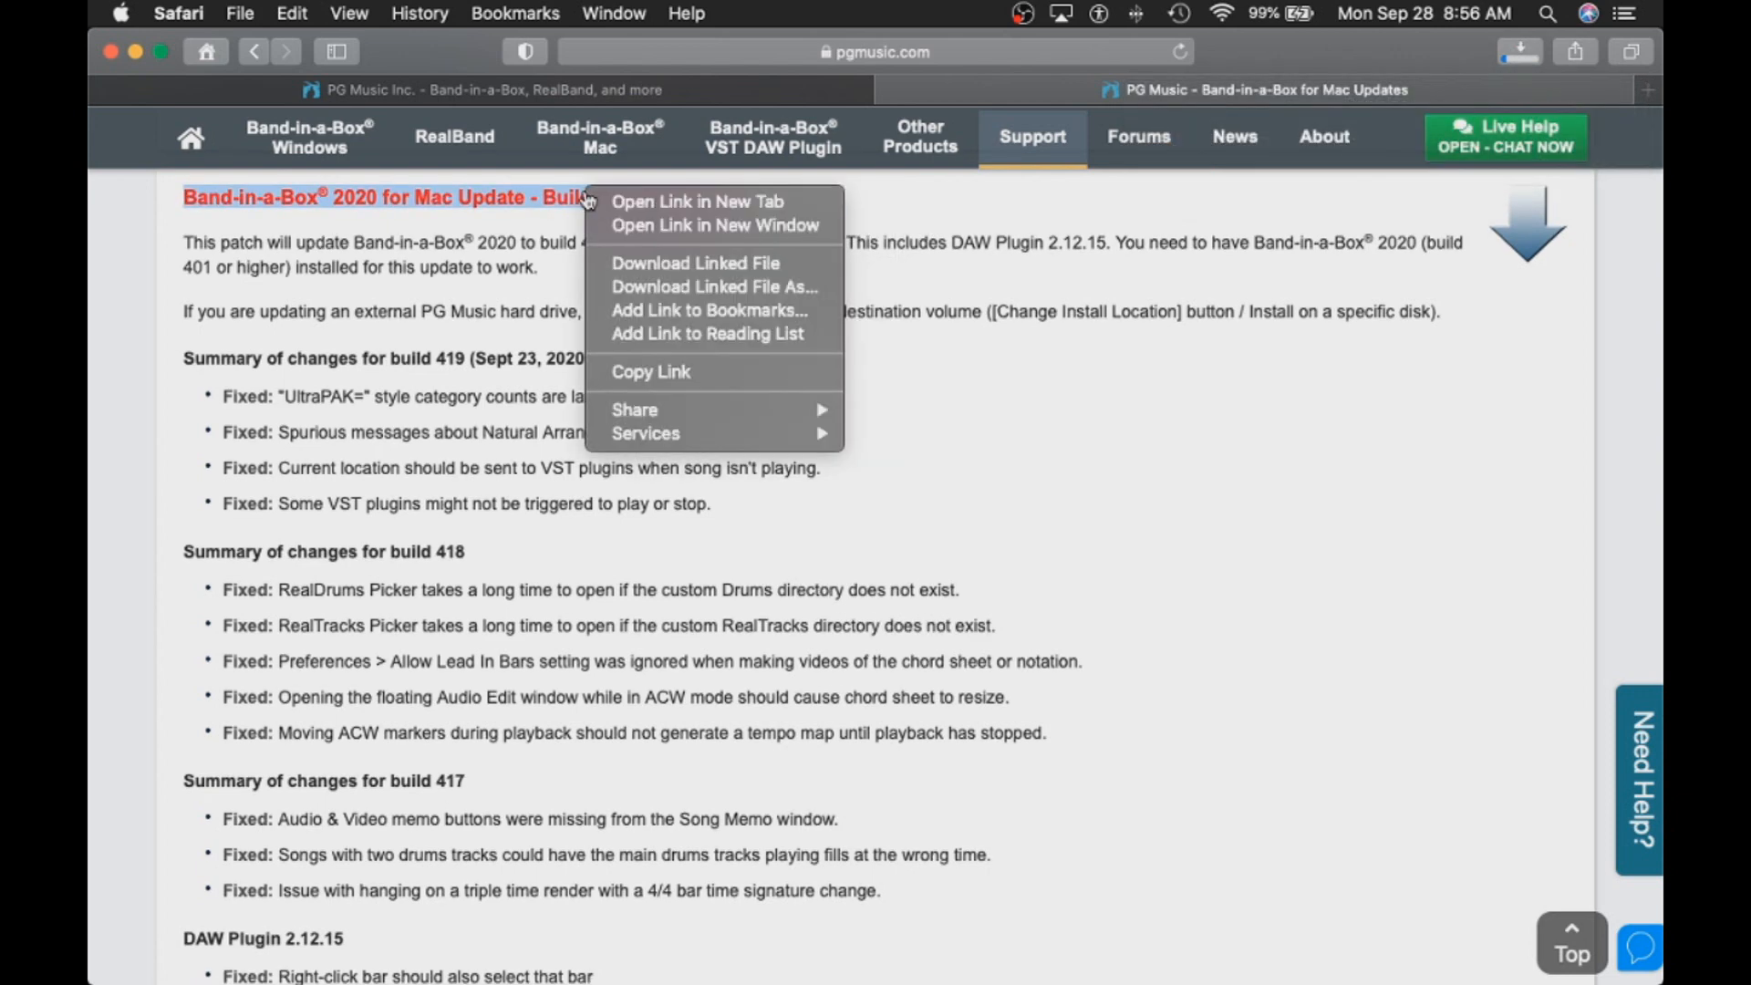
mouse_move(715, 287)
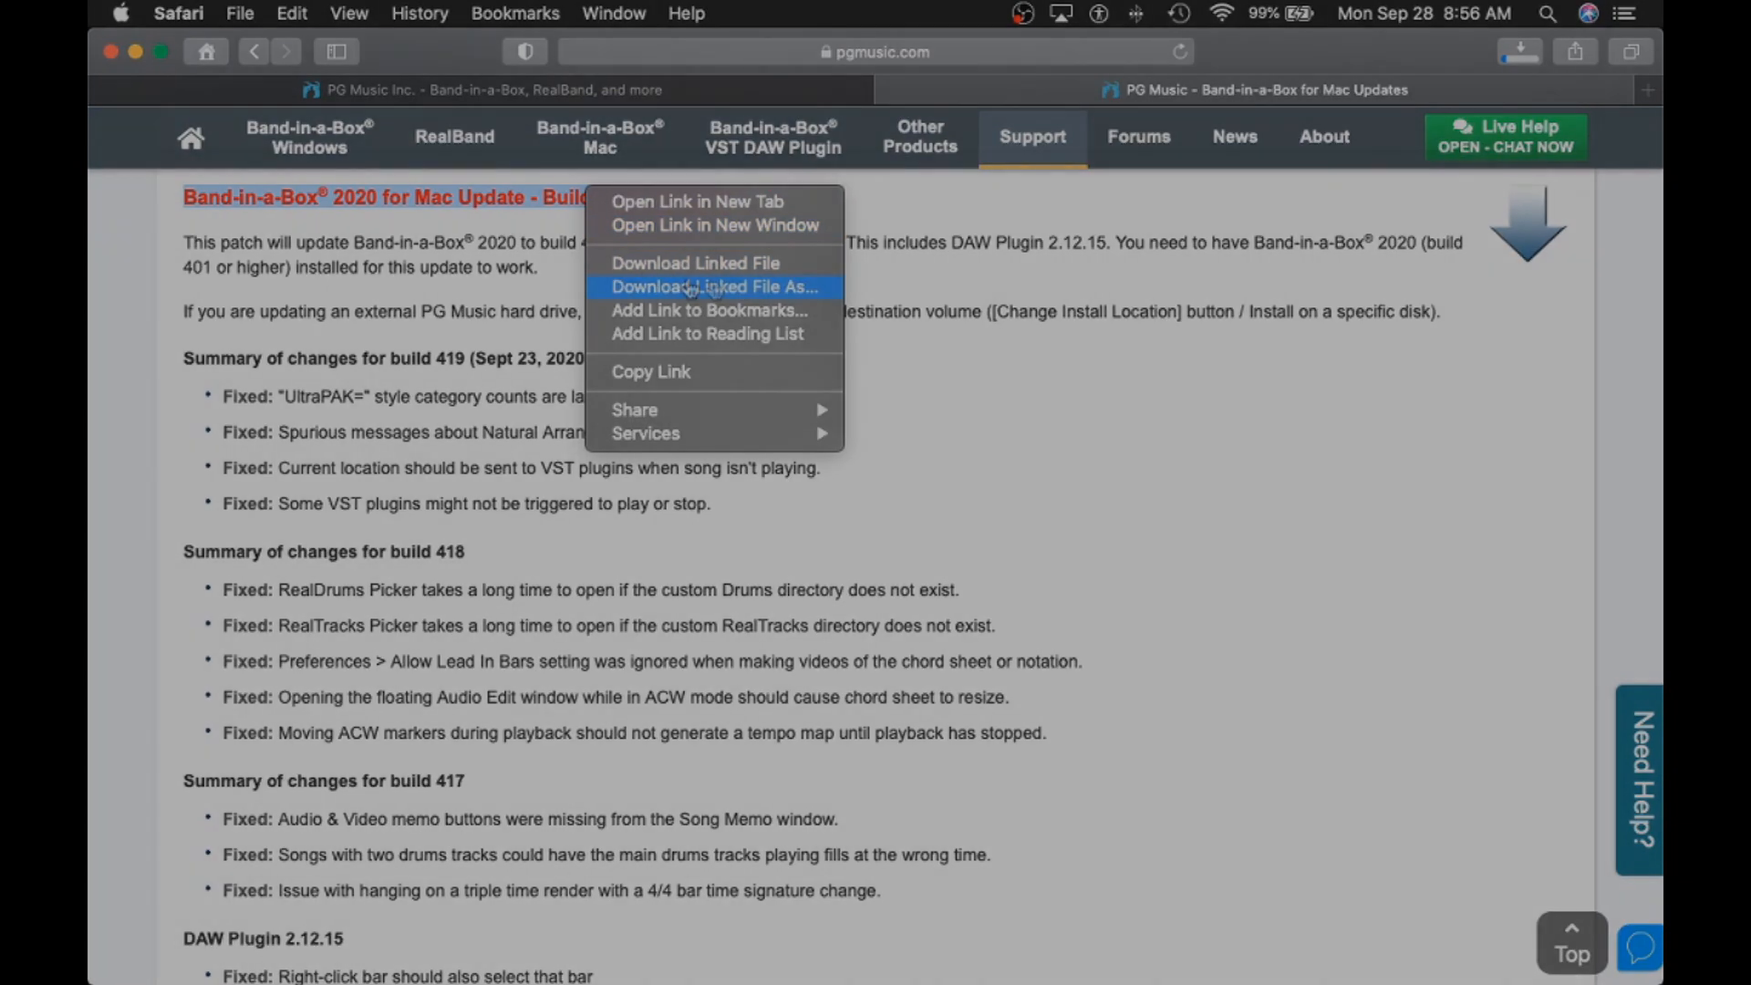
left_click(695, 263)
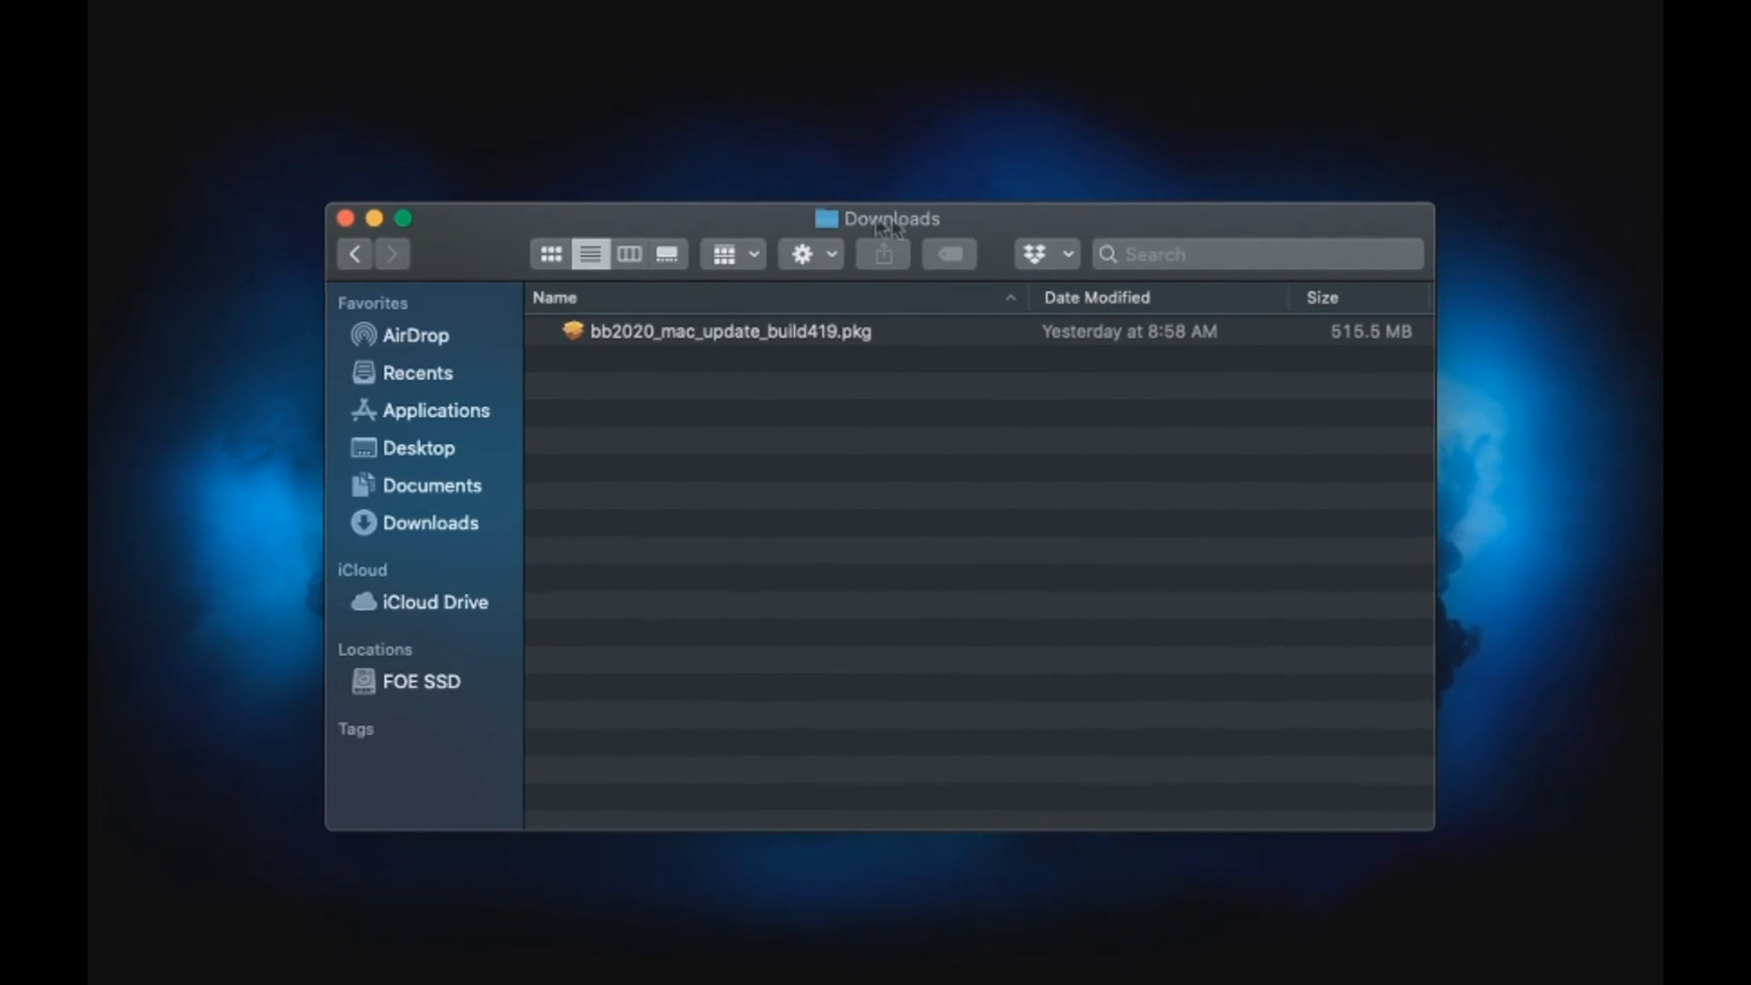
Step: Launch the bb2020_mac_update_build419.pkg installer from Downloads and continue past its Introduction
left_click(726, 332)
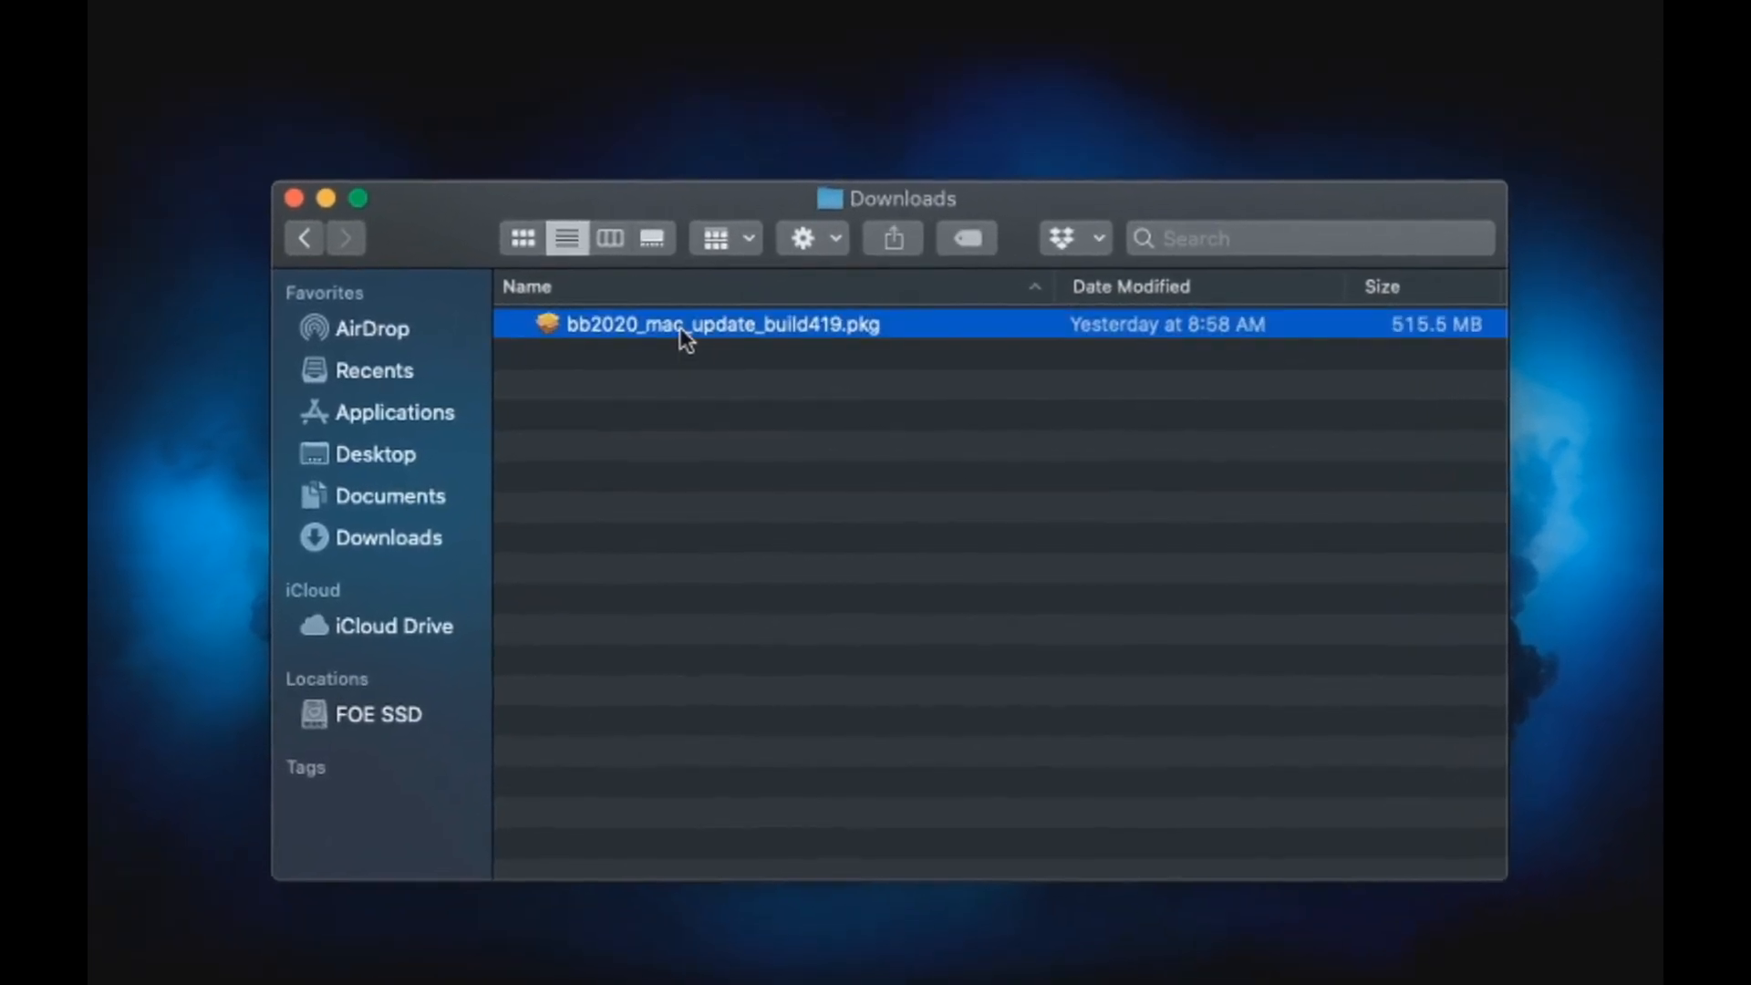
double_click(722, 324)
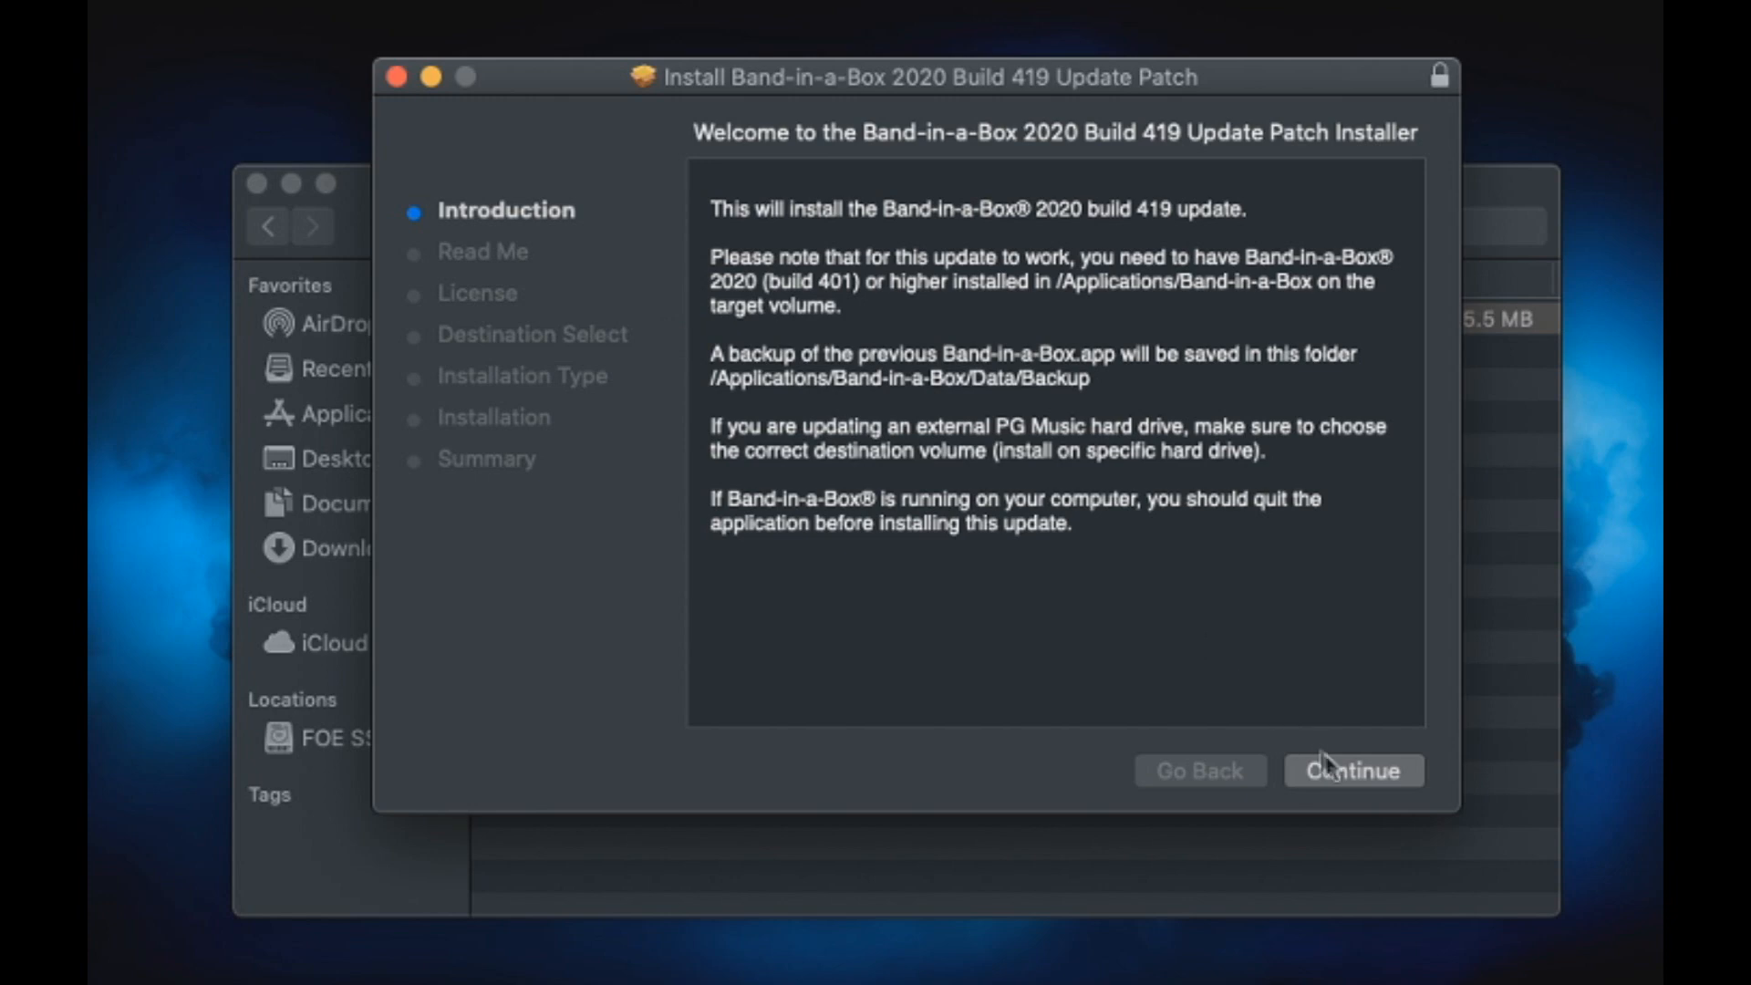
left_click(1352, 771)
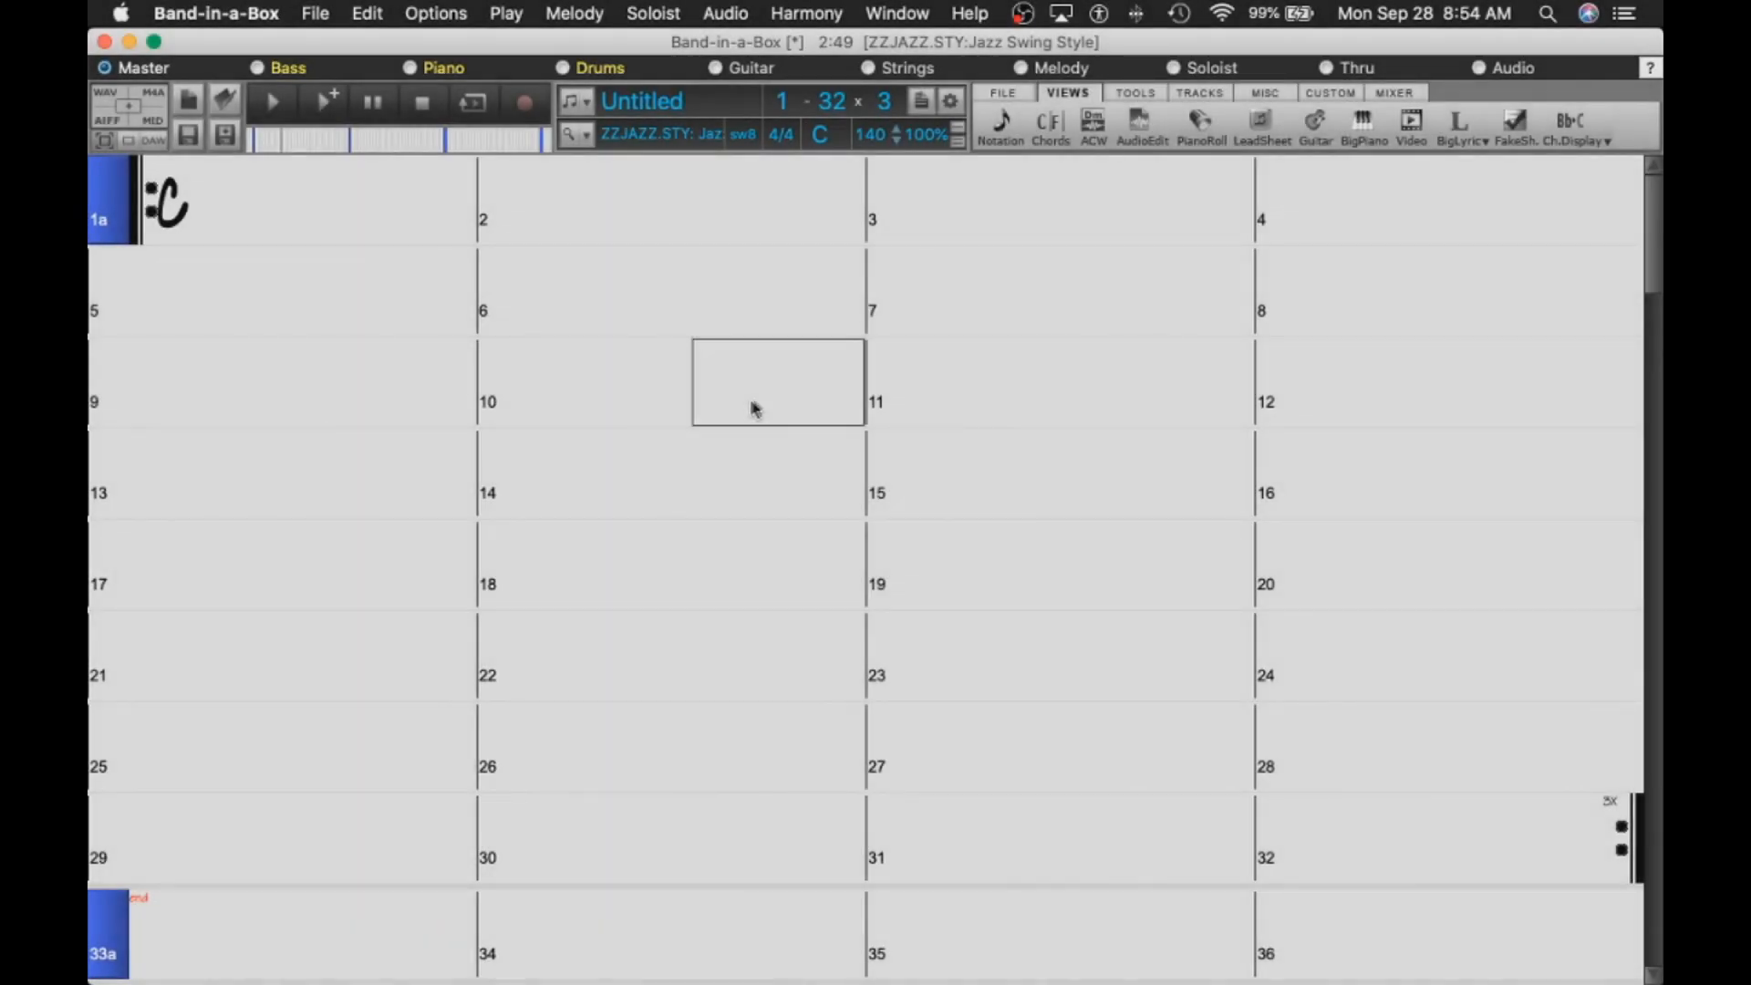
Step: Show the About Band-in-a-Box window to confirm Version 2020 (419)
left_click(969, 13)
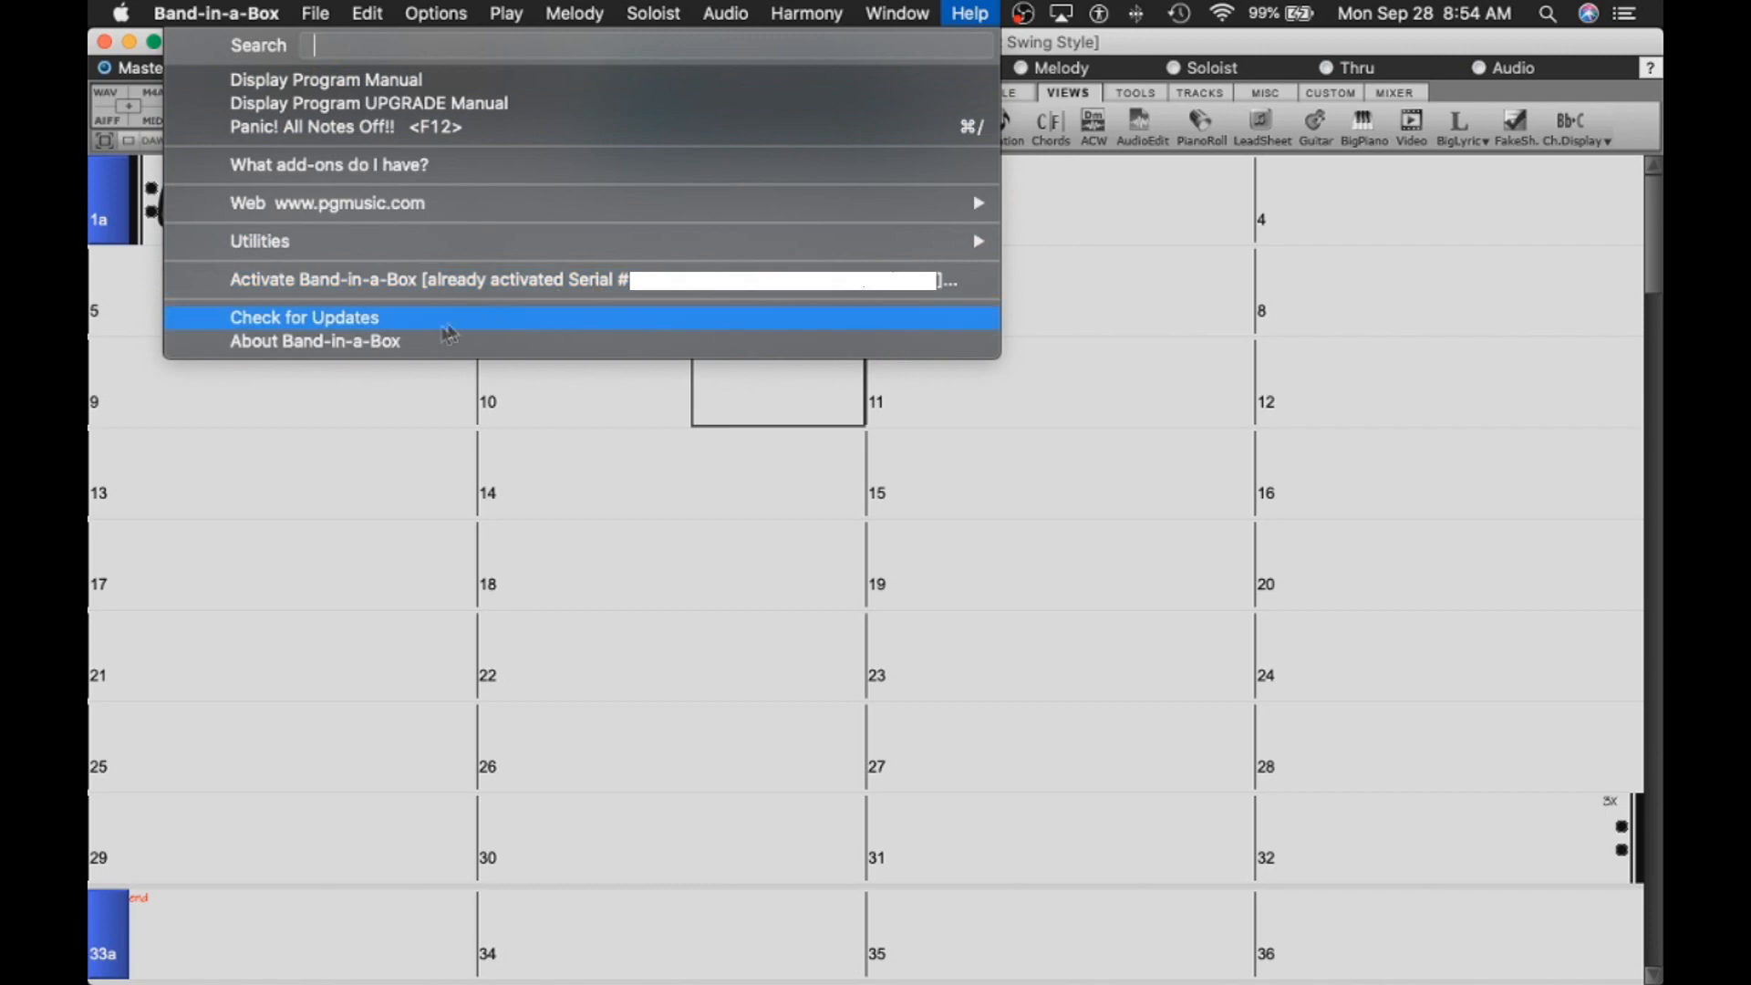
left_click(315, 340)
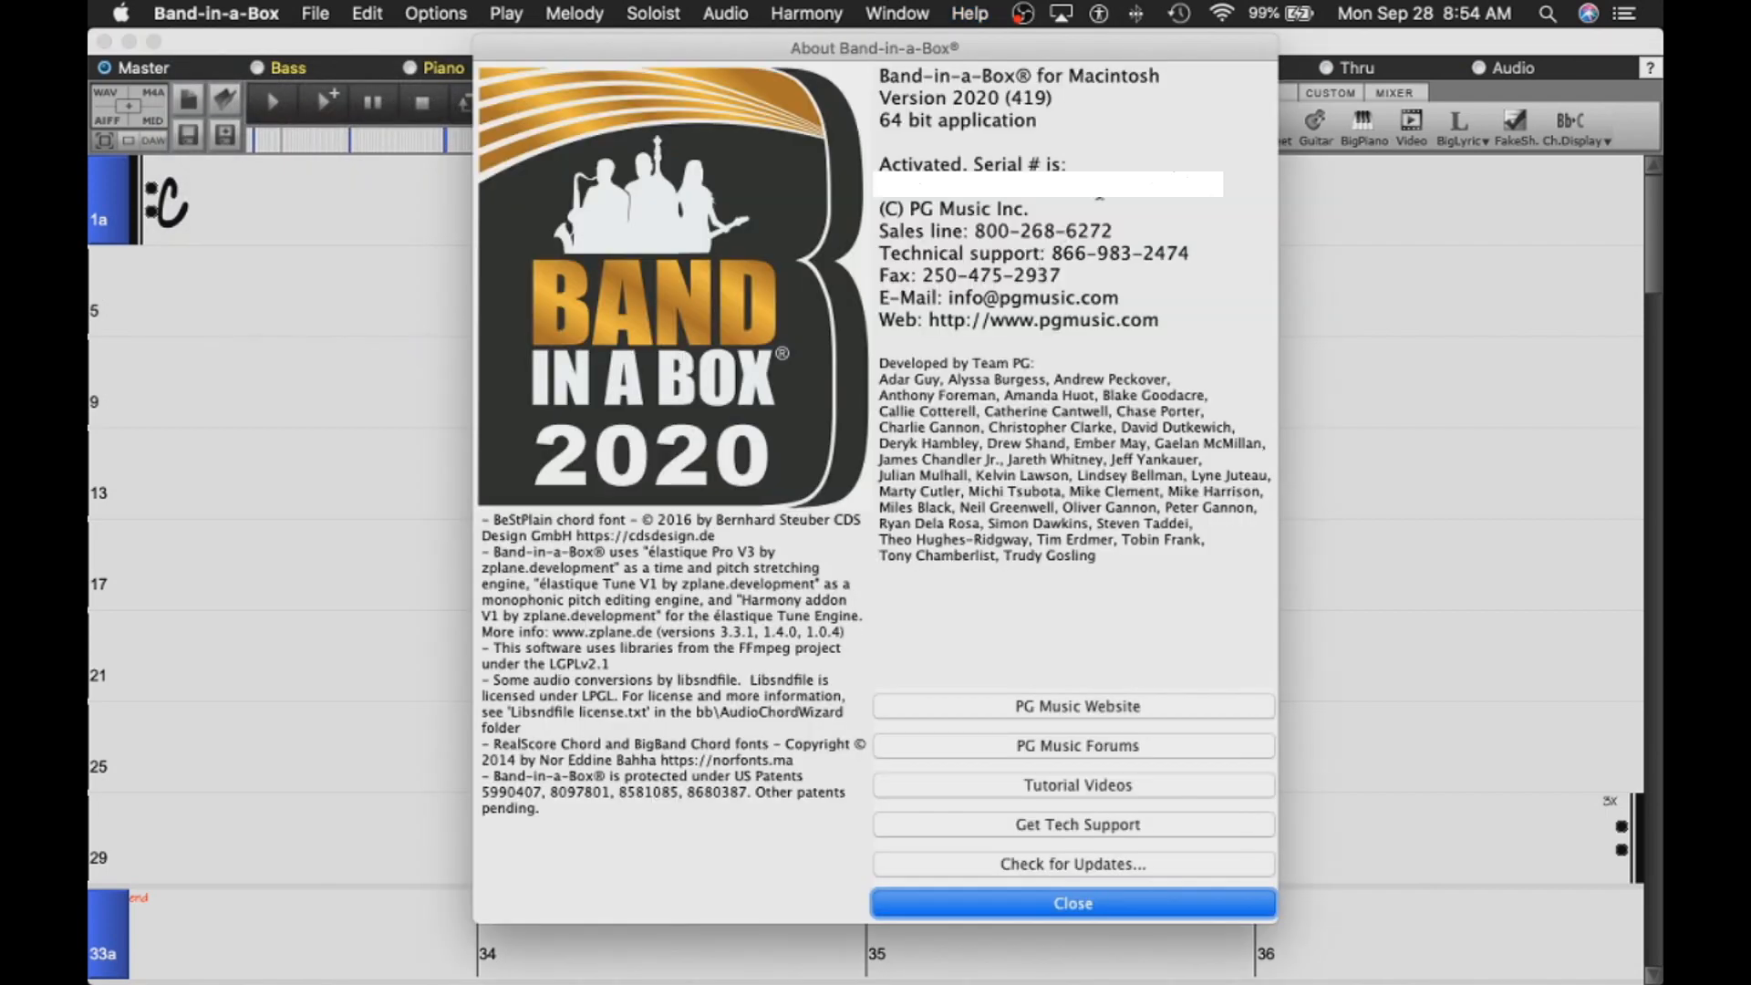